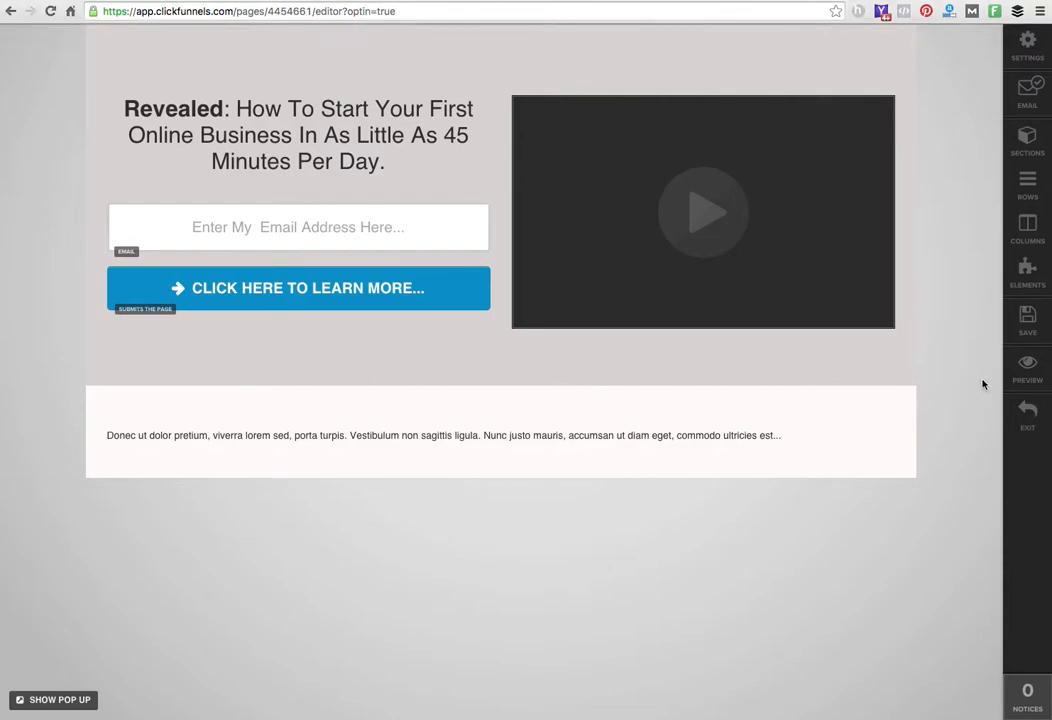
# Exit the opt-in page editor, review the 45 Minute Paydays funnel overview, then reopen the page
pyautogui.click(1027, 415)
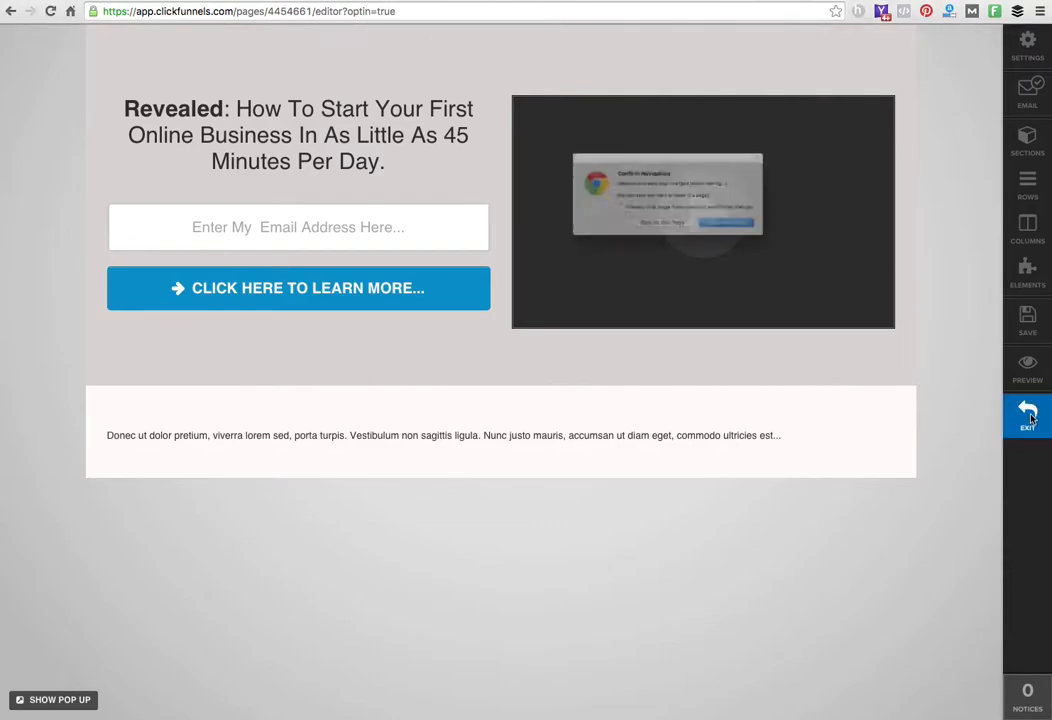
pyautogui.click(1027, 415)
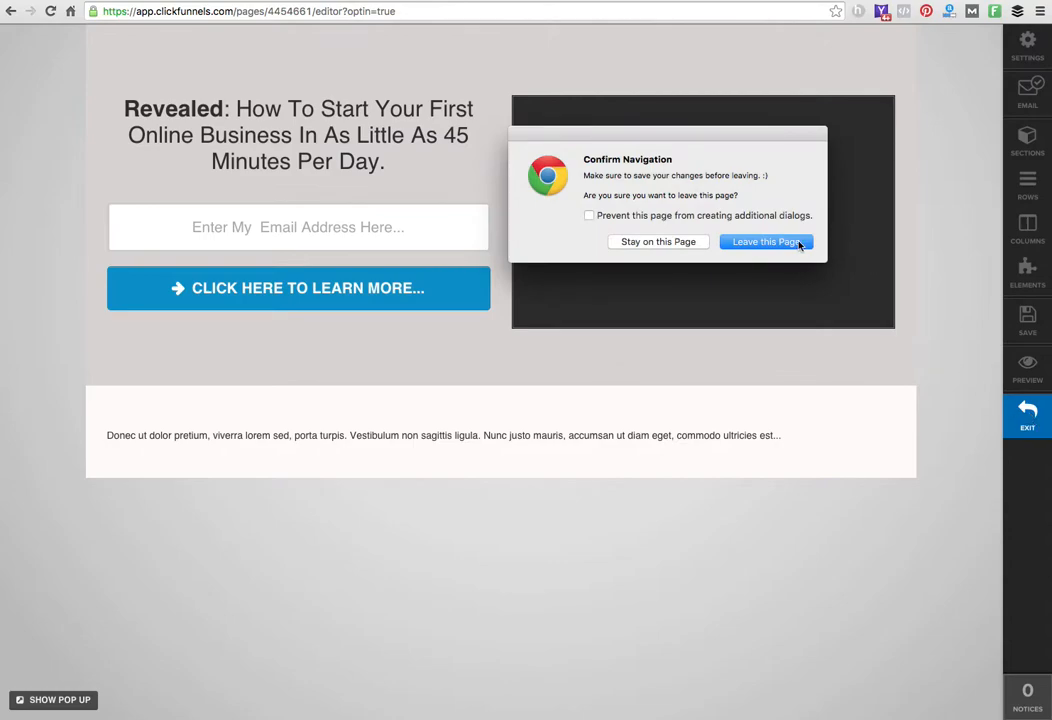
pyautogui.click(765, 241)
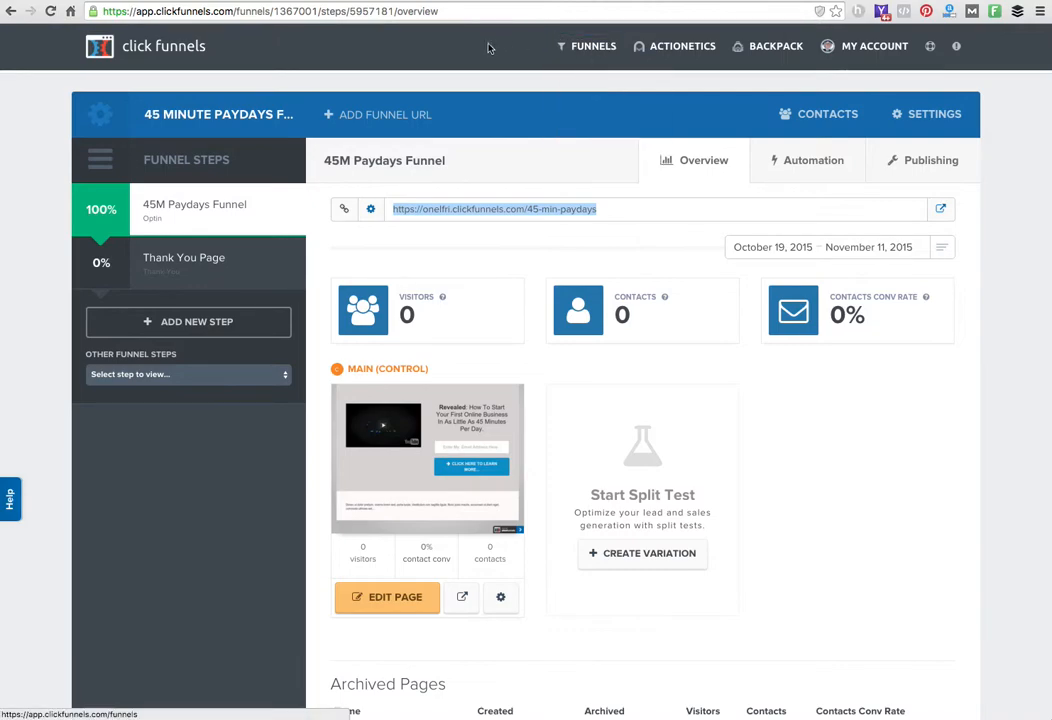
pyautogui.moveTo(538, 45)
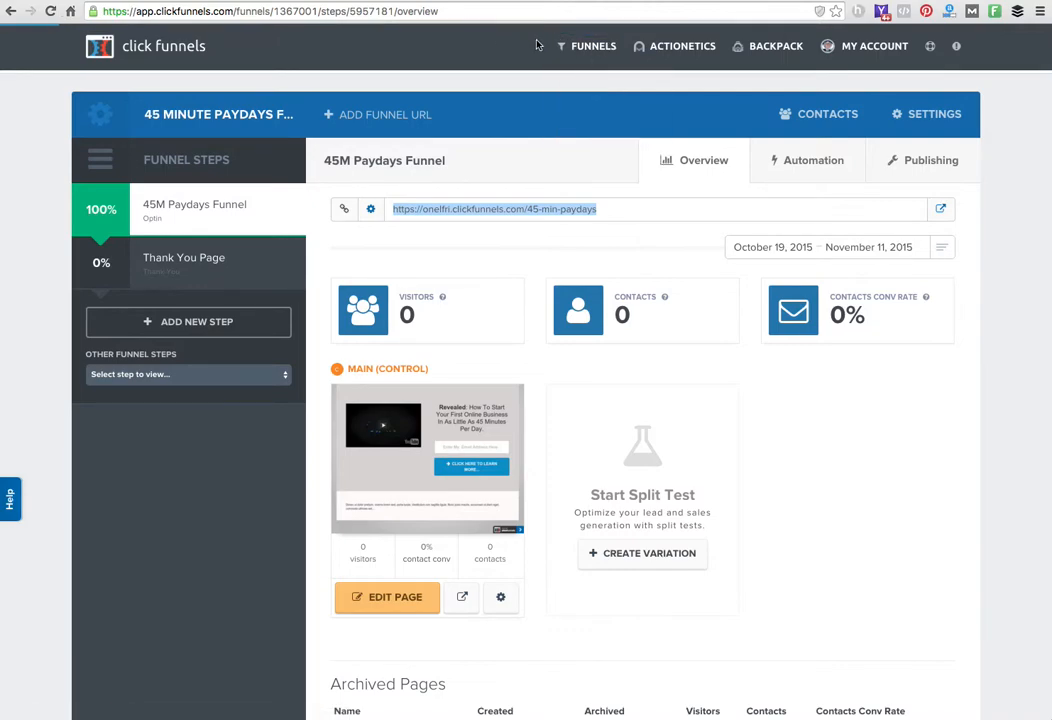
pyautogui.moveTo(460, 45)
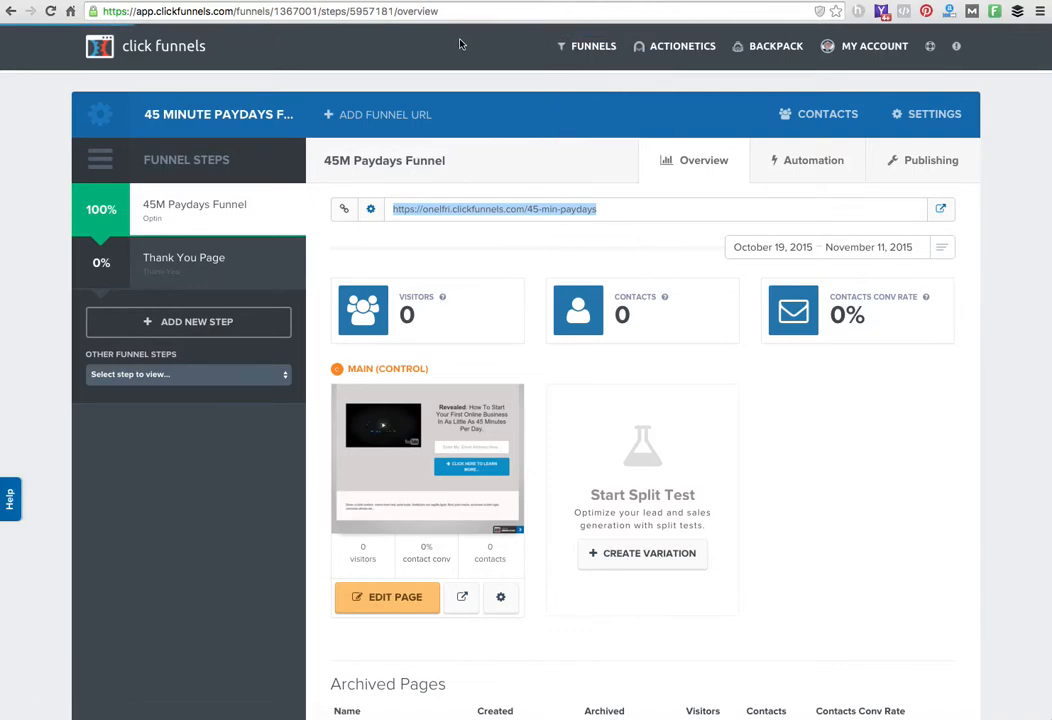
pyautogui.click(593, 46)
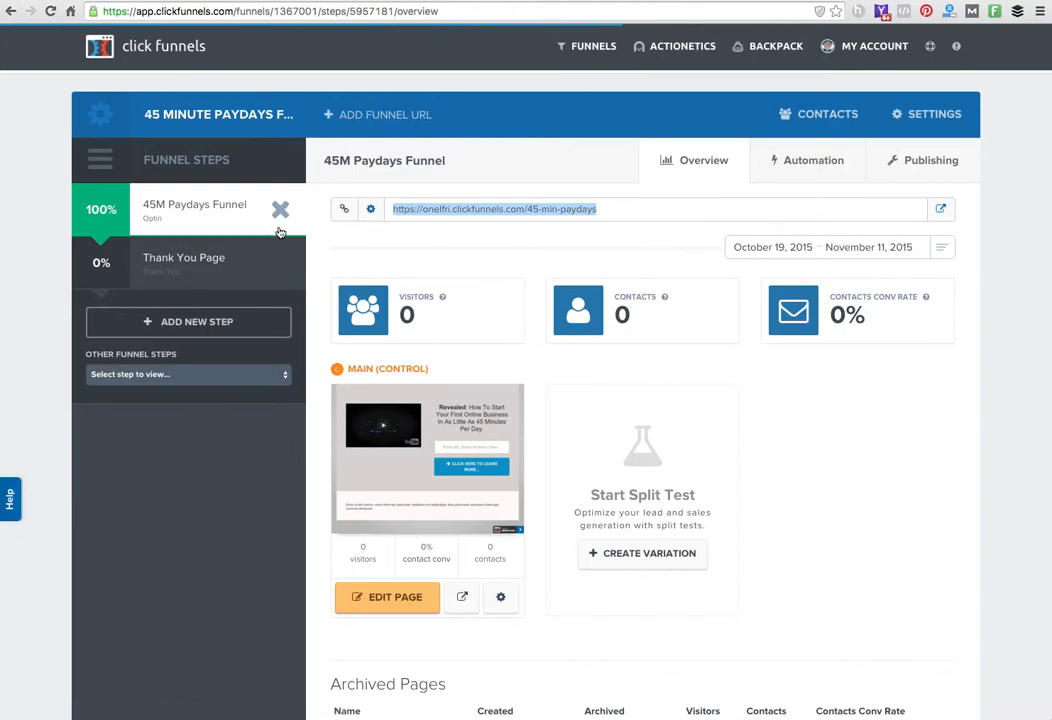
pyautogui.moveTo(449, 452)
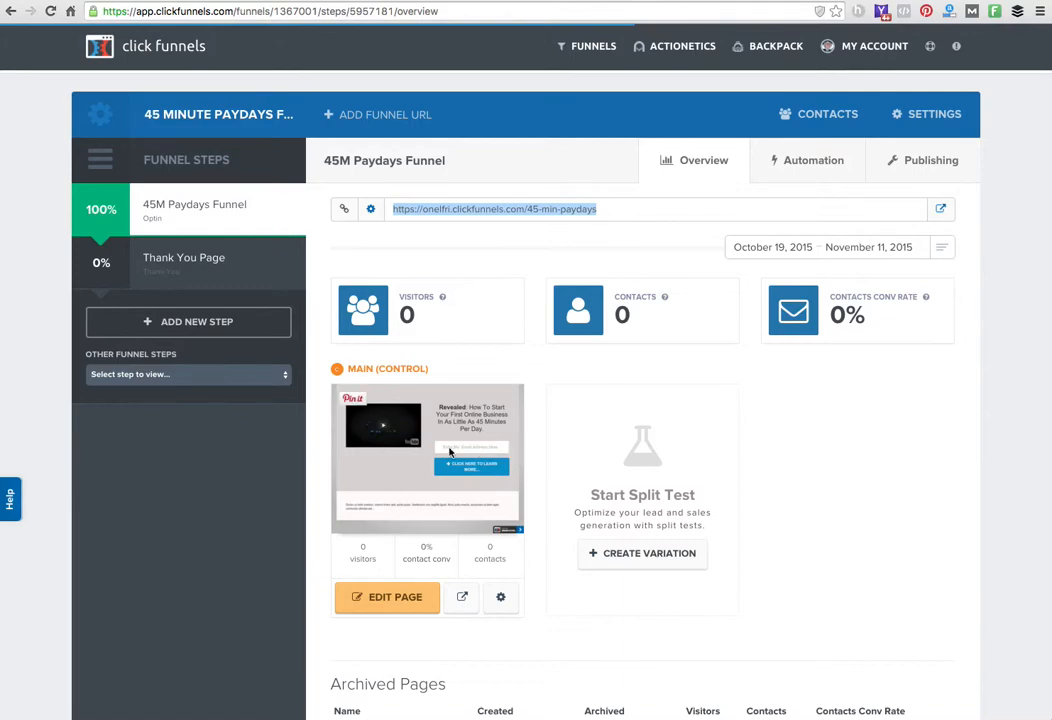
pyautogui.moveTo(665, 538)
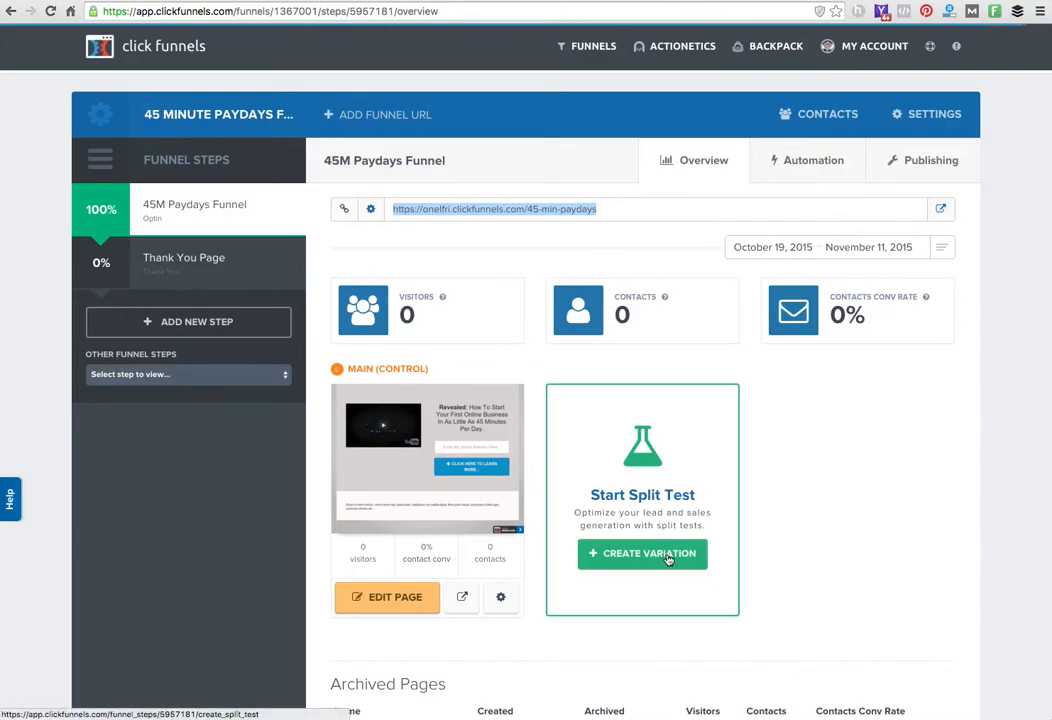
pyautogui.click(184, 262)
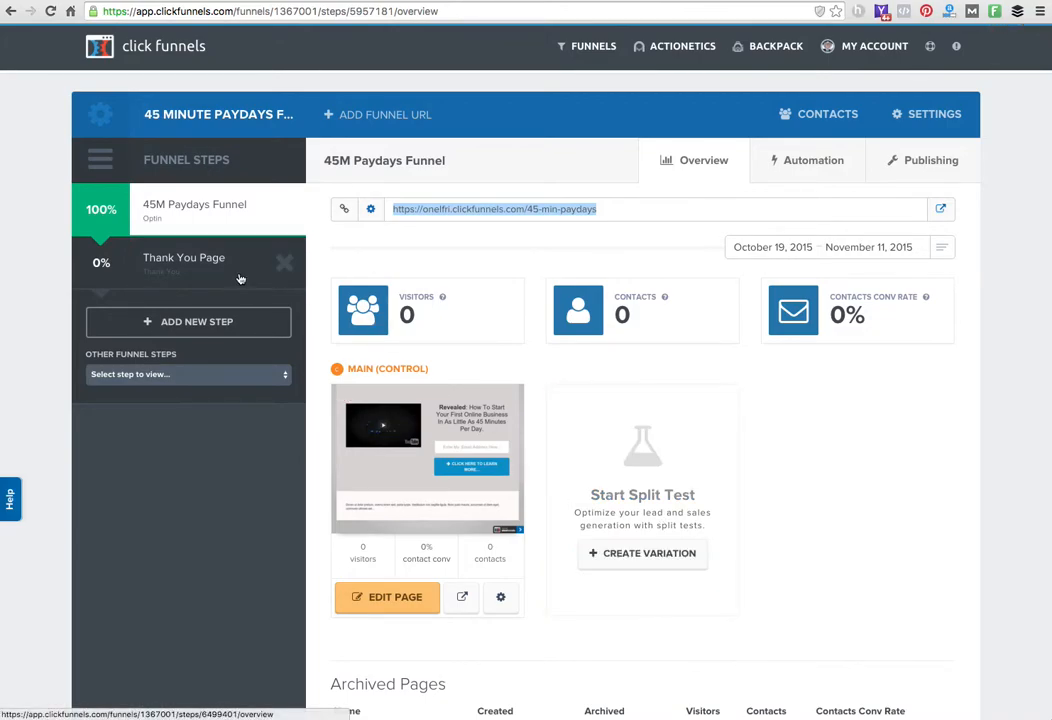
pyautogui.moveTo(777, 180)
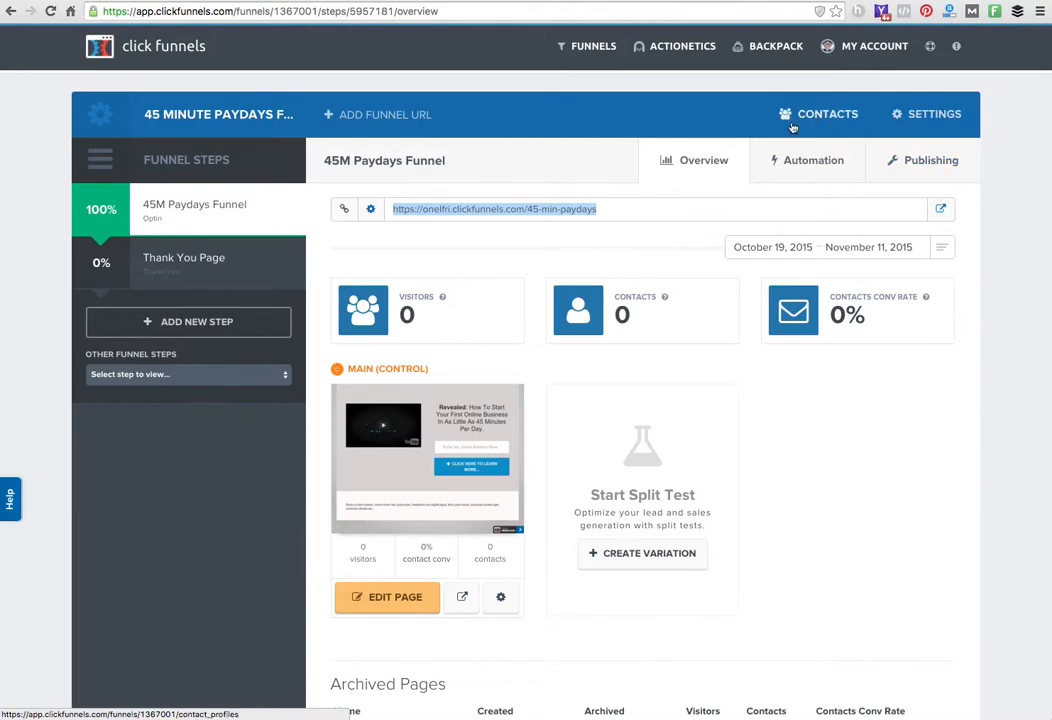
pyautogui.moveTo(835, 119)
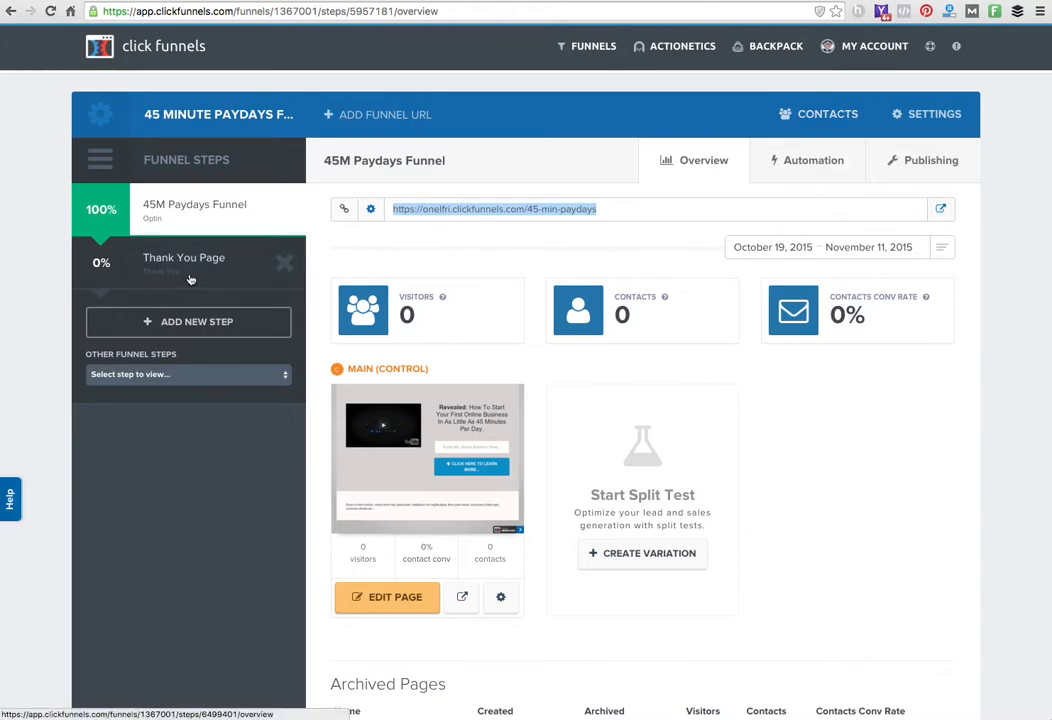
pyautogui.moveTo(380, 462)
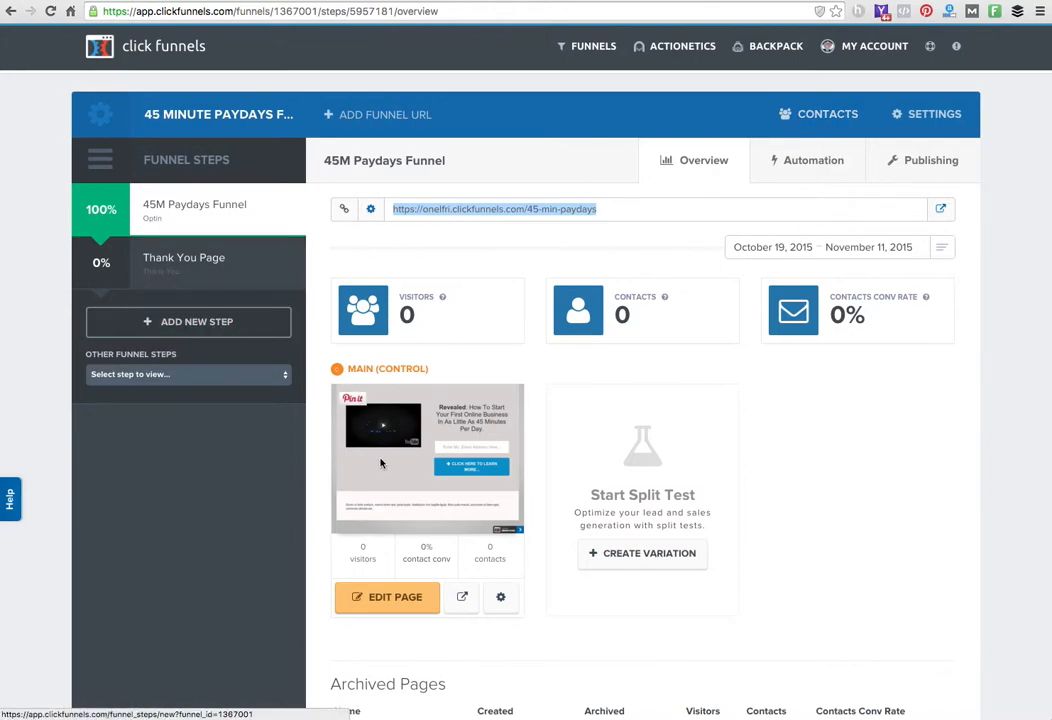
pyautogui.moveTo(448, 456)
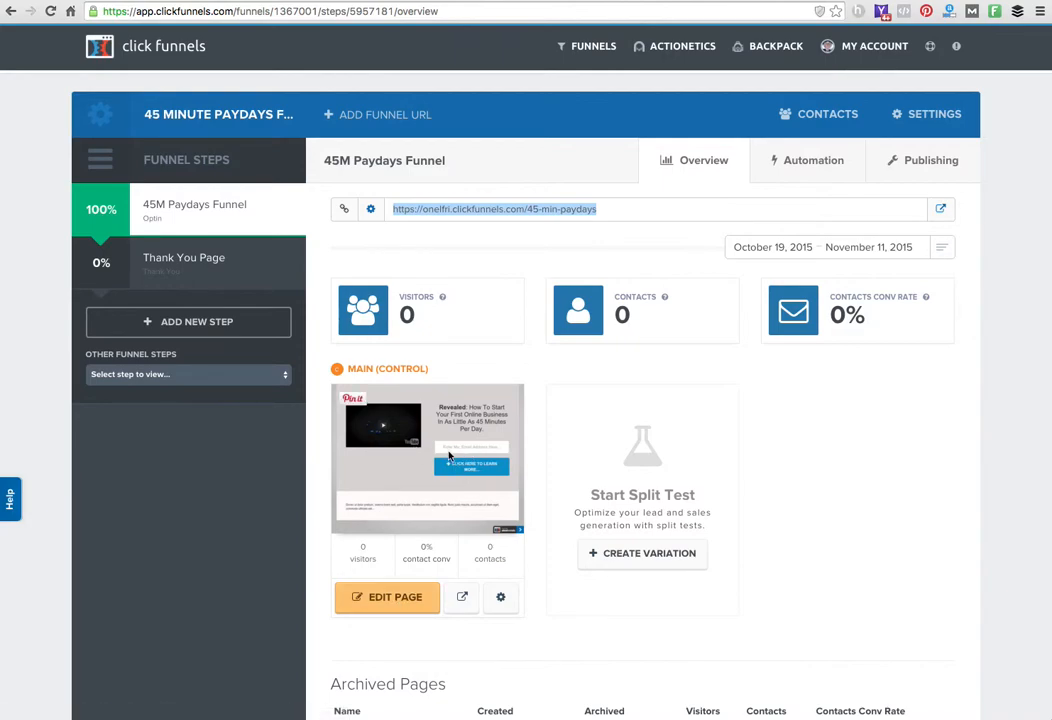
pyautogui.click(388, 597)
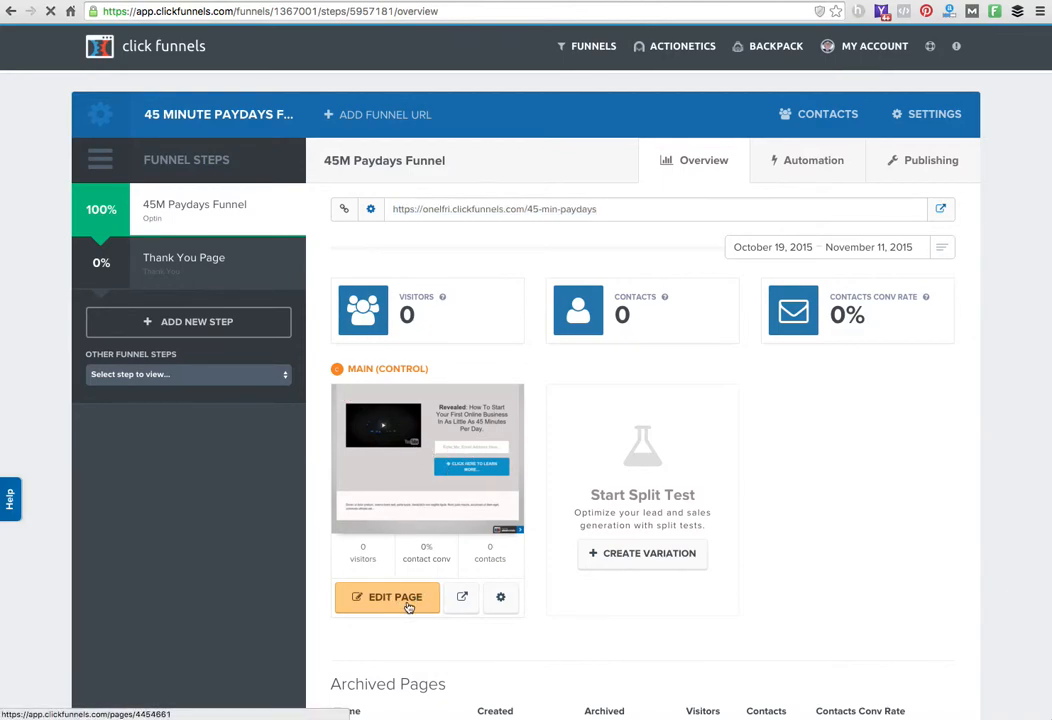
# Open the opt-in page in the editor, showing the video, headline, email field and button
pyautogui.click(388, 597)
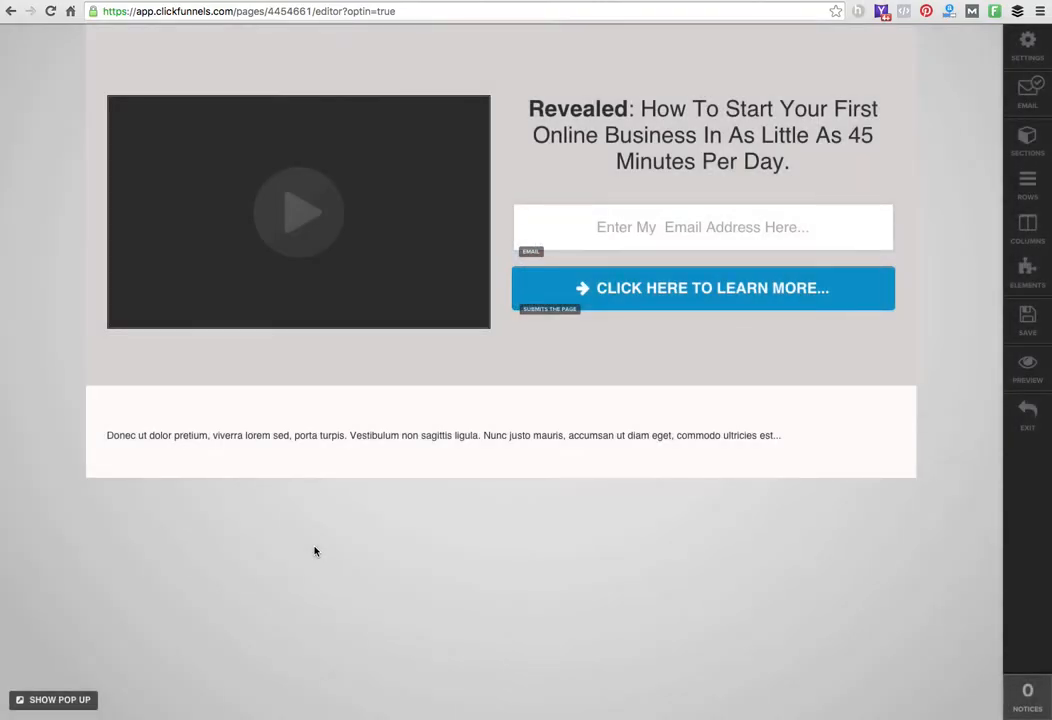
pyautogui.moveTo(968, 285)
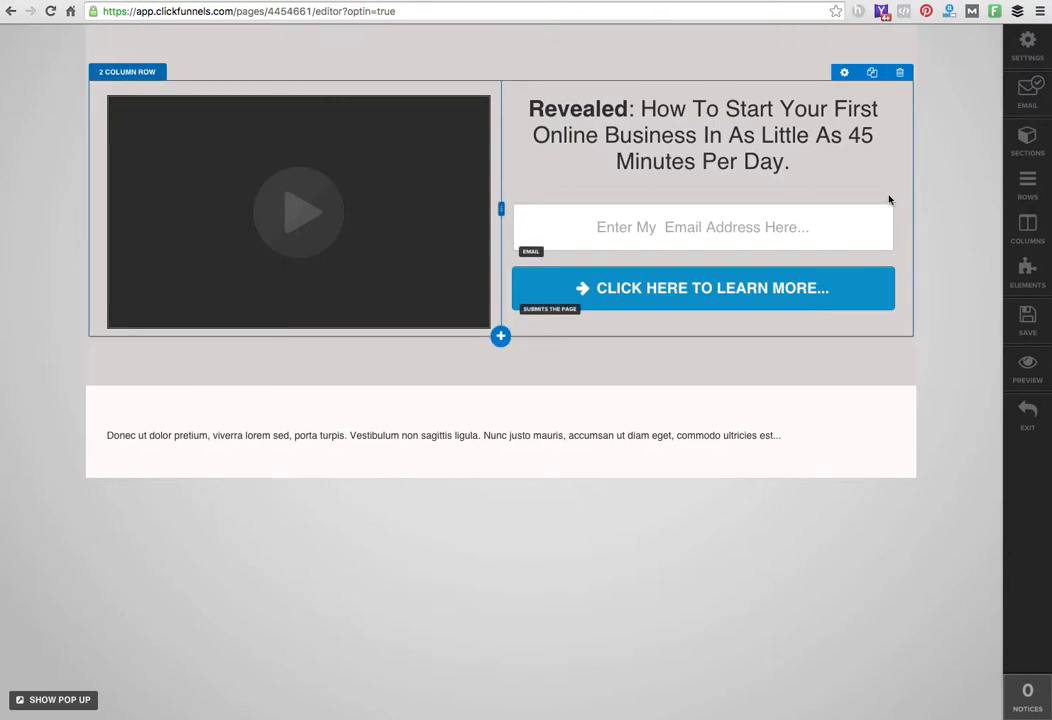
pyautogui.moveTo(478, 134)
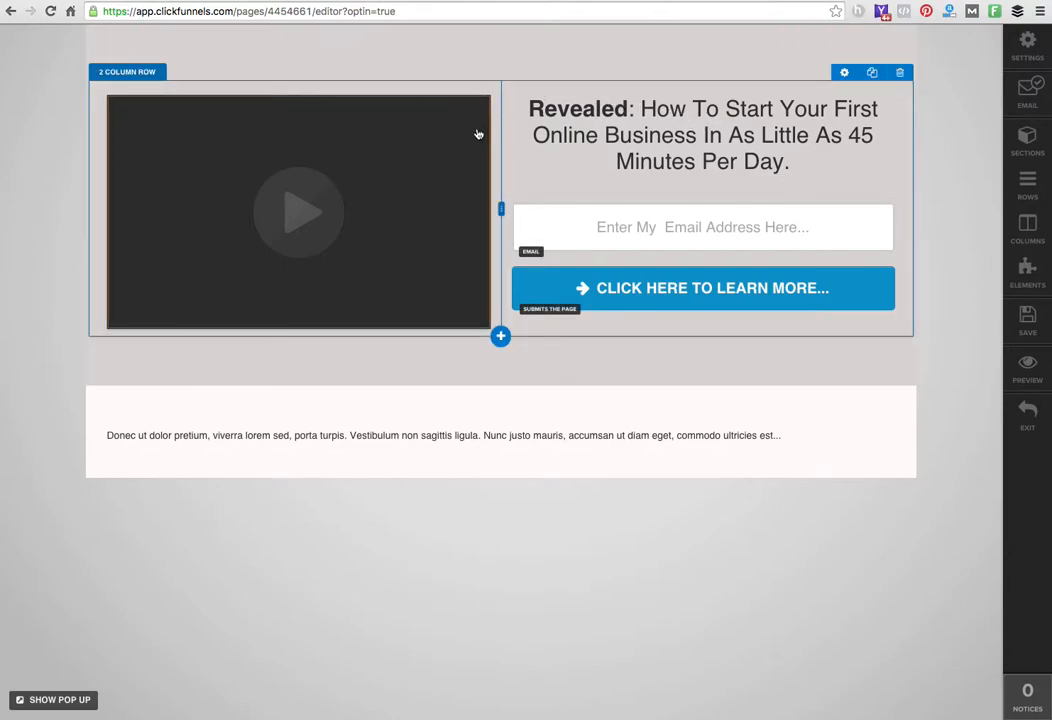
pyautogui.moveTo(660, 90)
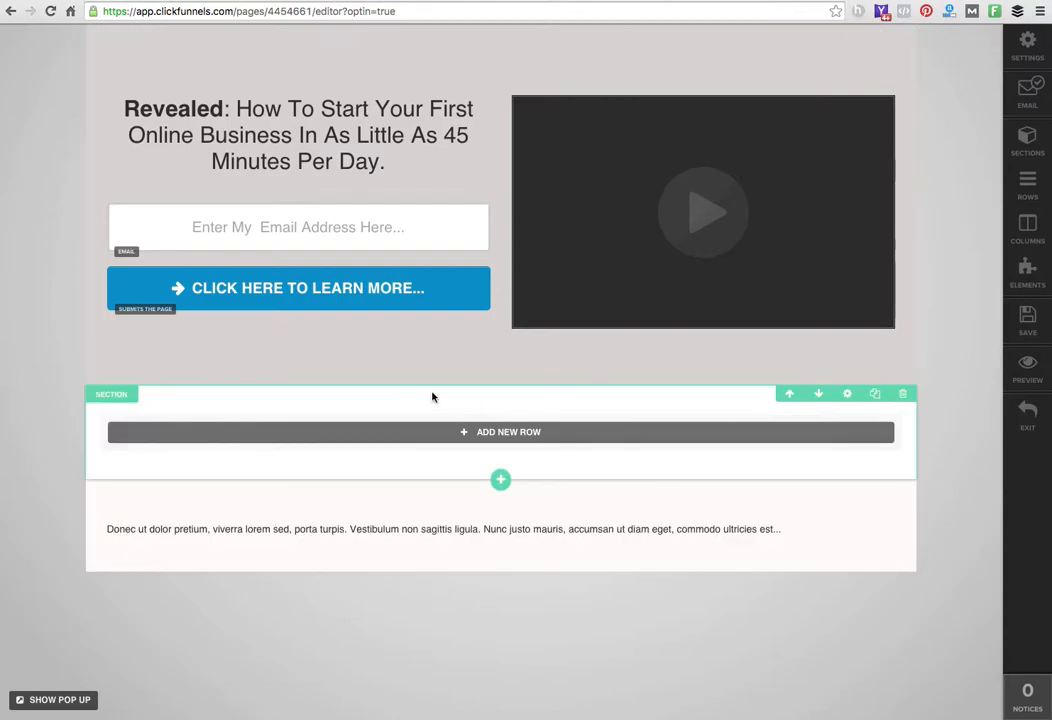
# Add a one-column row with a Headline / Text element reading 'Brand New Headline To Edit'
pyautogui.click(500, 431)
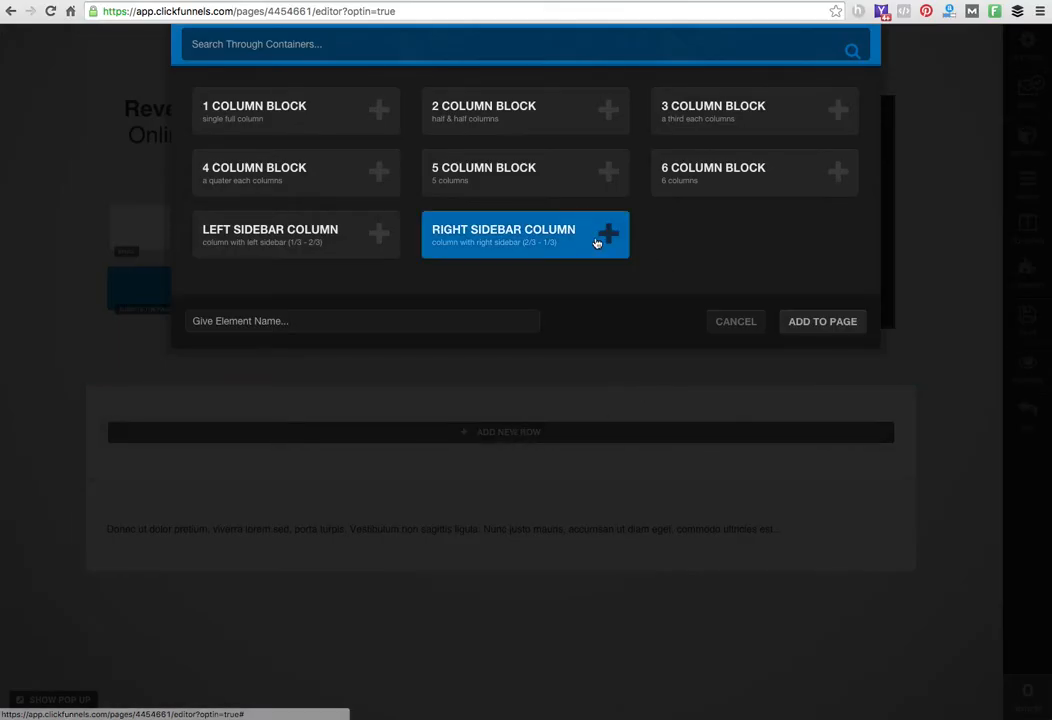
pyautogui.click(295, 110)
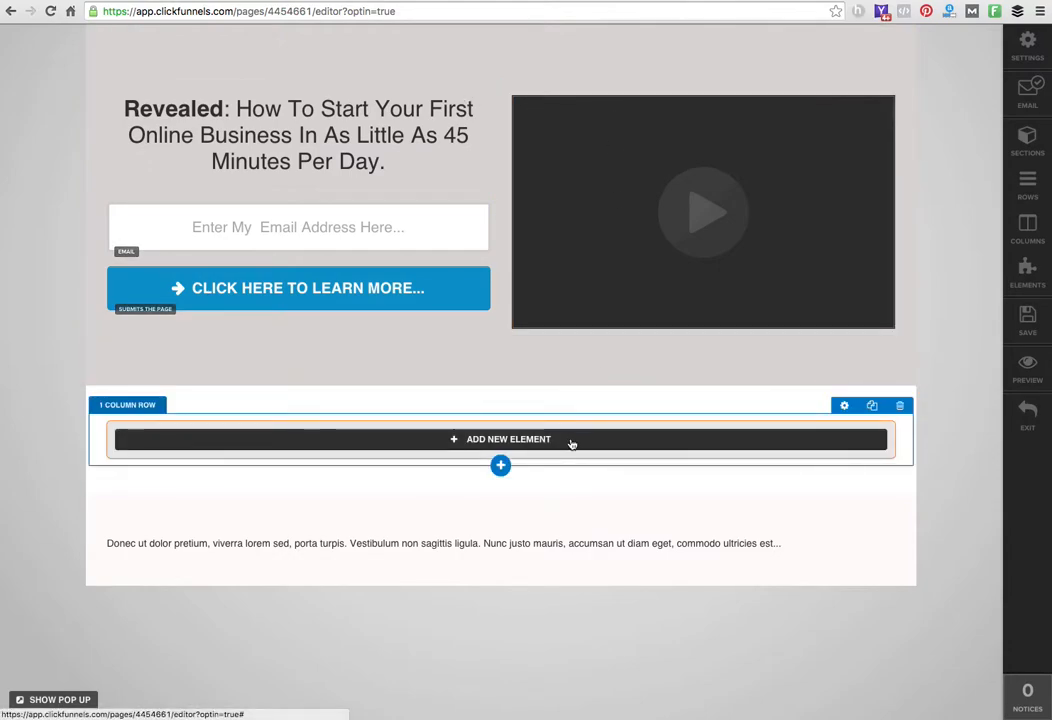
pyautogui.click(508, 439)
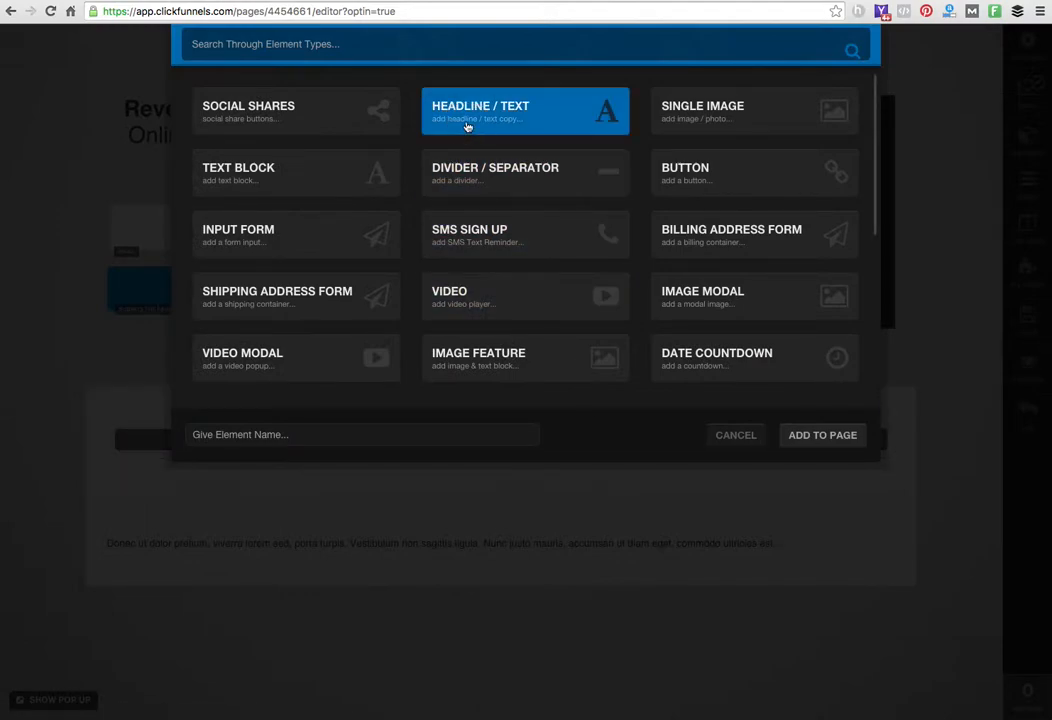
pyautogui.click(821, 434)
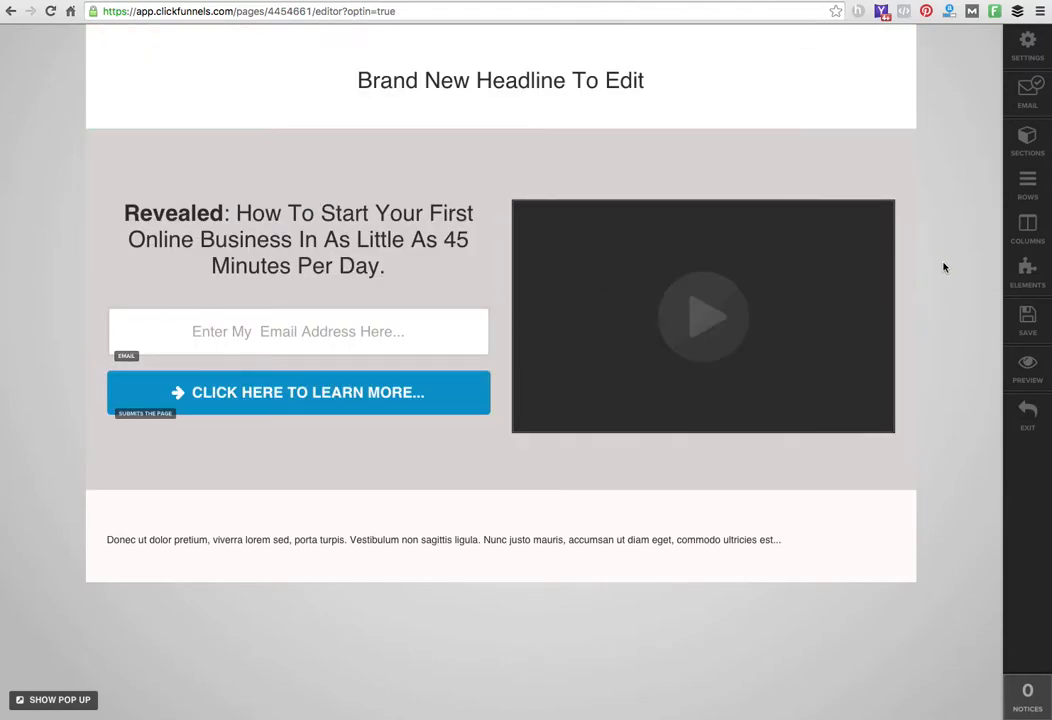
pyautogui.moveTo(927, 377)
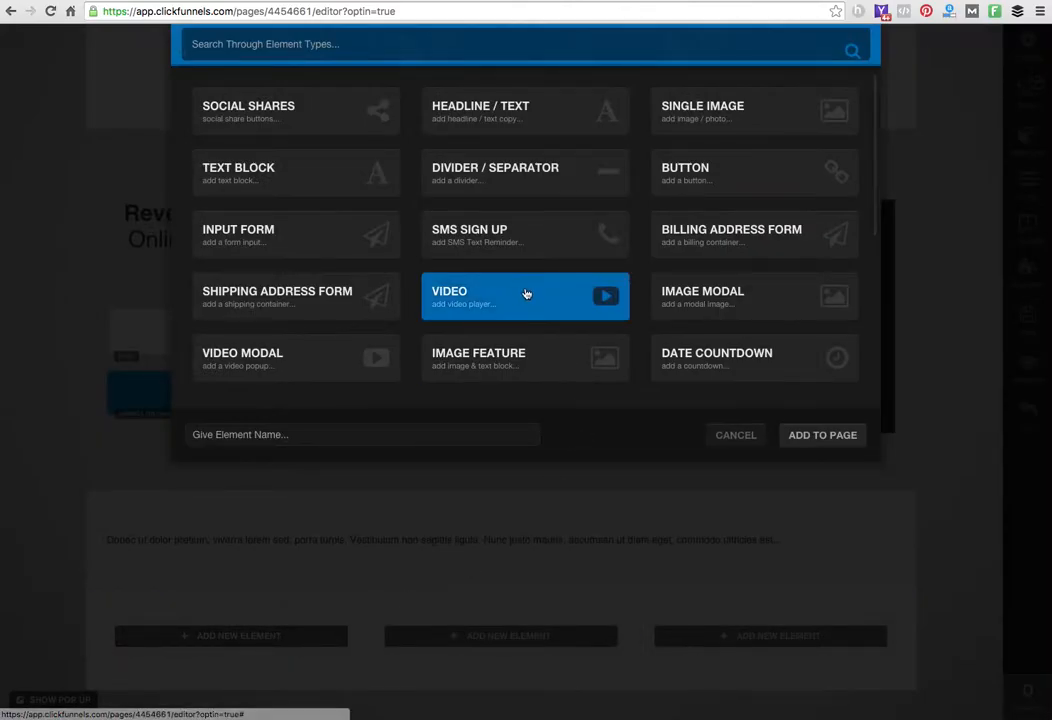
pyautogui.moveTo(645, 262)
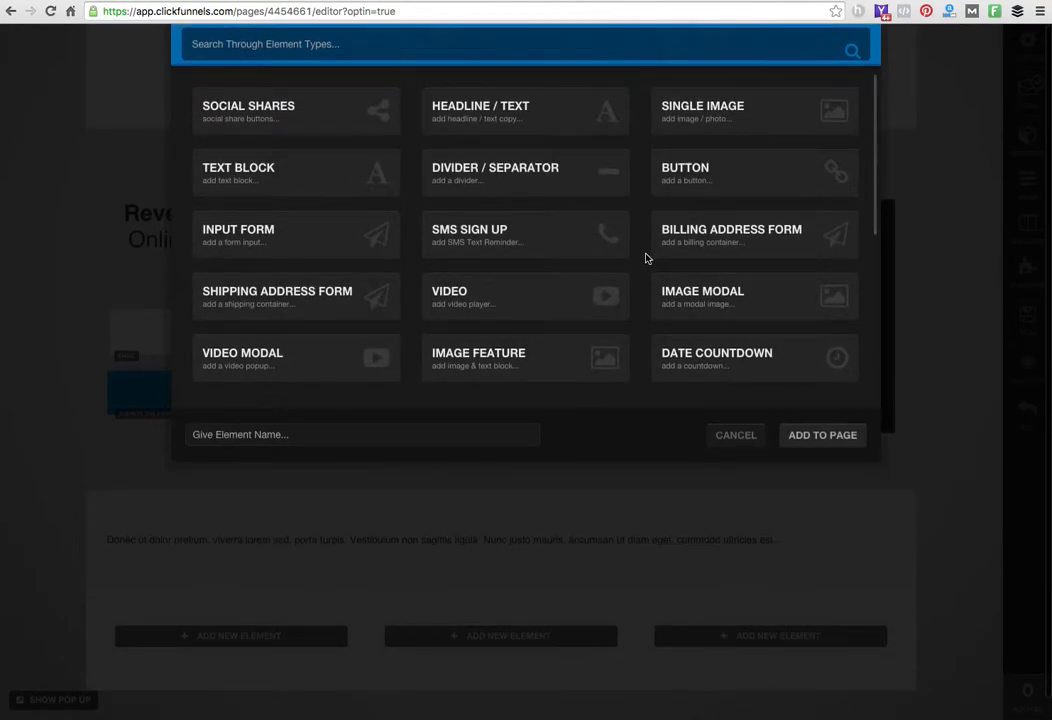
# Add Image Feature blocks to the middle and right columns below the lorem ipsum paragraph
pyautogui.scroll(-3)
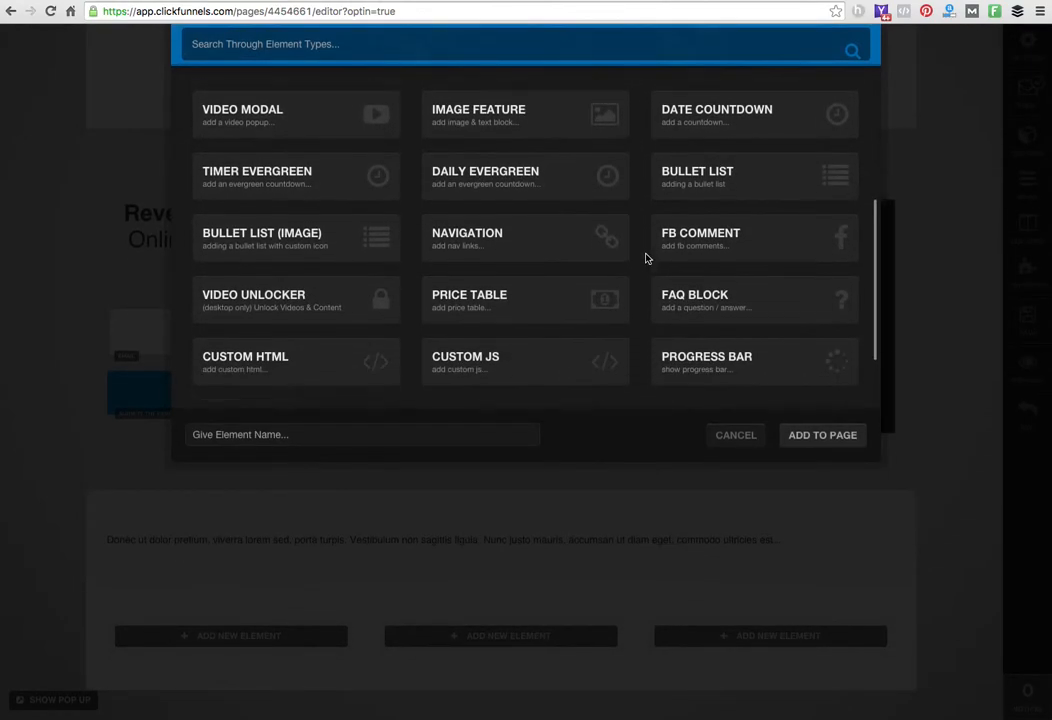
pyautogui.scroll(-3)
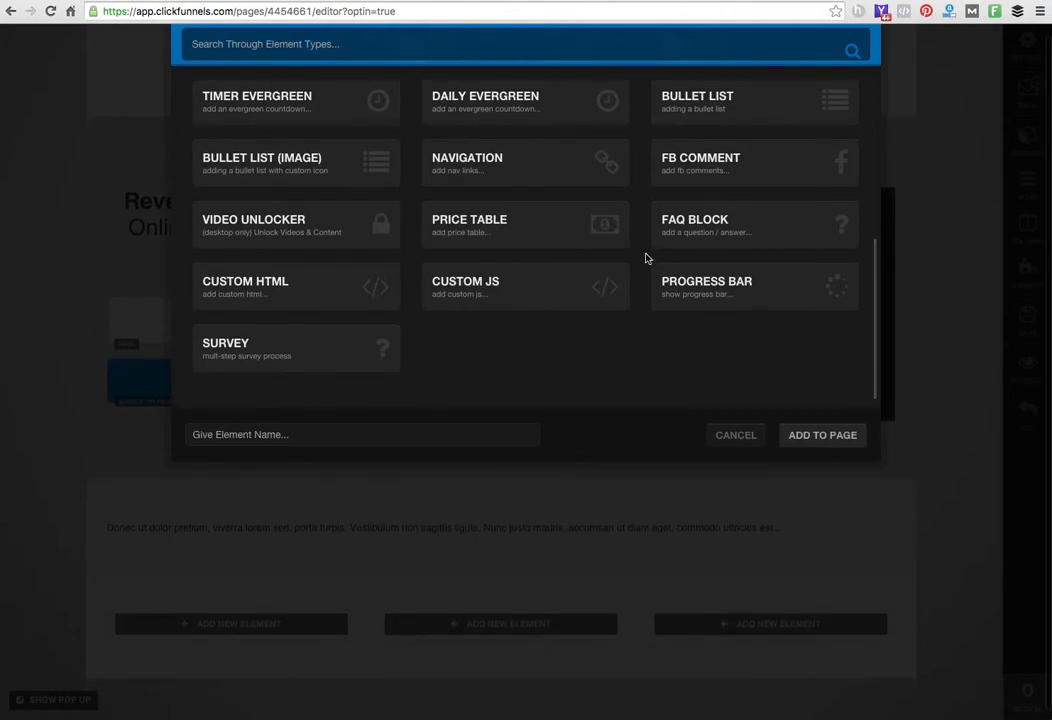
pyautogui.scroll(3)
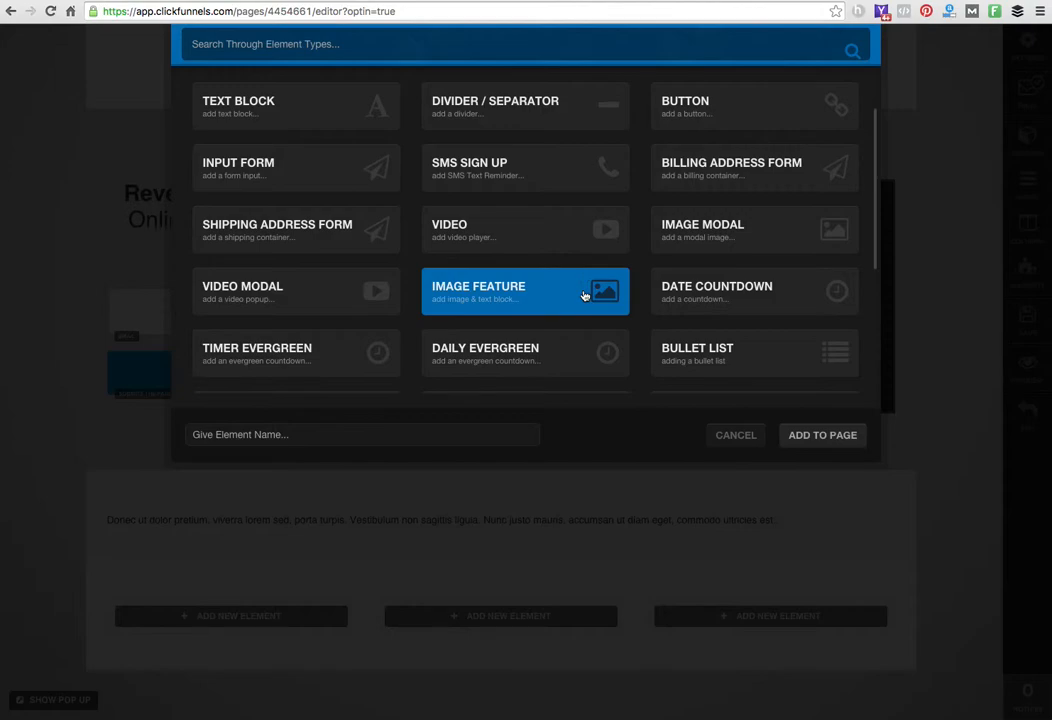
pyautogui.moveTo(822, 434)
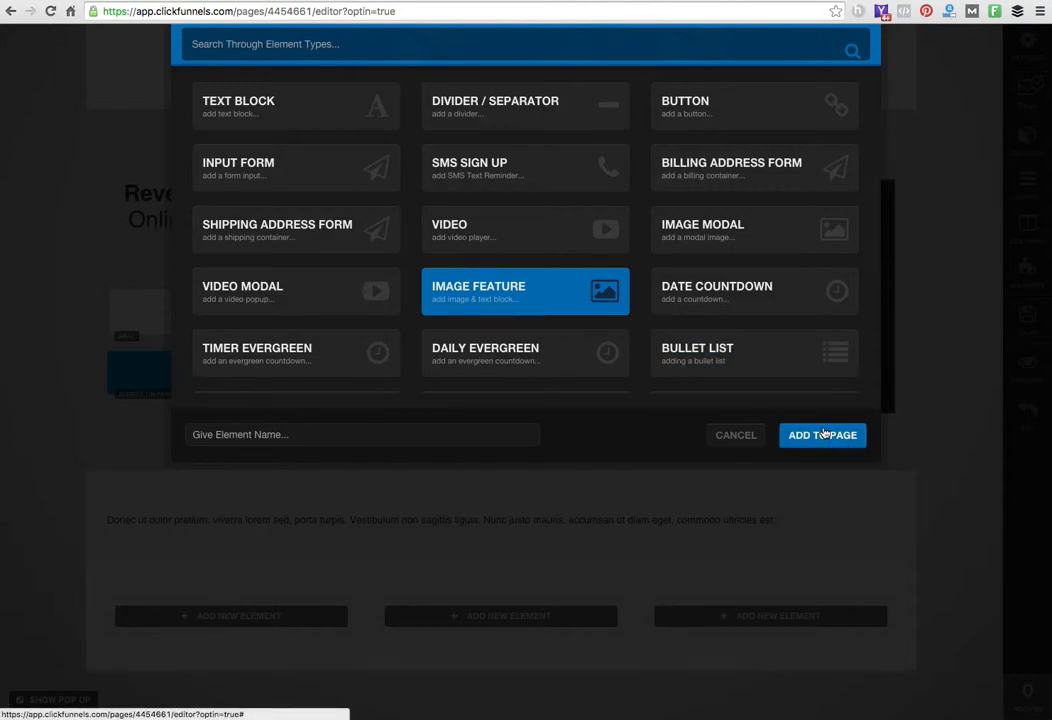
pyautogui.moveTo(545, 288)
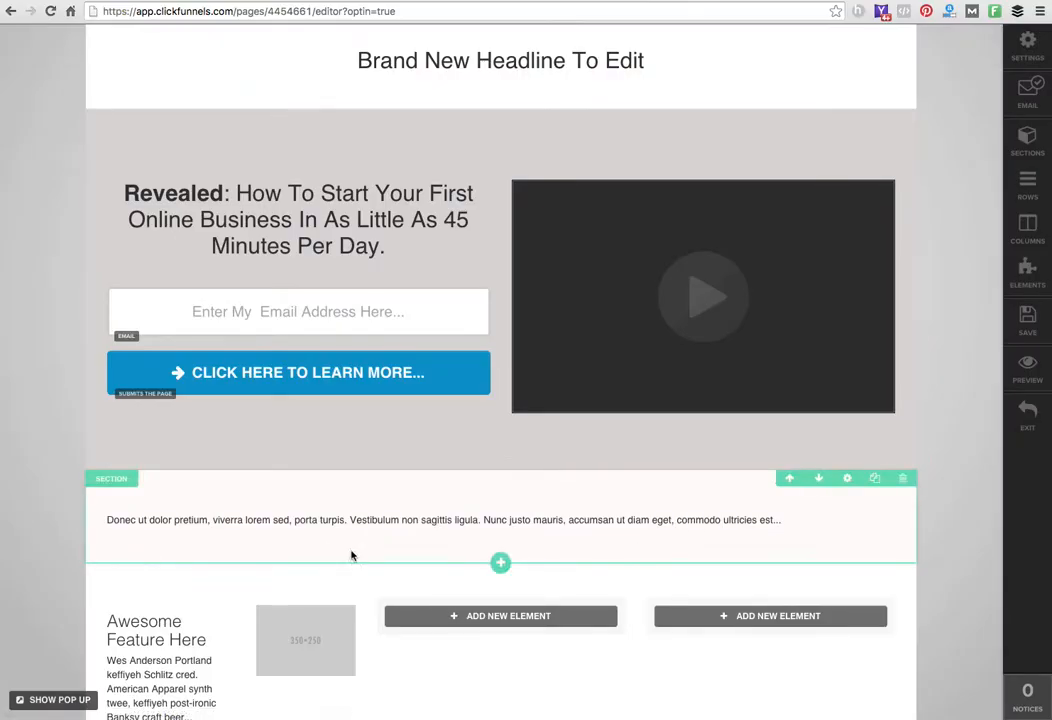
pyautogui.scroll(-3)
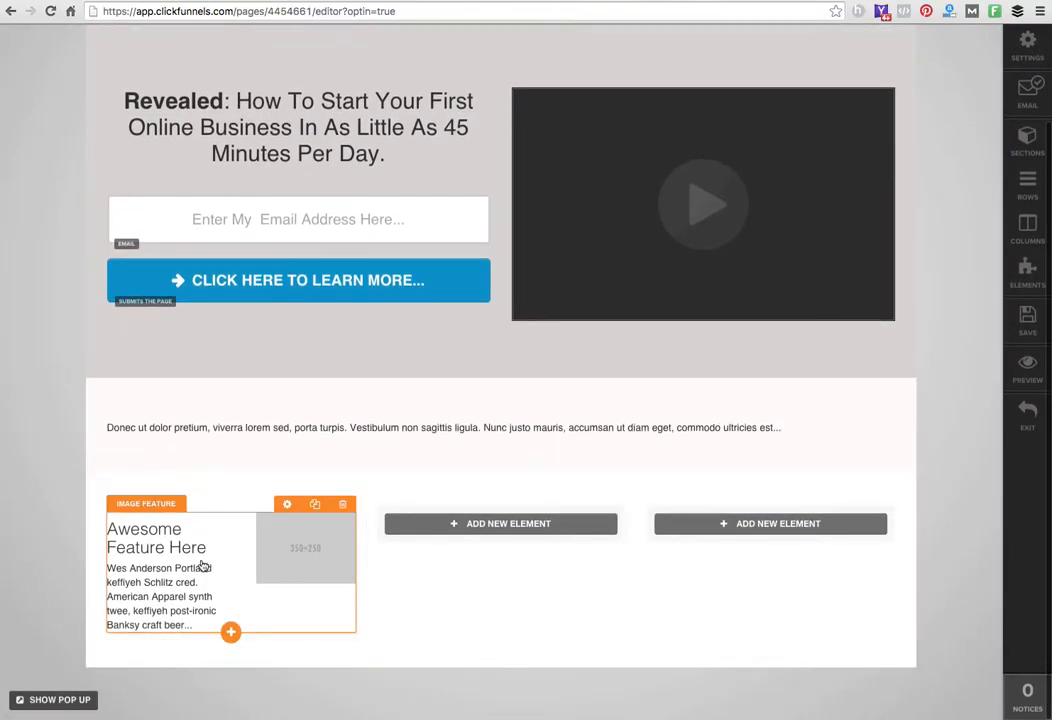
pyautogui.moveTo(343, 573)
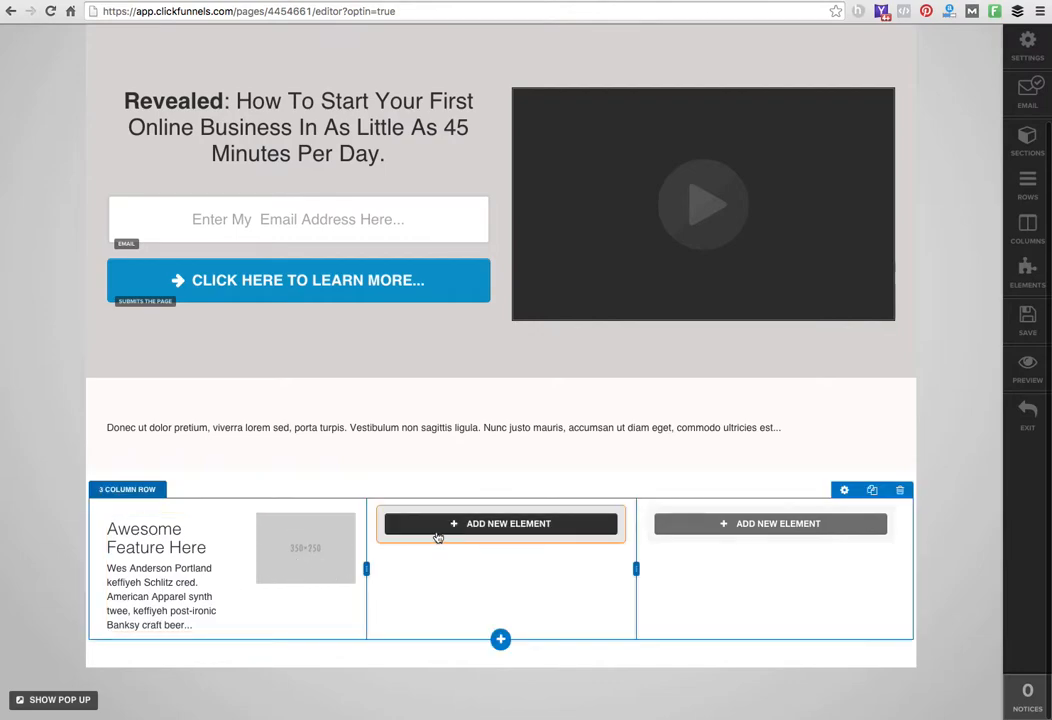
pyautogui.click(500, 523)
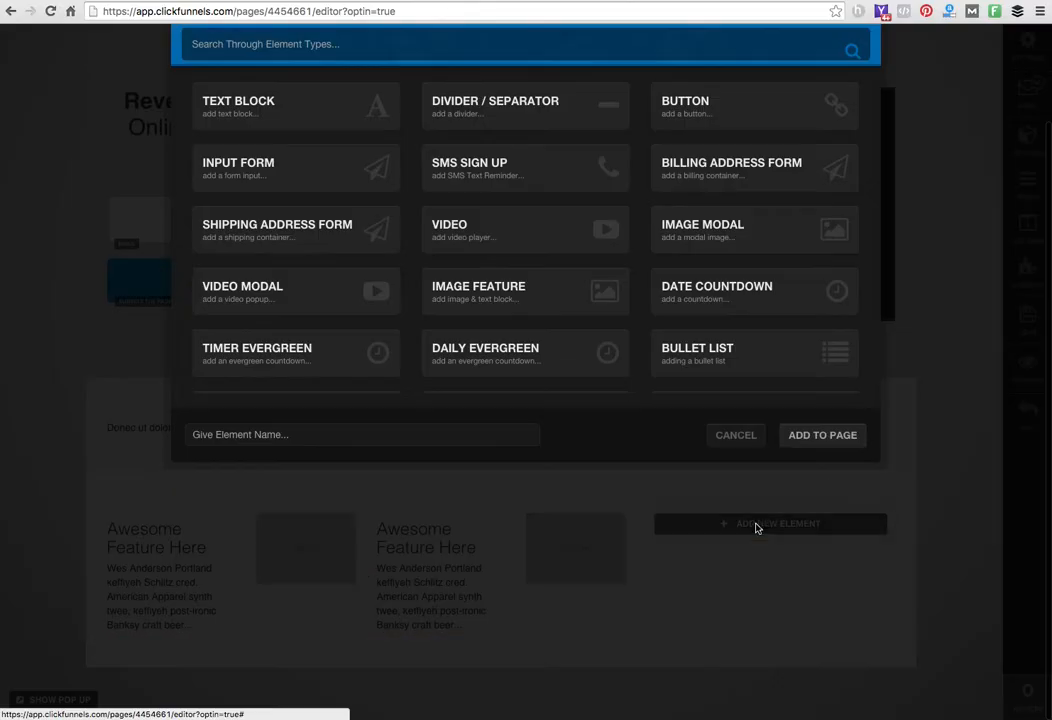
pyautogui.click(735, 434)
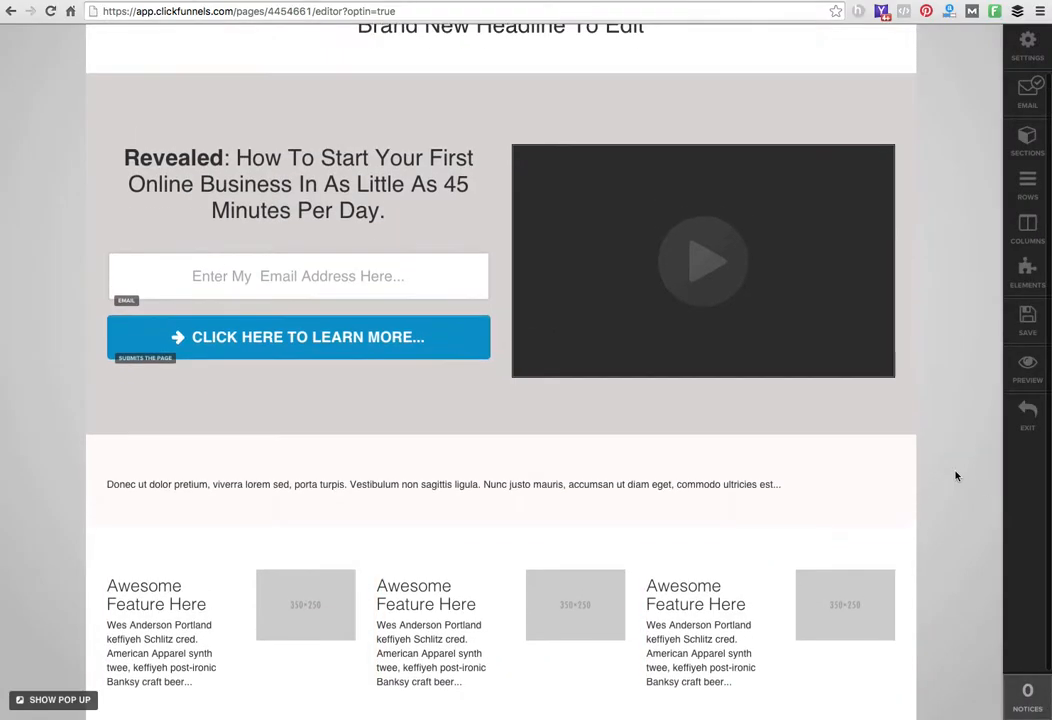
# Replace the placeholder headline with 'My Awesome System Reveals Secret Way To Gain Customers...'
pyautogui.scroll(3)
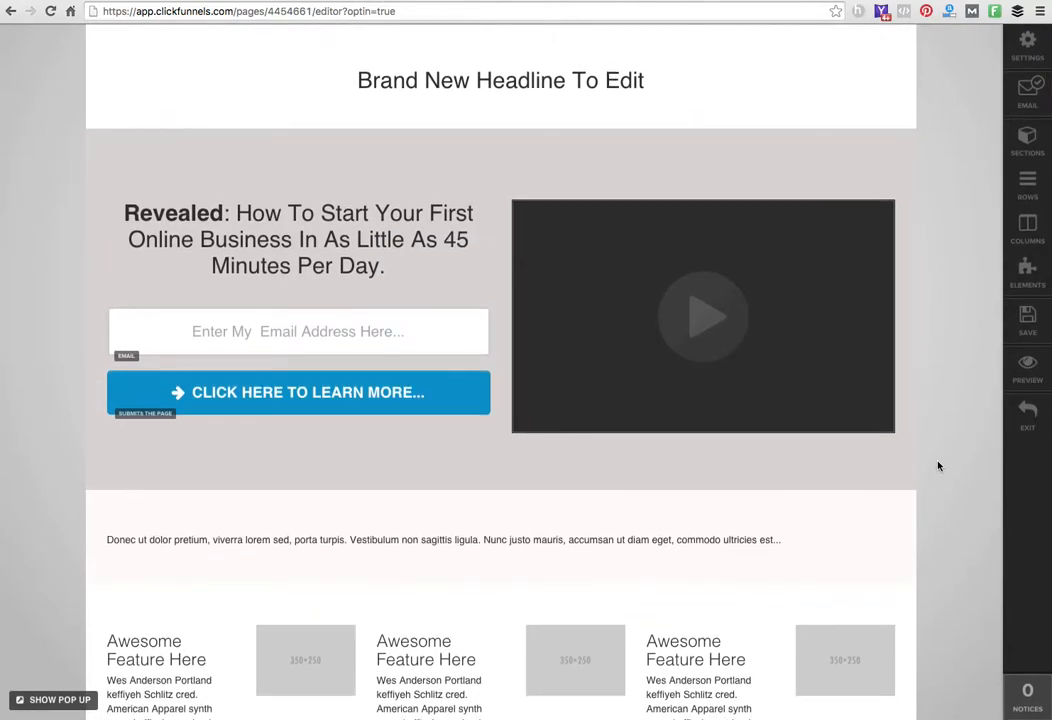
pyautogui.moveTo(966, 333)
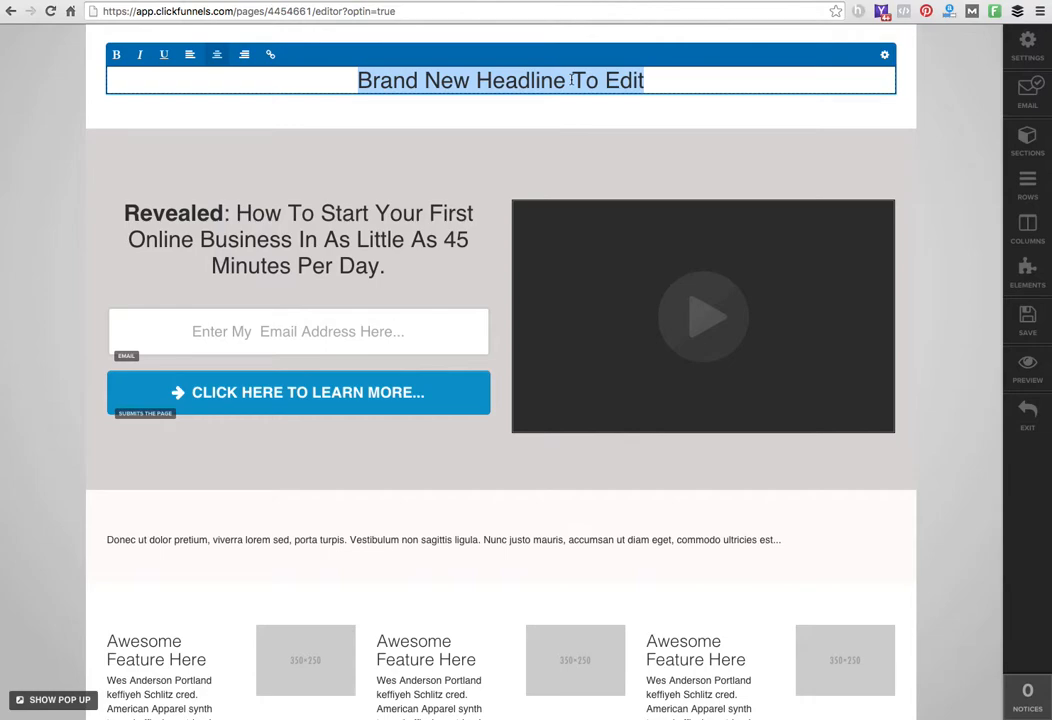
pyautogui.write('My Awesome')
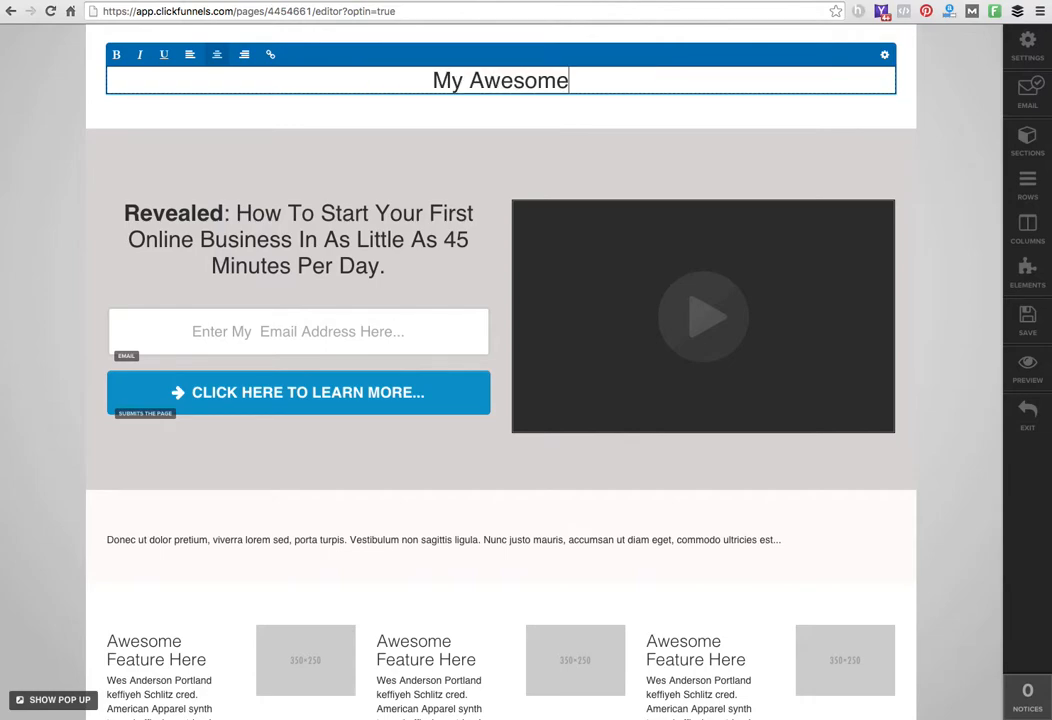
pyautogui.write('System Rev')
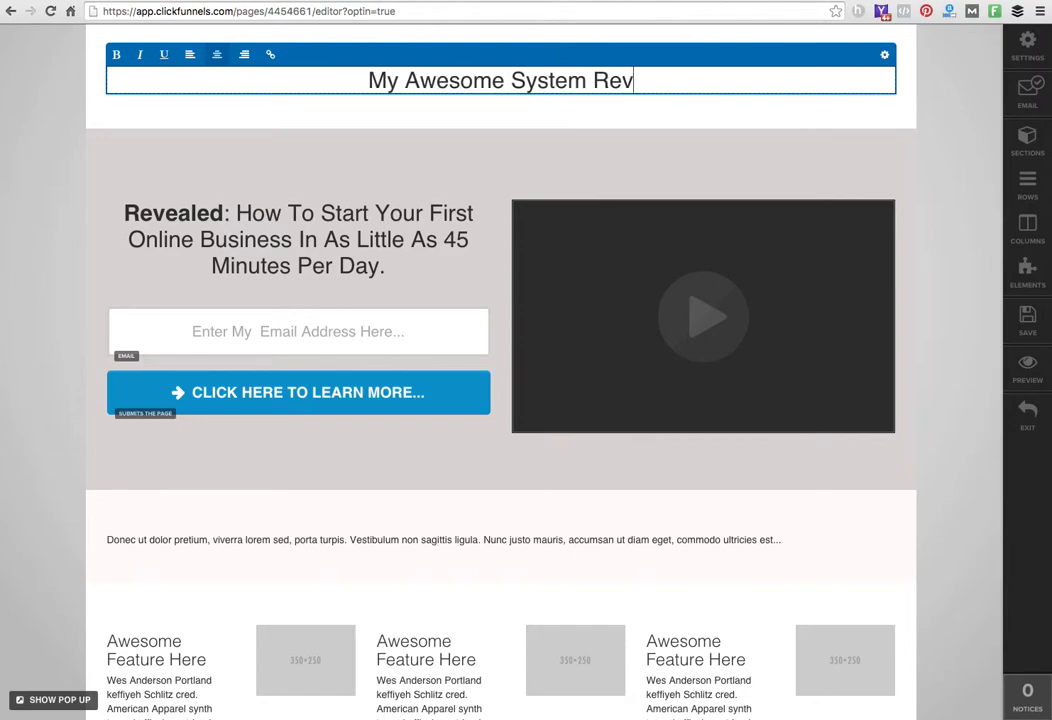
pyautogui.write('eals')
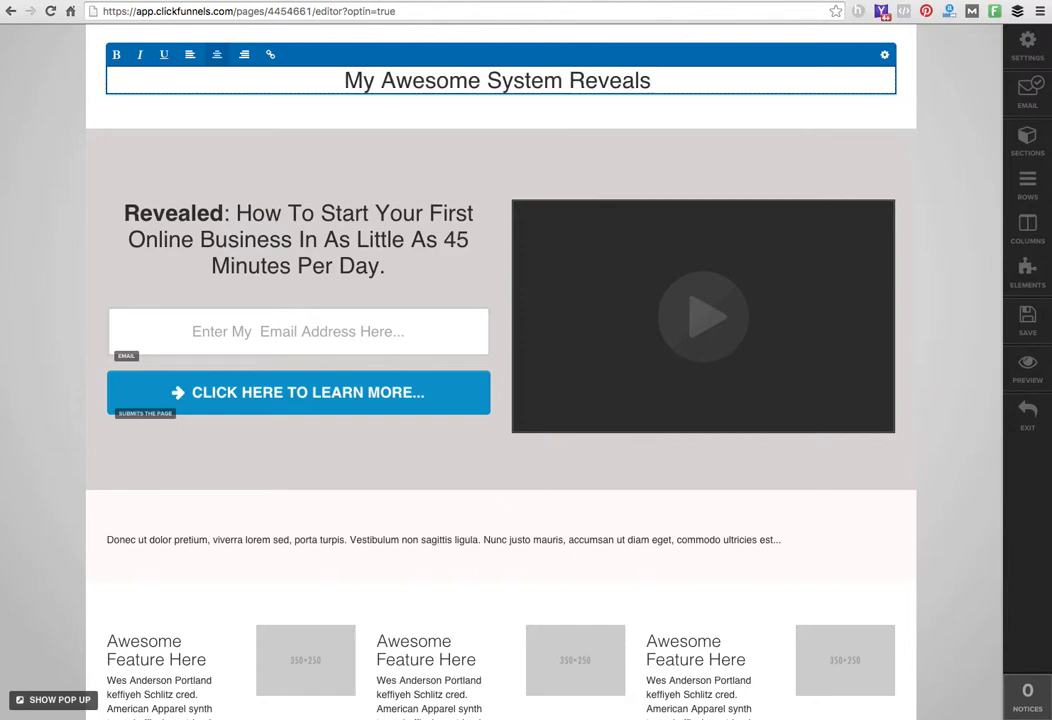
pyautogui.write('Secret Way T')
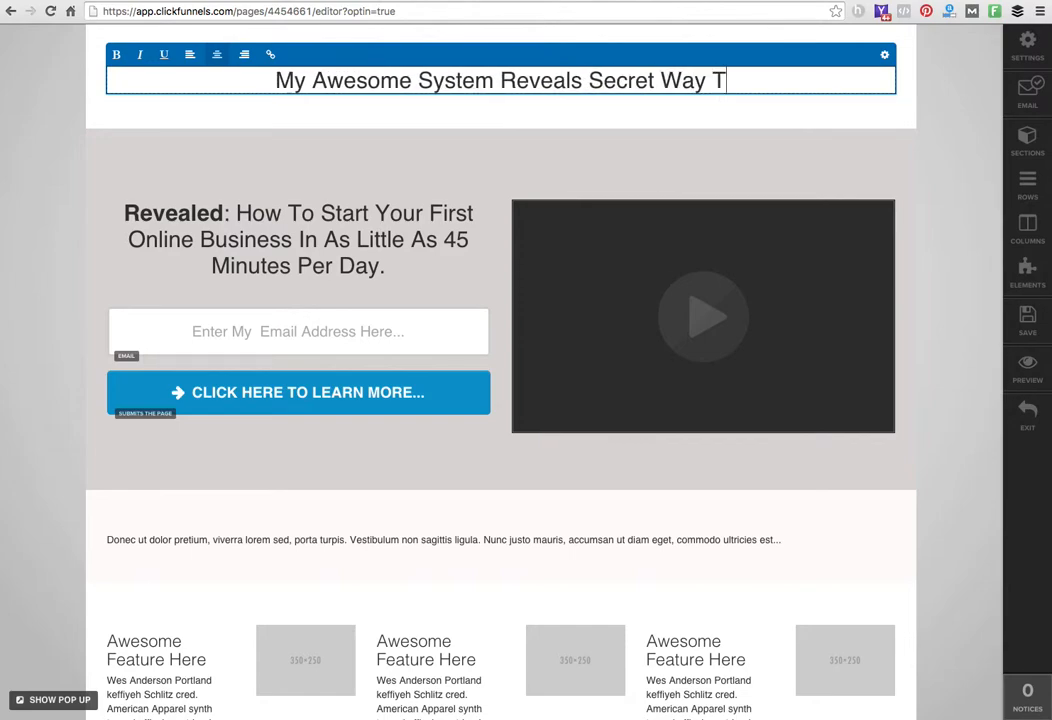
pyautogui.write('o Gain Customers')
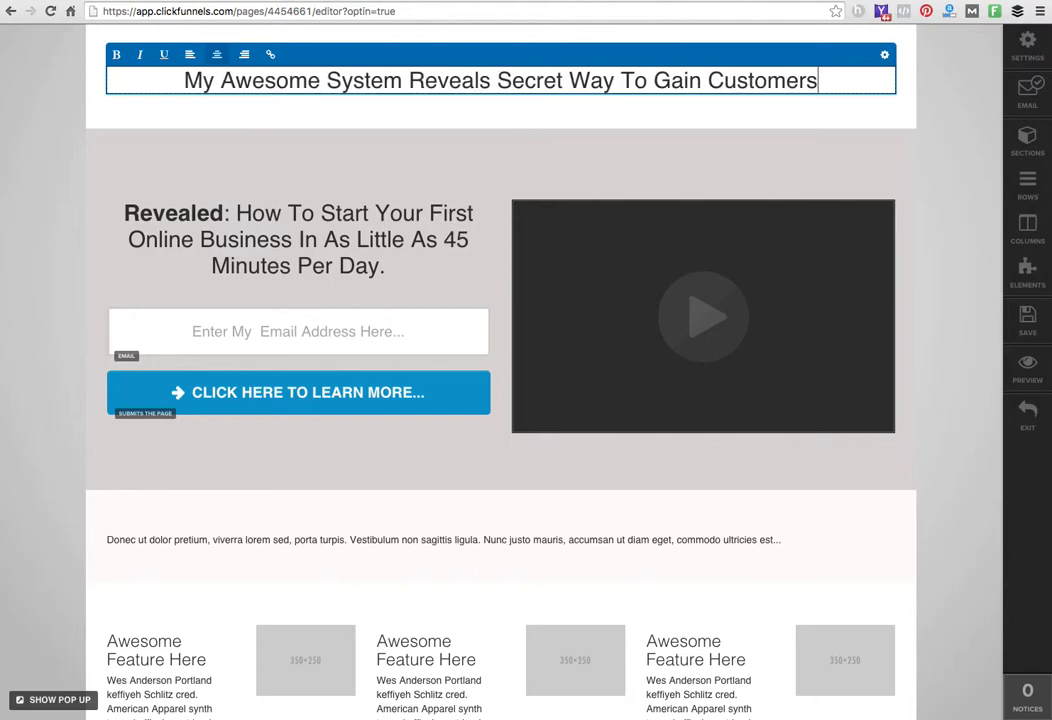
pyautogui.write('...')
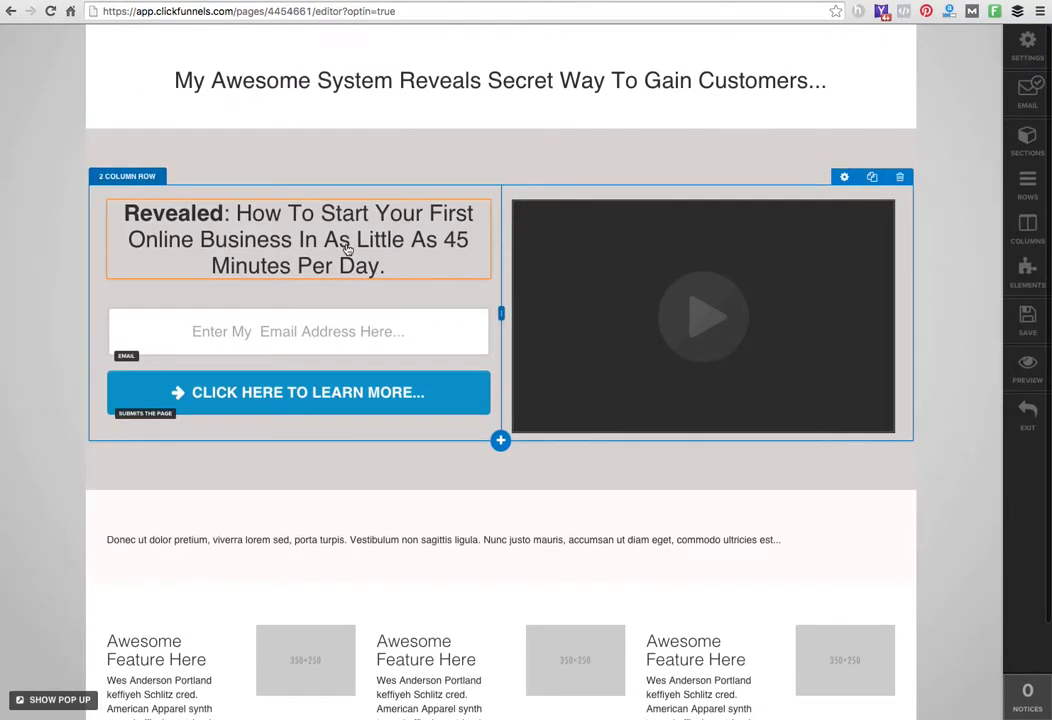
pyautogui.moveTo(433, 261)
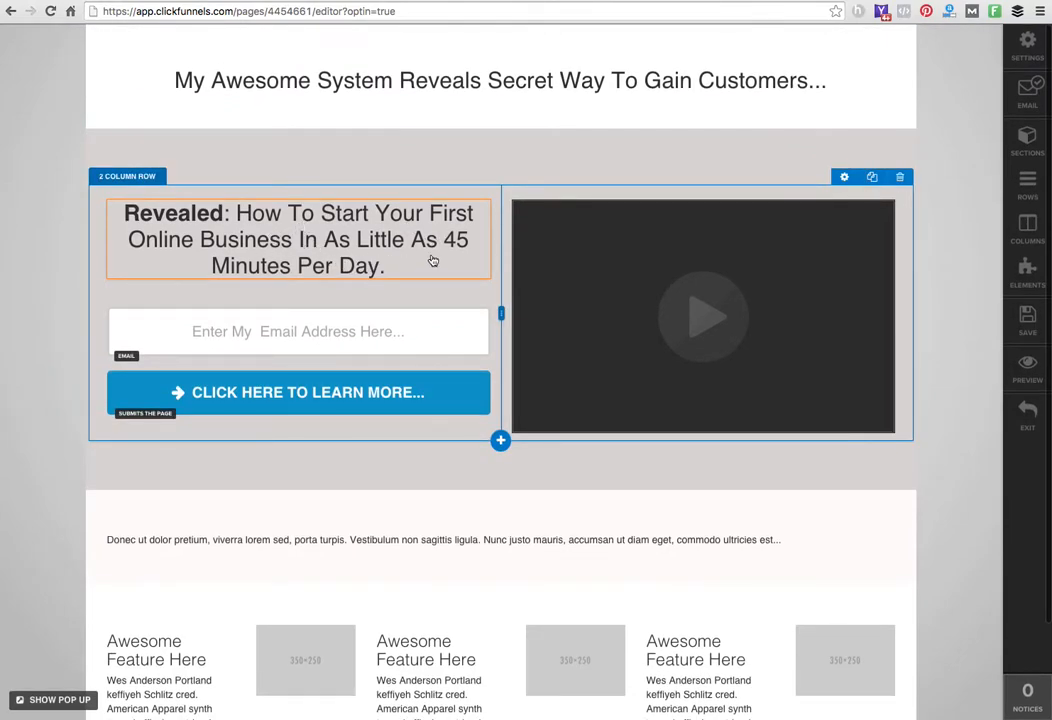
pyautogui.moveTo(517, 255)
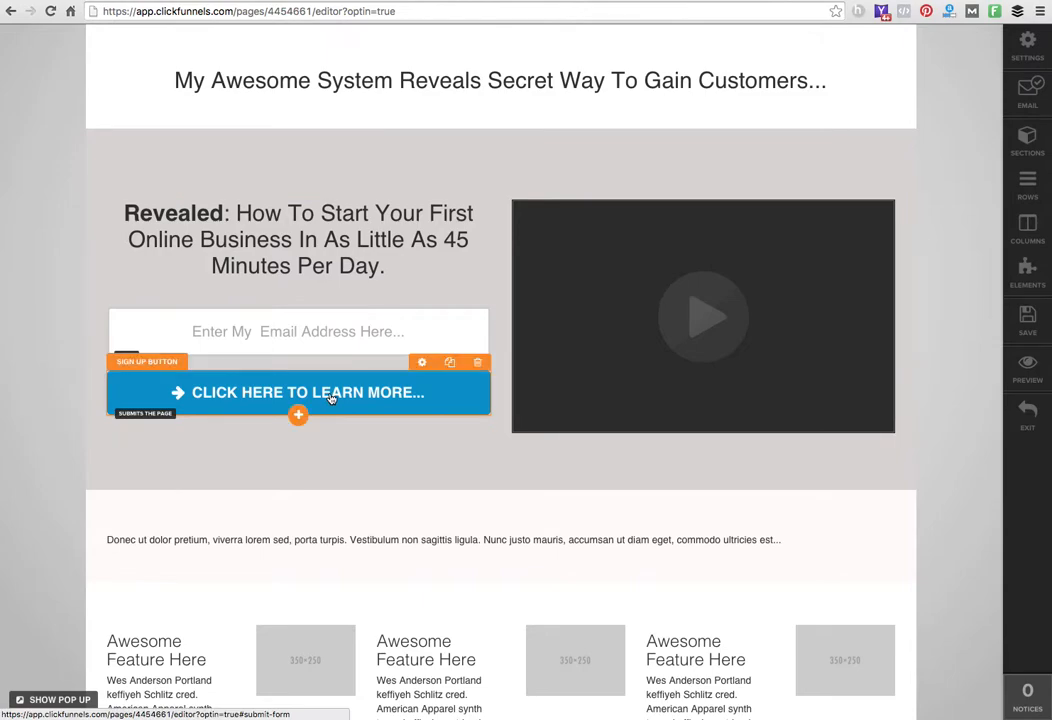
pyautogui.moveTo(422, 362)
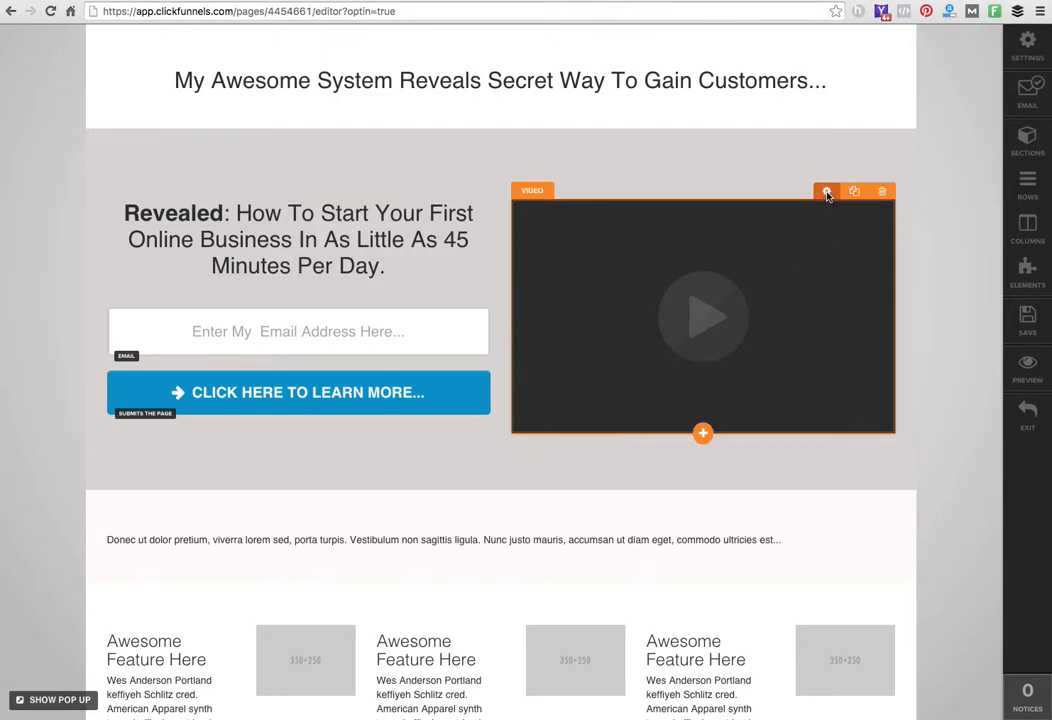
# Set the opt-in video element's Video Type to YouTube
pyautogui.click(827, 191)
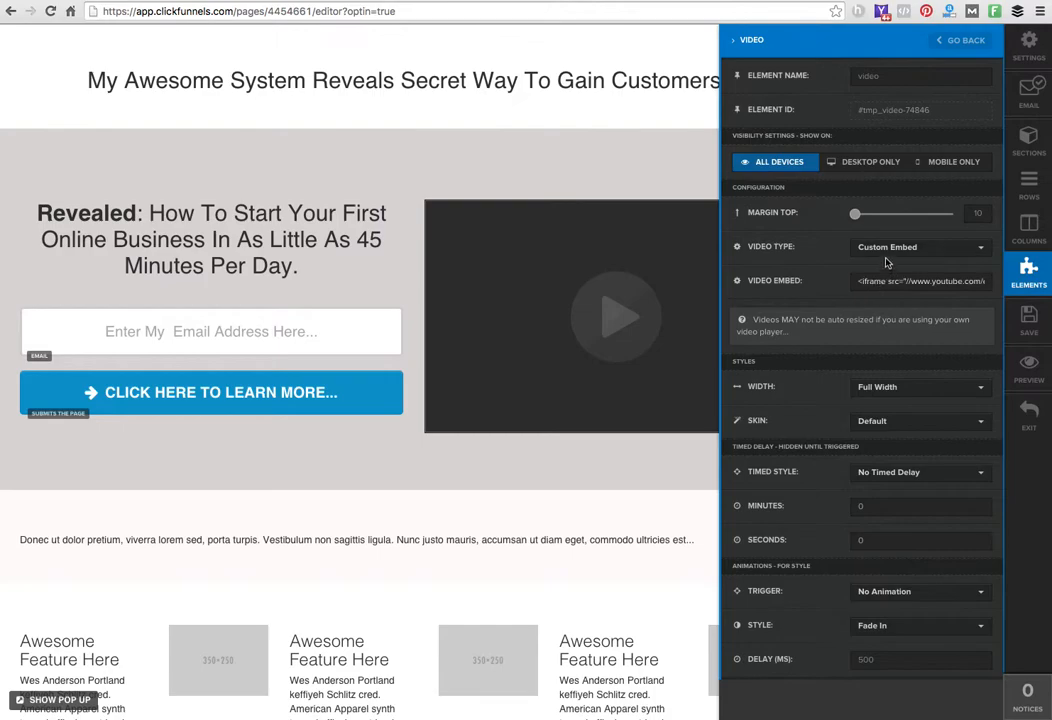
pyautogui.moveTo(884, 247)
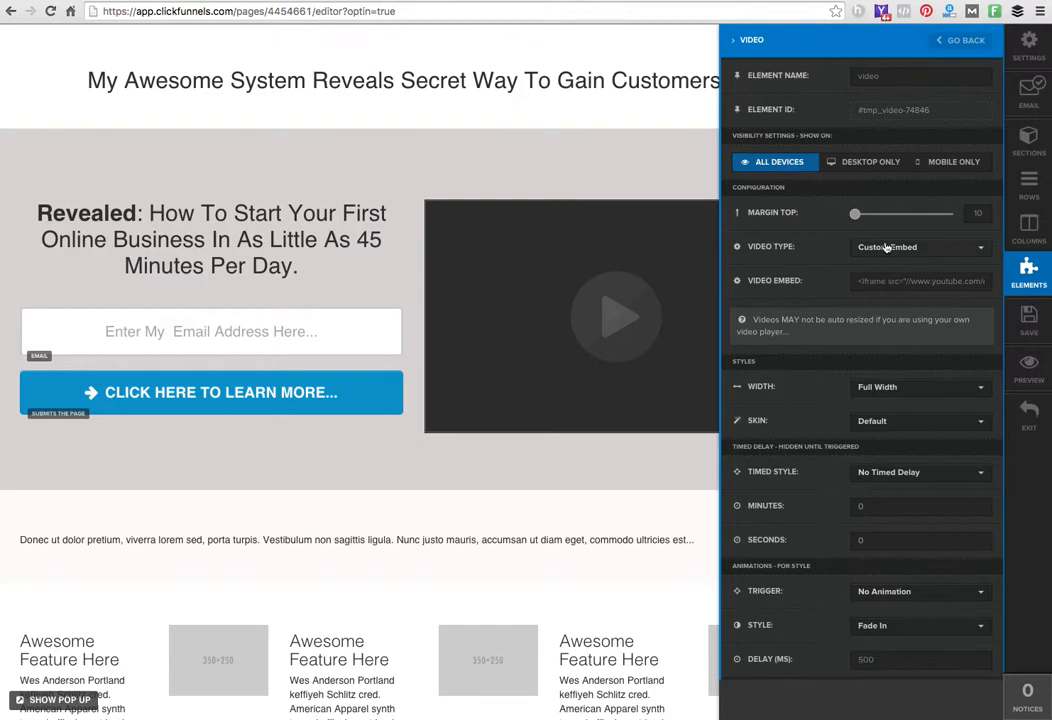
pyautogui.click(918, 247)
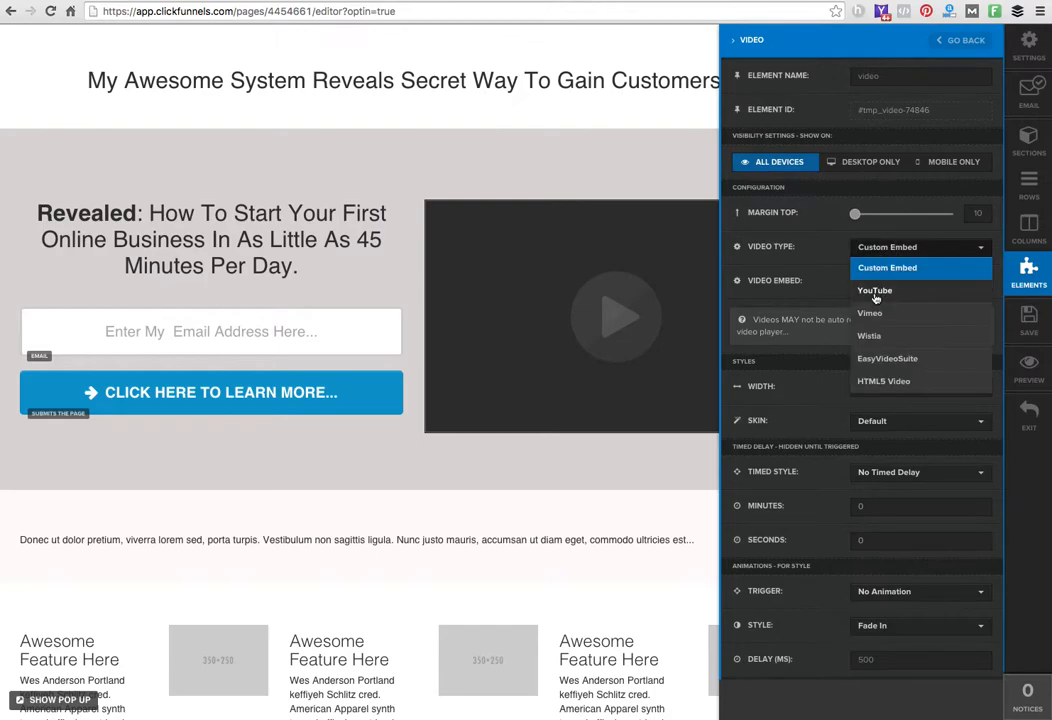
pyautogui.click(875, 290)
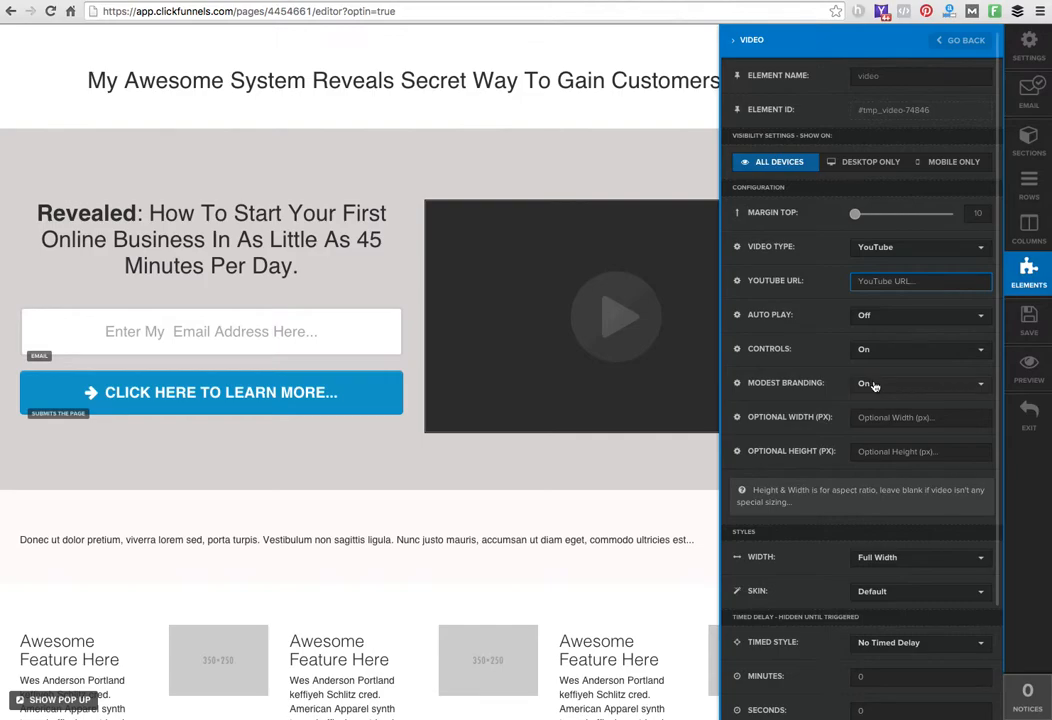
pyautogui.scroll(-3)
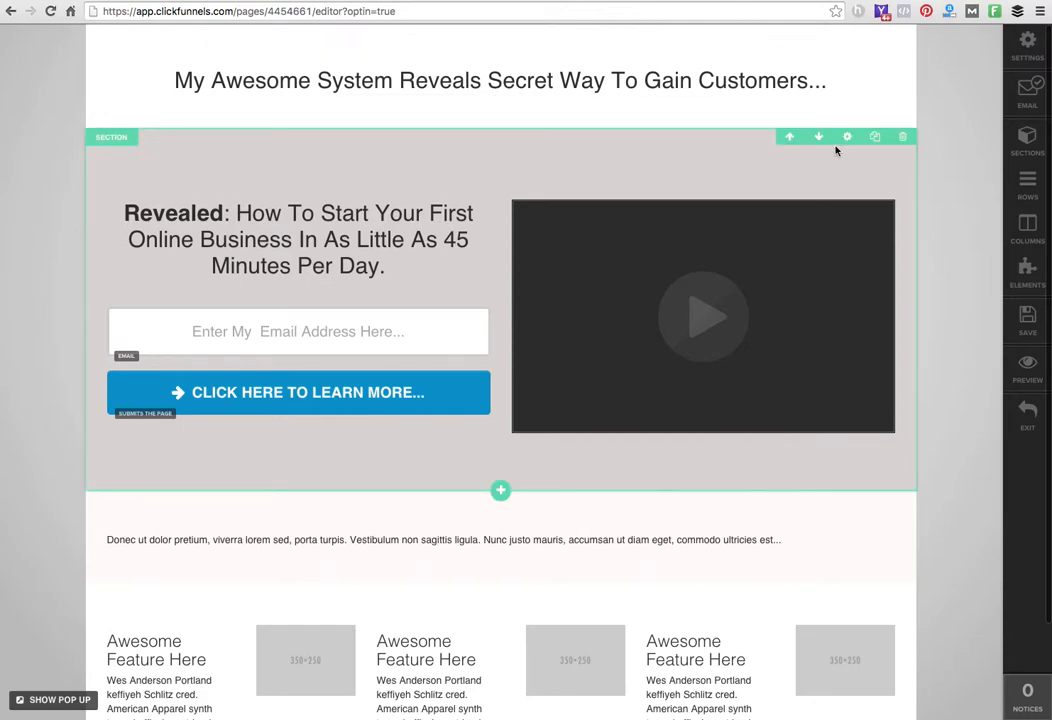
# Set the opt-in section's top and bottom padding to 0
pyautogui.click(847, 136)
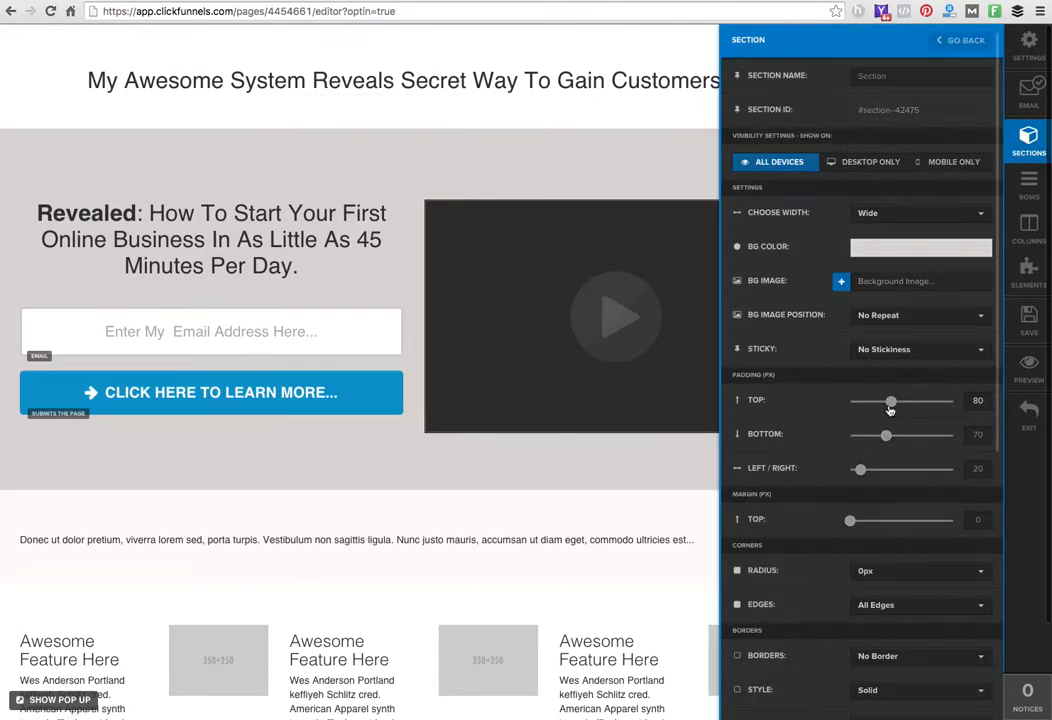
pyautogui.moveTo(890, 401); pyautogui.dragTo(850, 401)
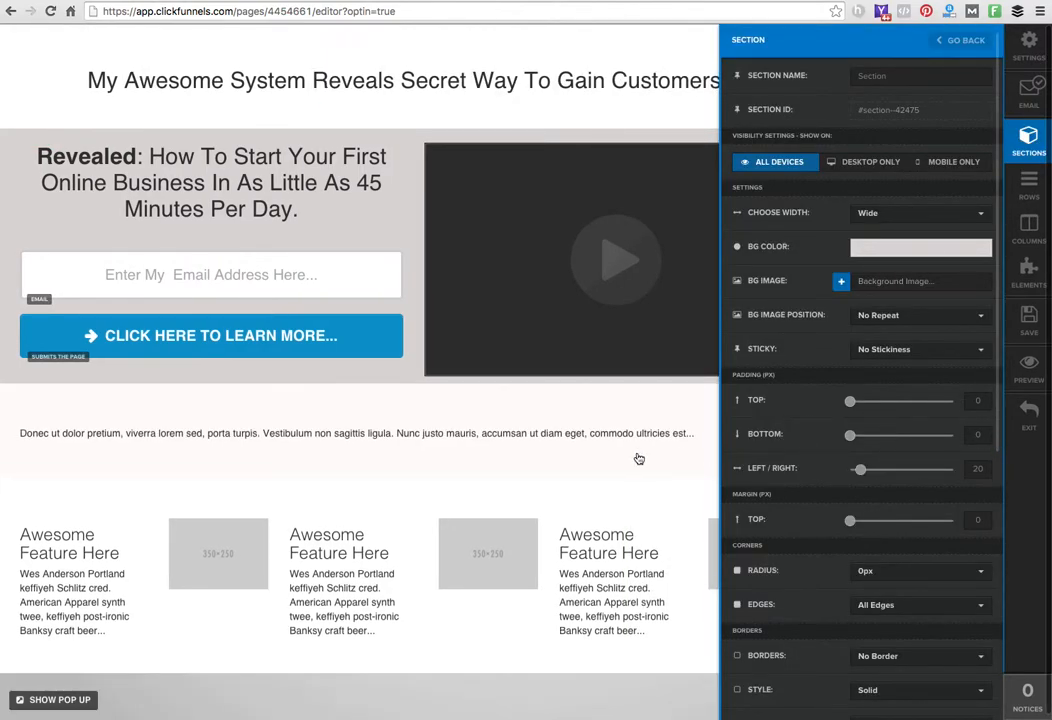
pyautogui.click(963, 40)
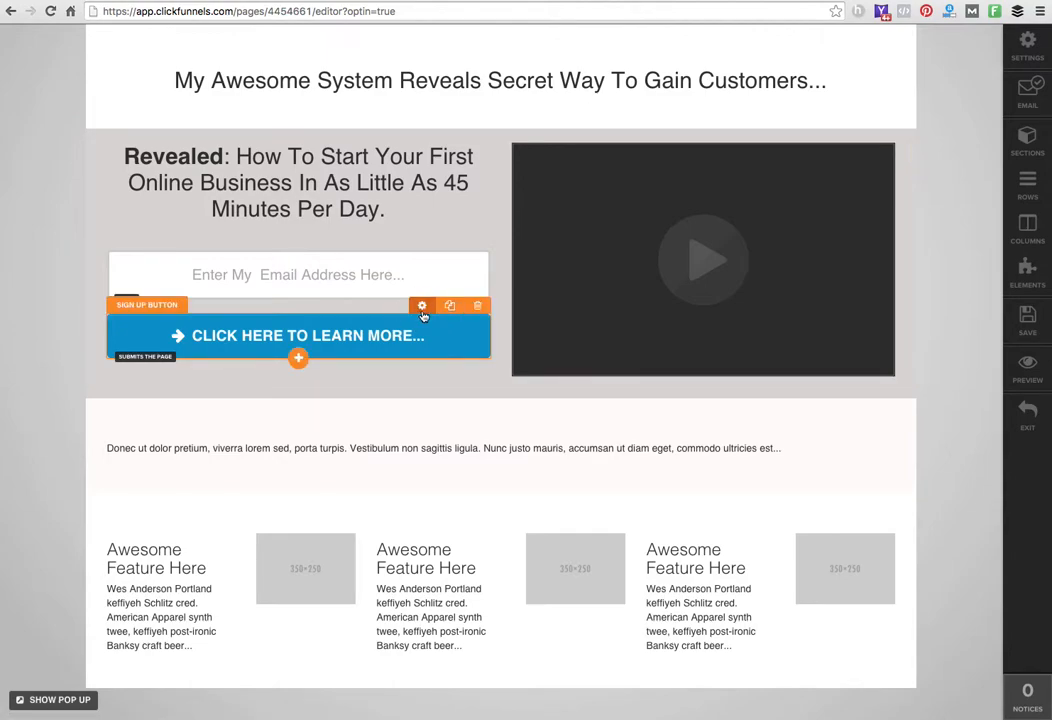
# Make the sign-up button red and change its text to 'CLICK HERE IF YOU'RE AWESOME'
pyautogui.click(422, 305)
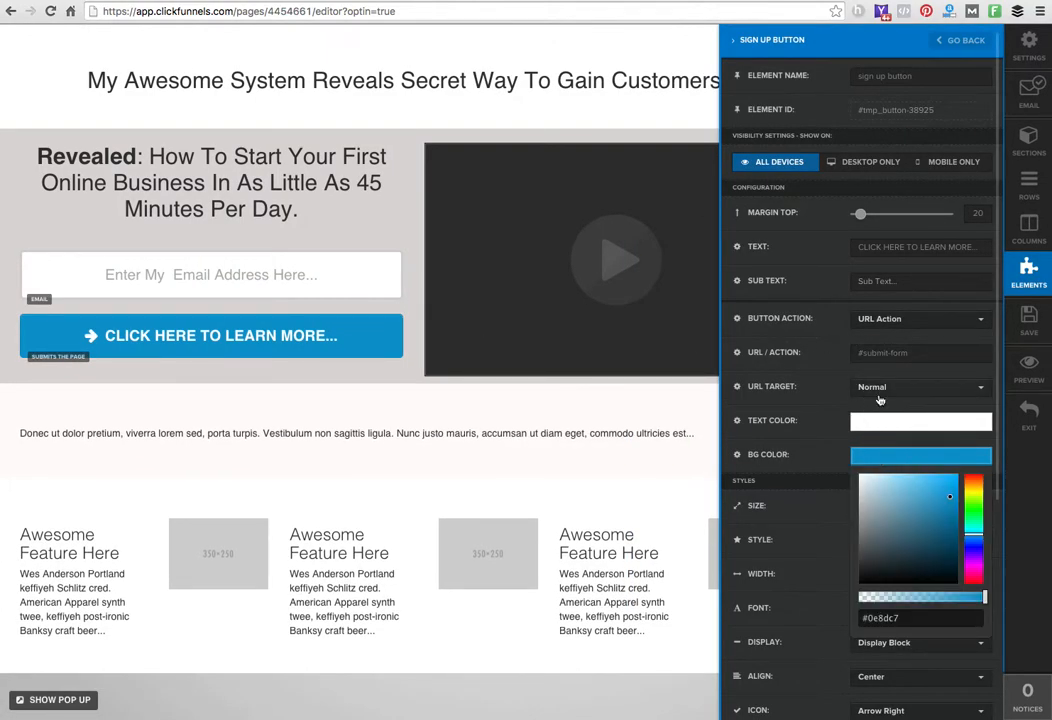
pyautogui.click(950, 477)
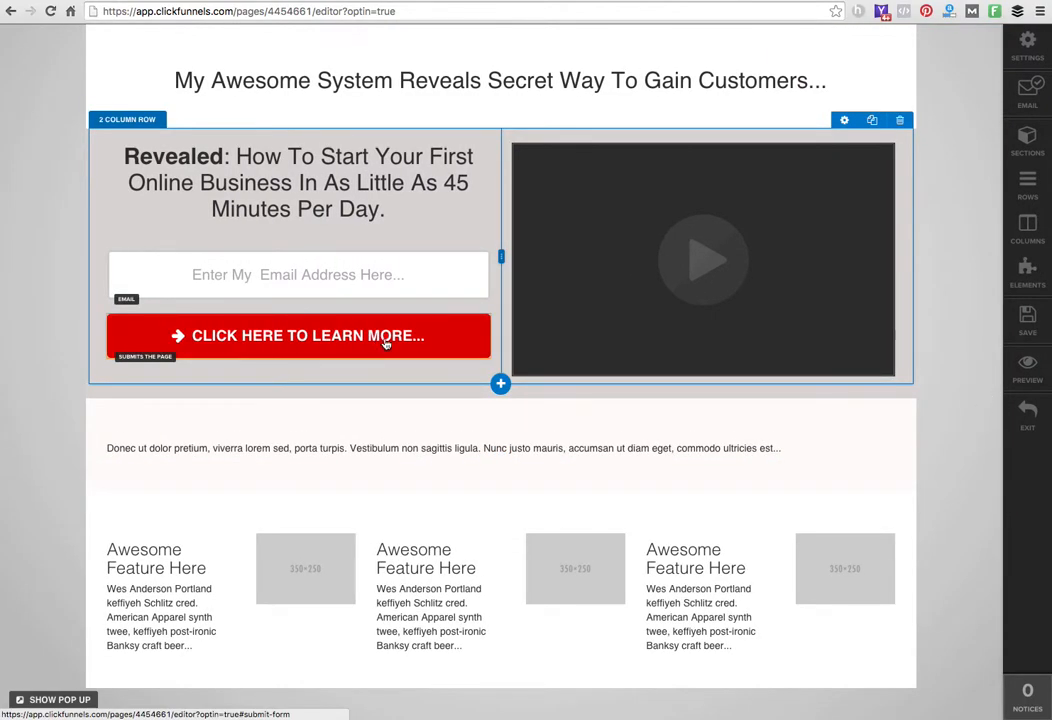
pyautogui.click(307, 335)
pyautogui.write('CLICK')
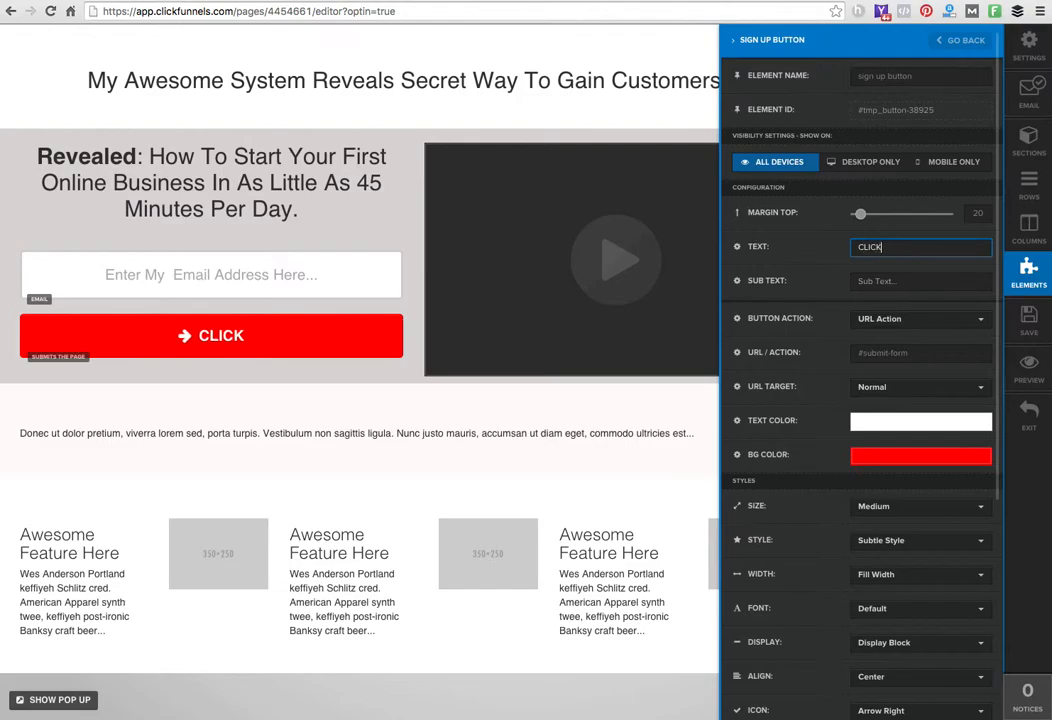
pyautogui.write('HERE IF YOU"RE')
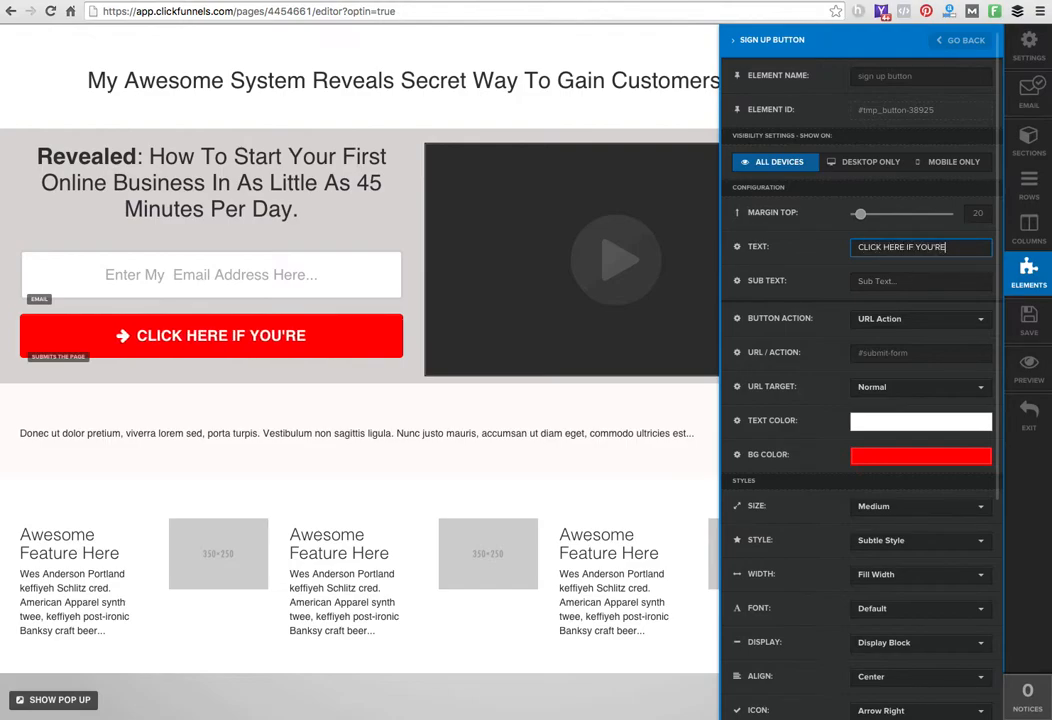
pyautogui.write('AWE')
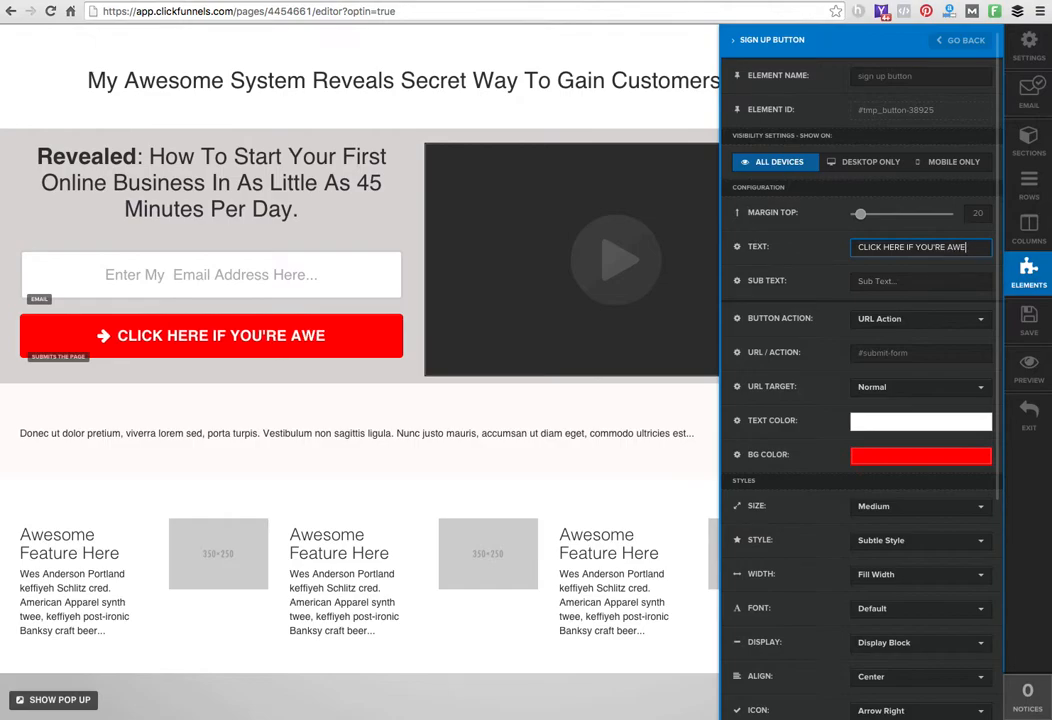
pyautogui.write('SOME')
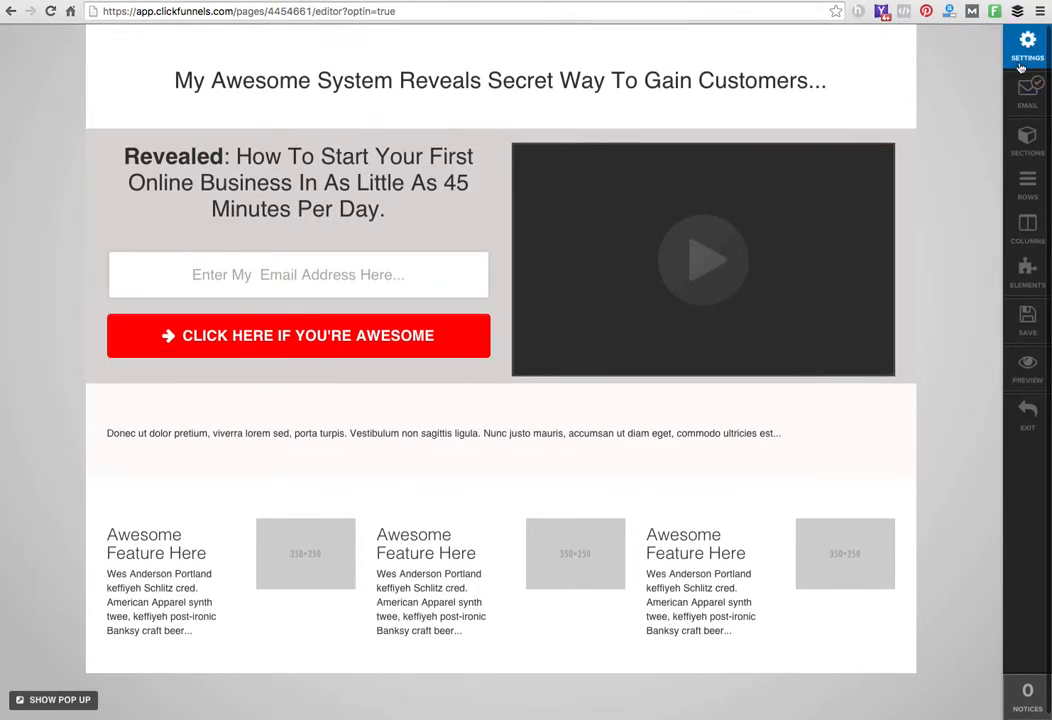
# Change the page title meta tag from Discover to the headline text and open the Social Image library
pyautogui.click(1027, 45)
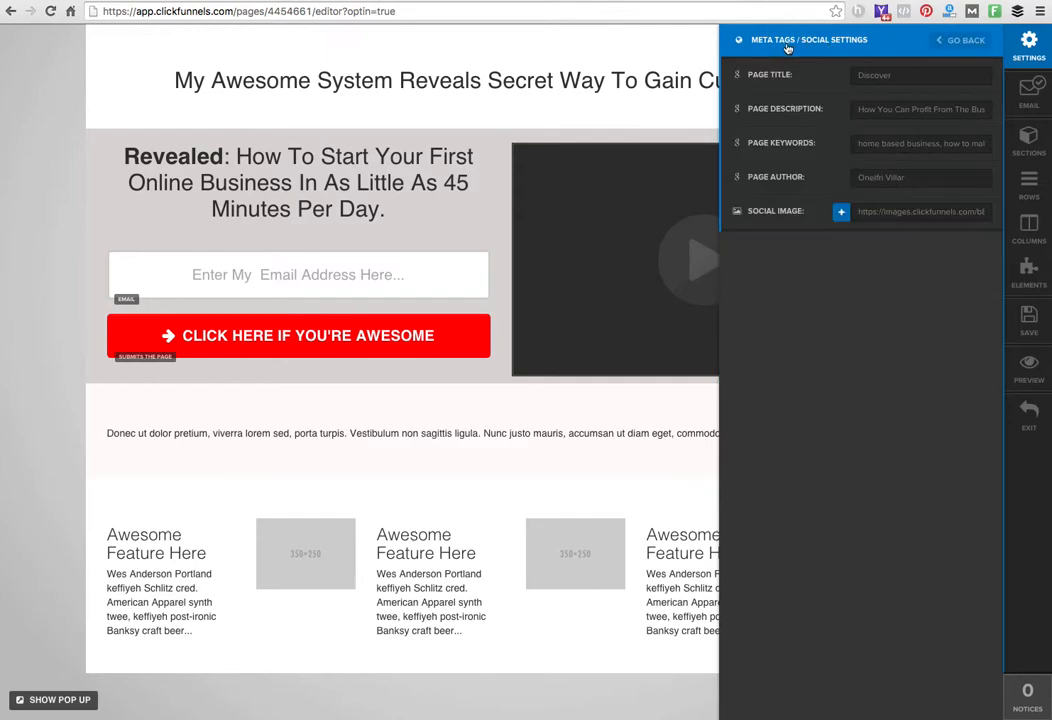
pyautogui.moveTo(800, 87)
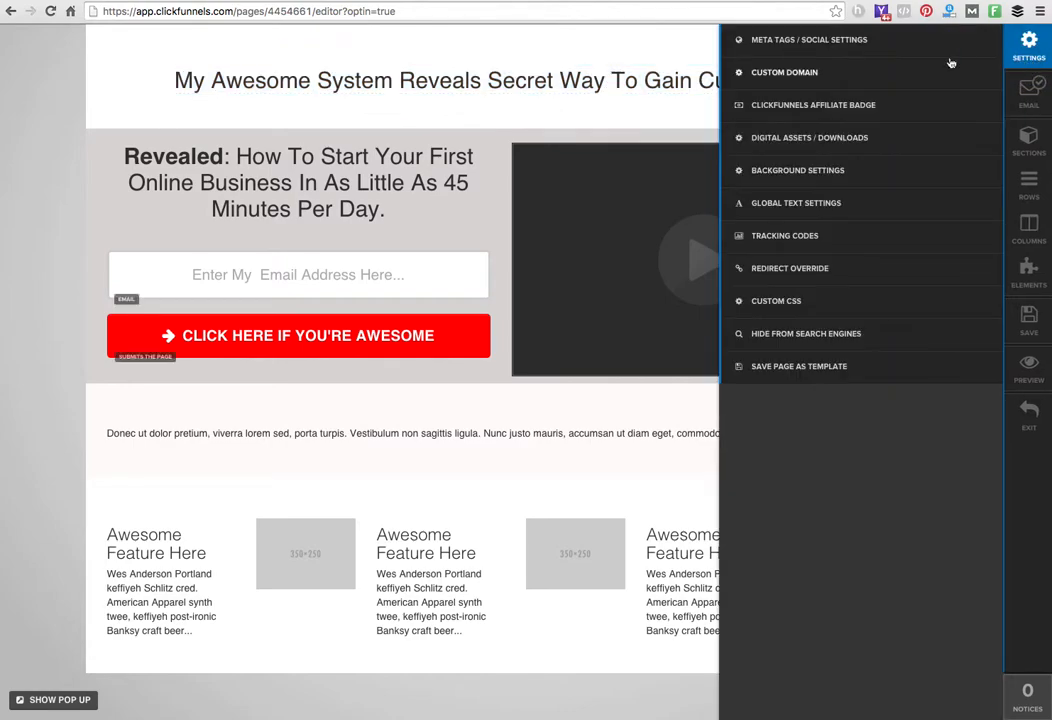
pyautogui.click(809, 39)
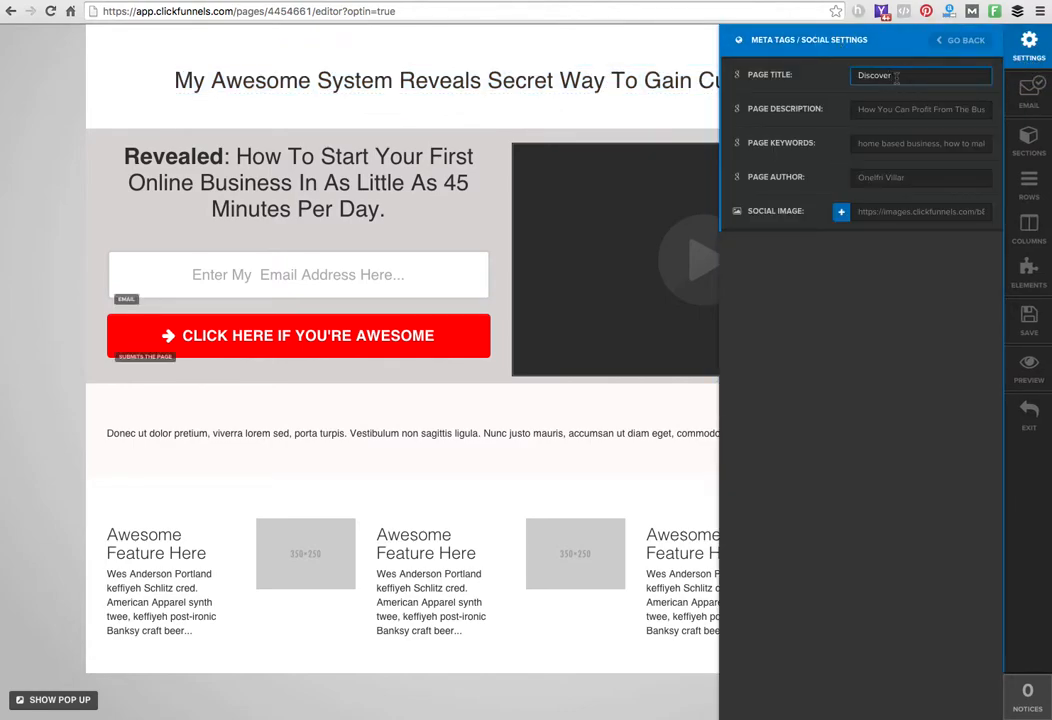
pyautogui.click(920, 109)
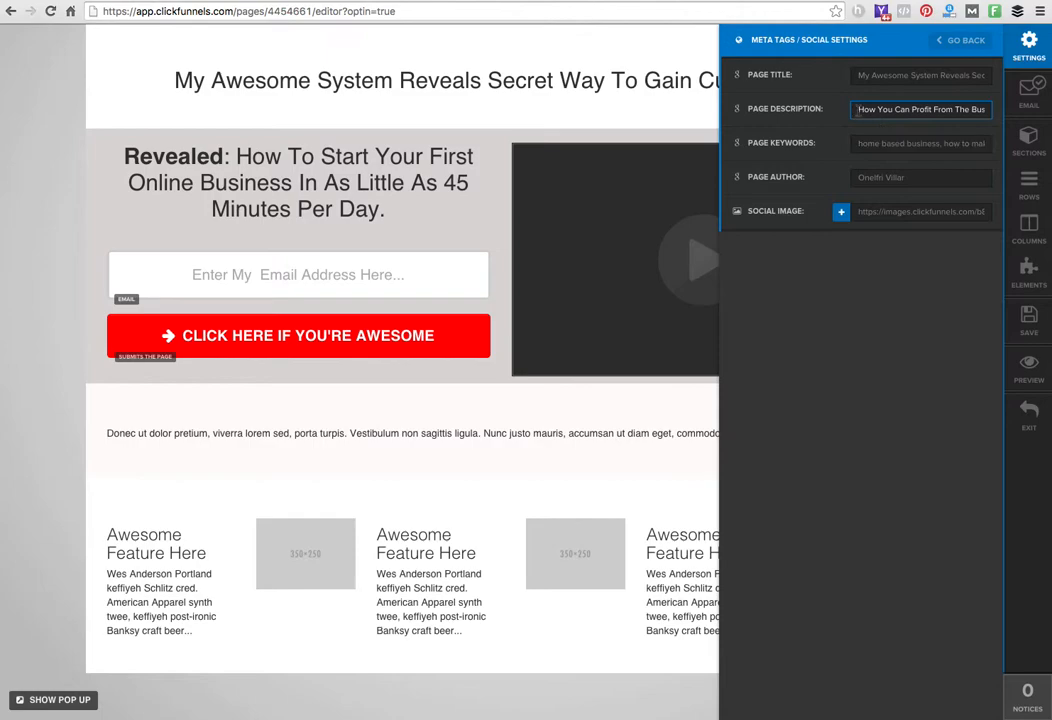
pyautogui.click(905, 177)
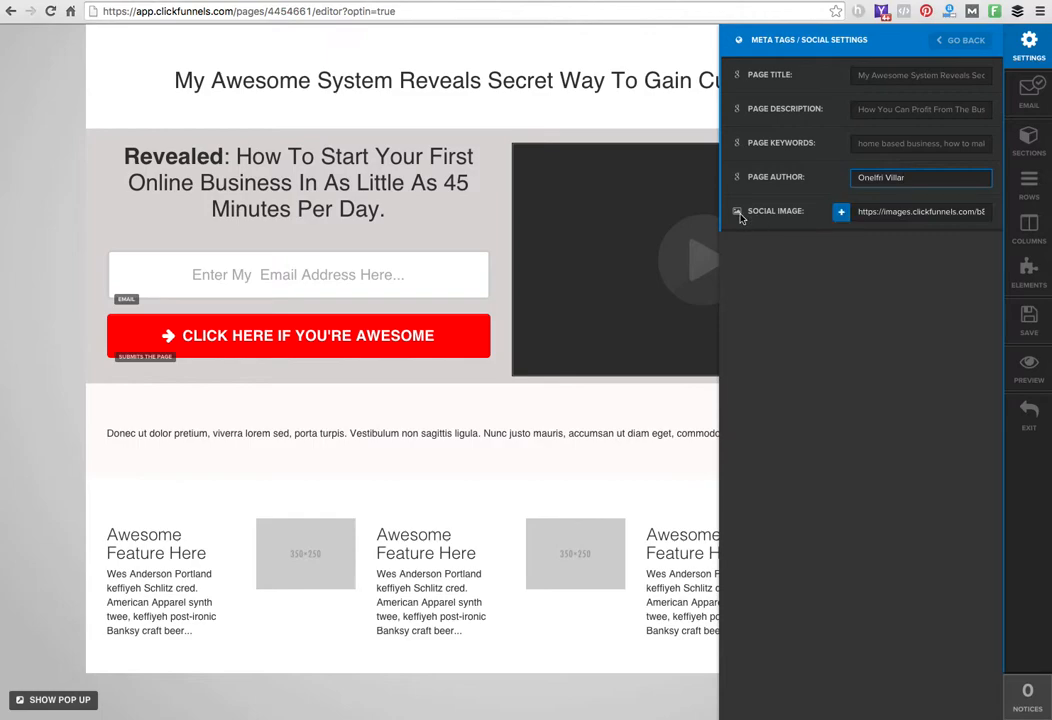
pyautogui.moveTo(819, 219)
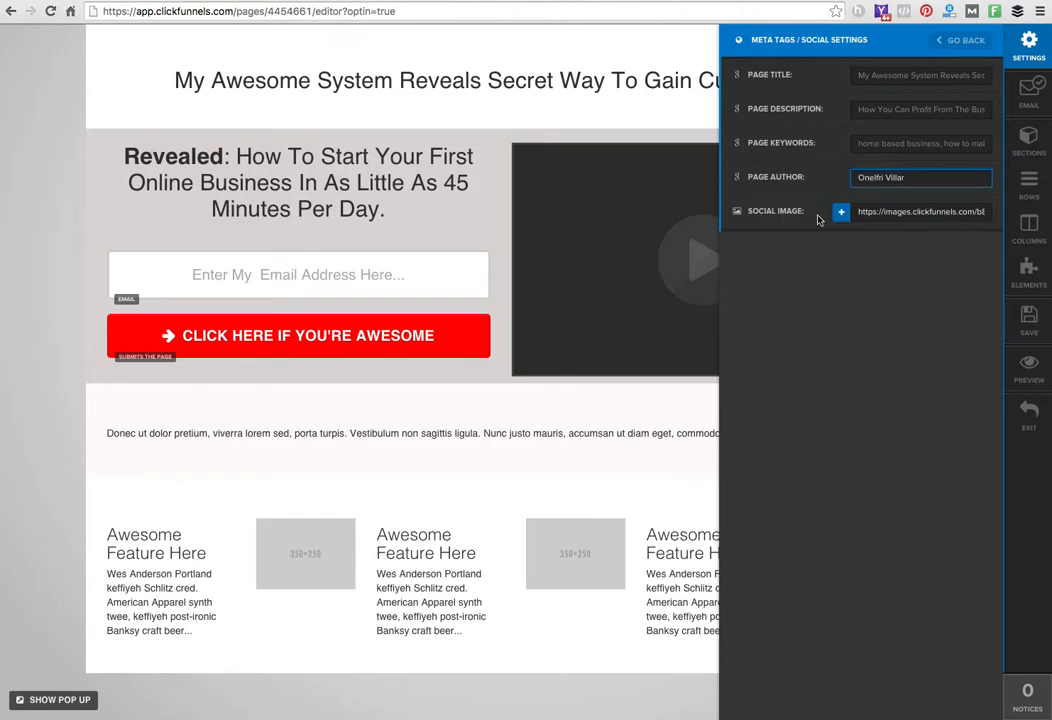
pyautogui.click(841, 211)
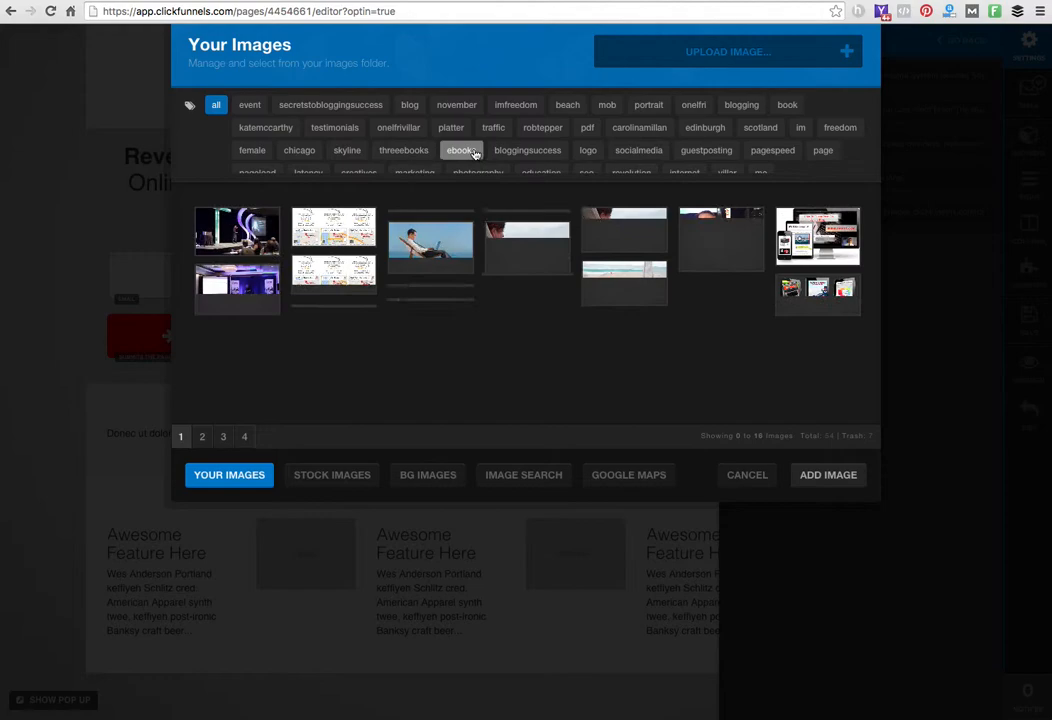
# Choose the portrait photo from all library images as the social sharing image
pyautogui.click(461, 150)
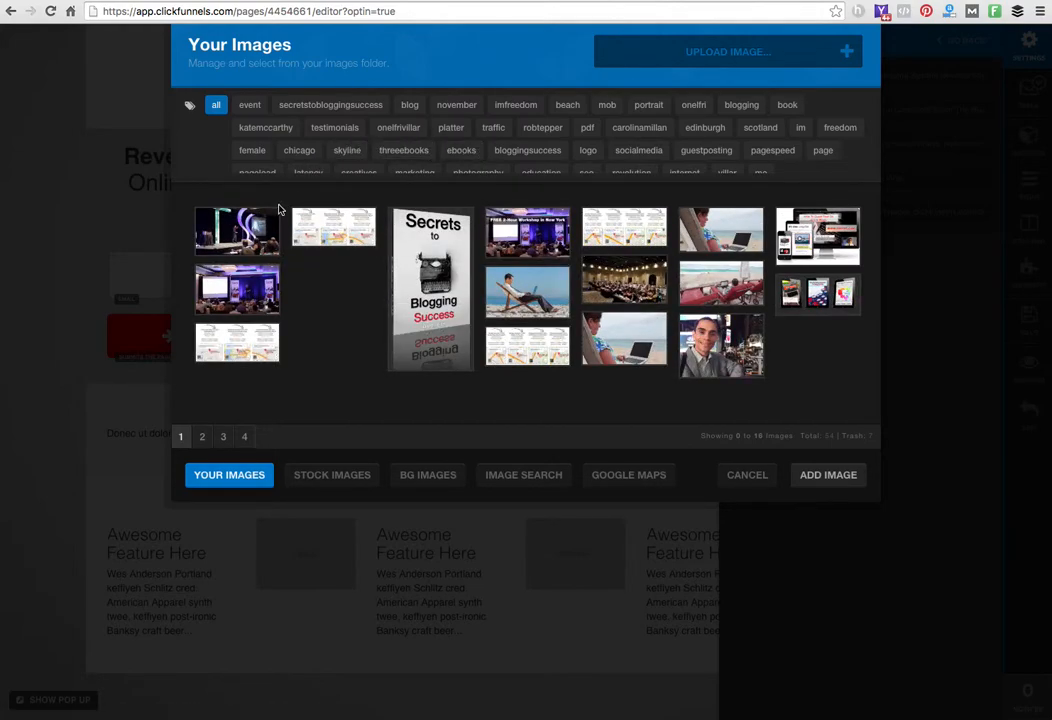
pyautogui.moveTo(720, 345)
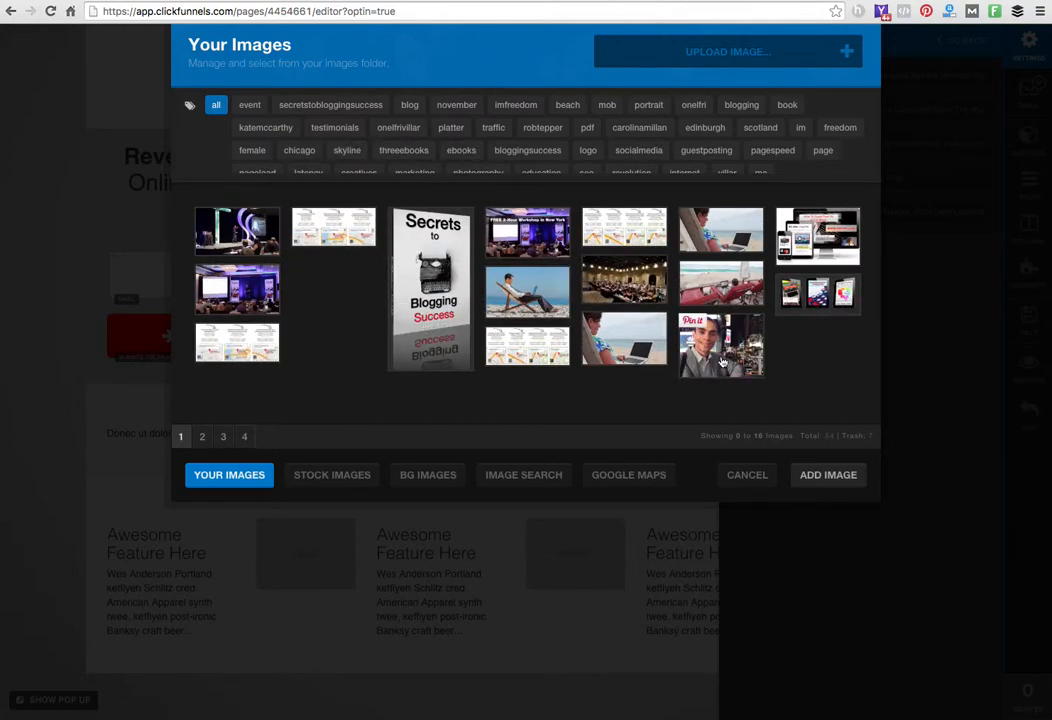
pyautogui.click(747, 474)
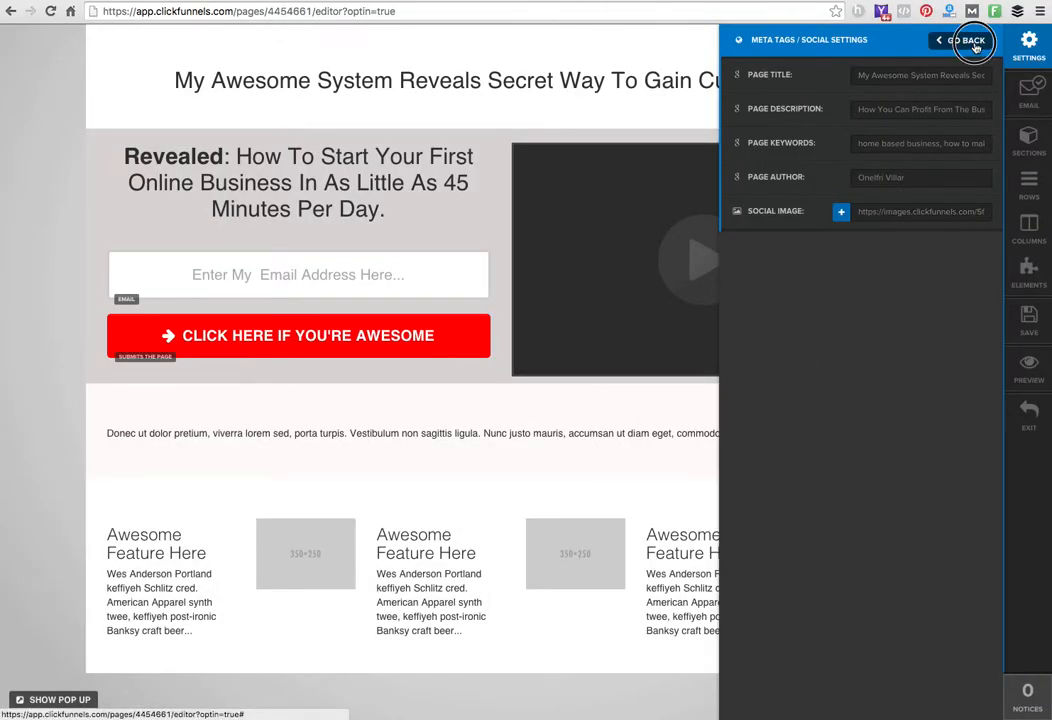
# Review the Digital Assets / Downloads page setting and return to the settings list
pyautogui.click(965, 40)
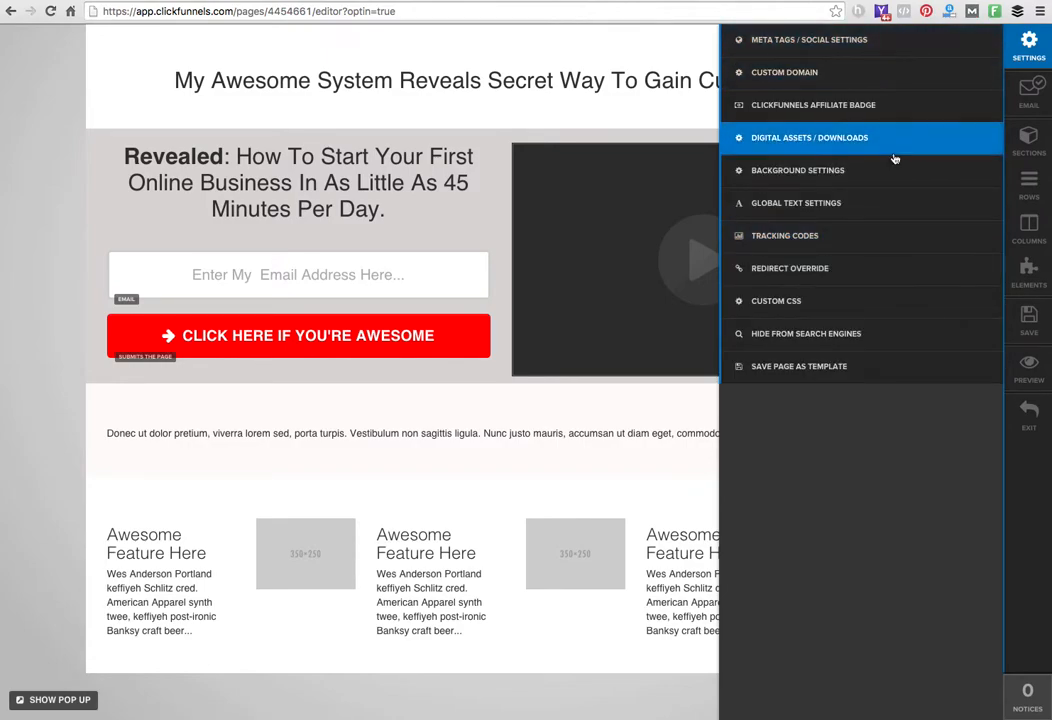
pyautogui.click(810, 137)
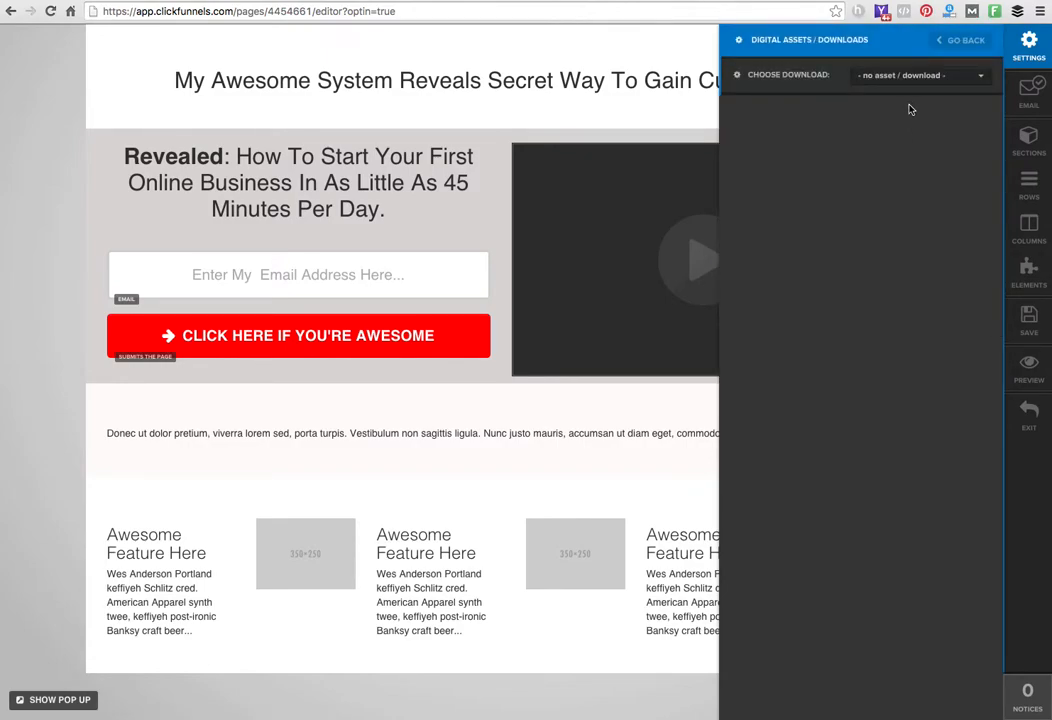
pyautogui.moveTo(868, 112)
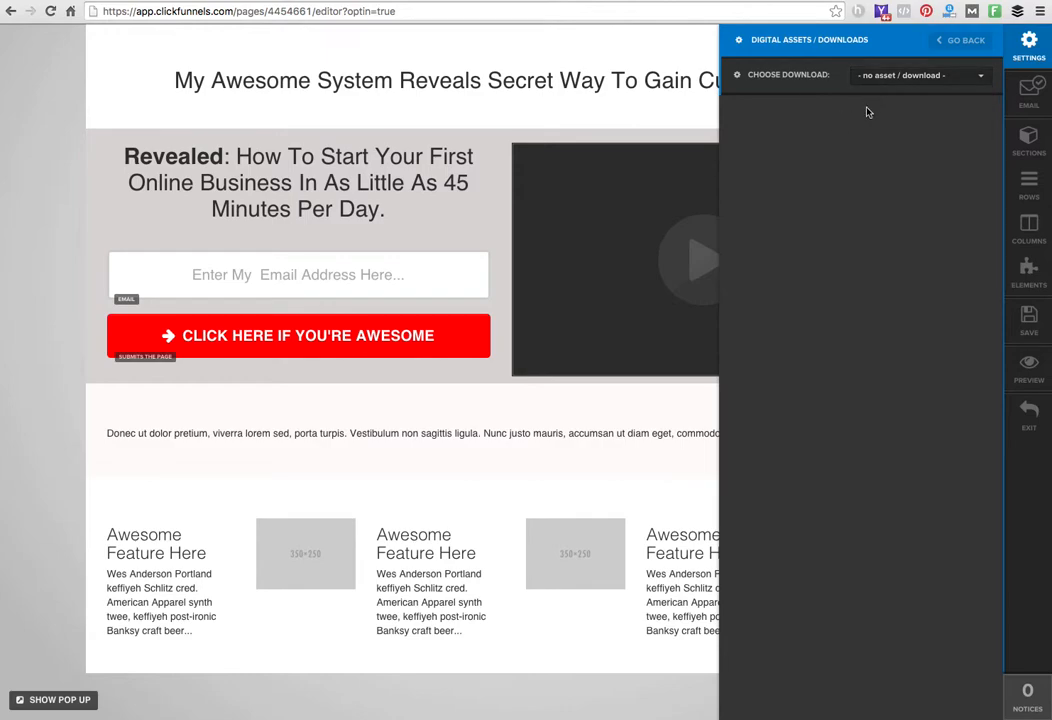
pyautogui.click(961, 40)
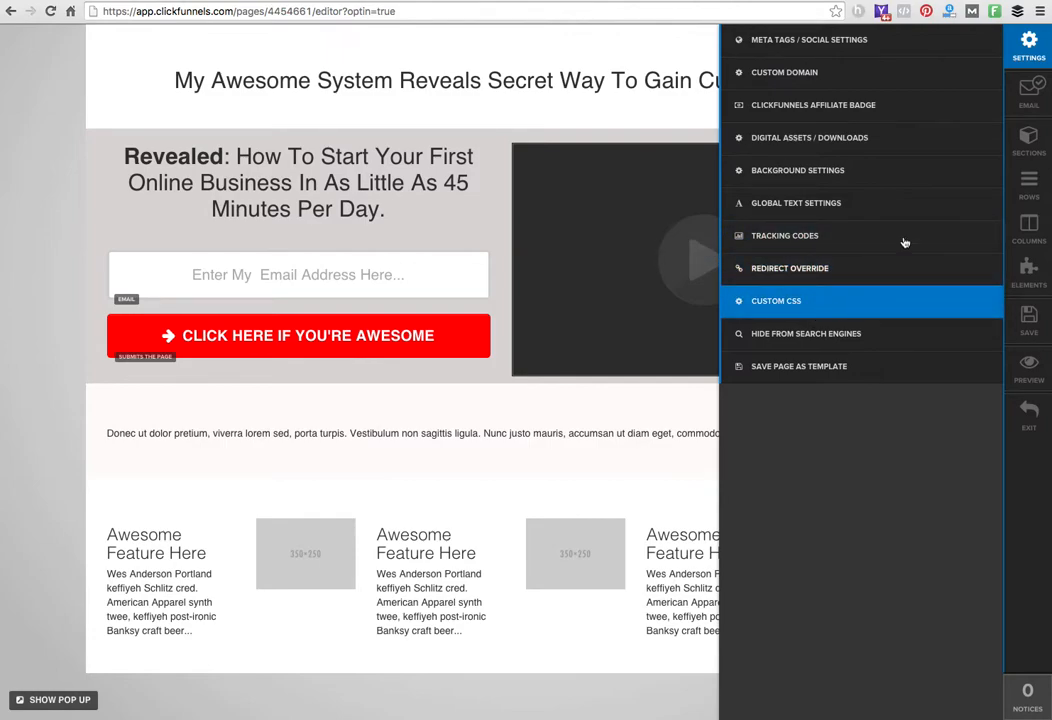
# Change the ClickFunnels Affiliate Badge dropdown, then bring up the Aweber email integration settings
pyautogui.click(813, 105)
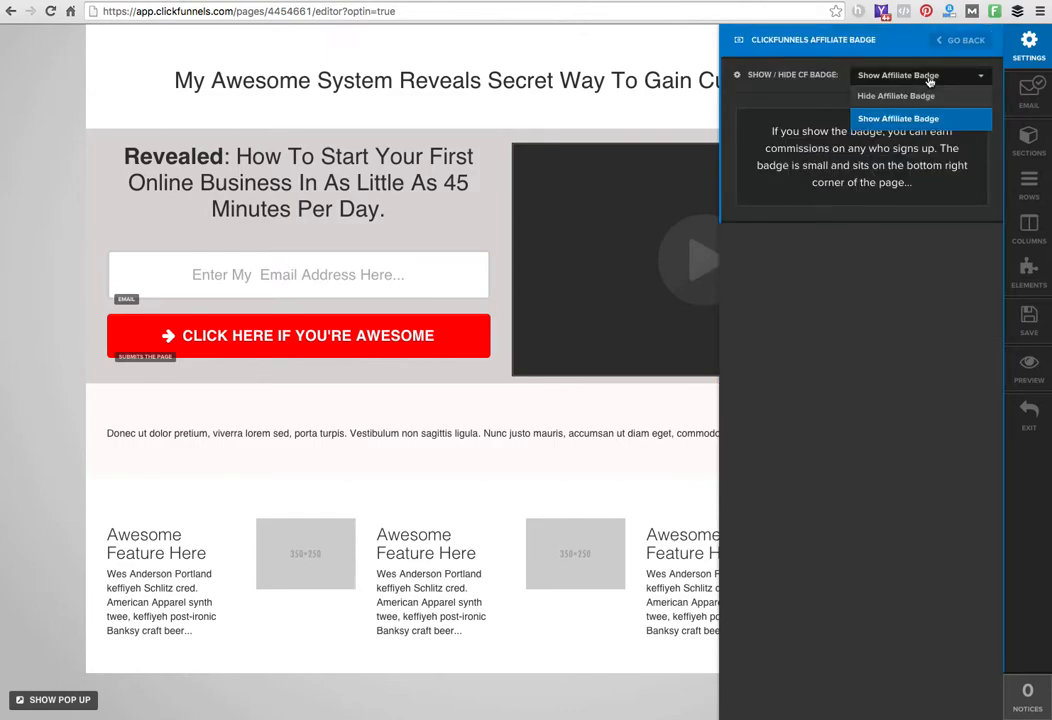
pyautogui.click(895, 95)
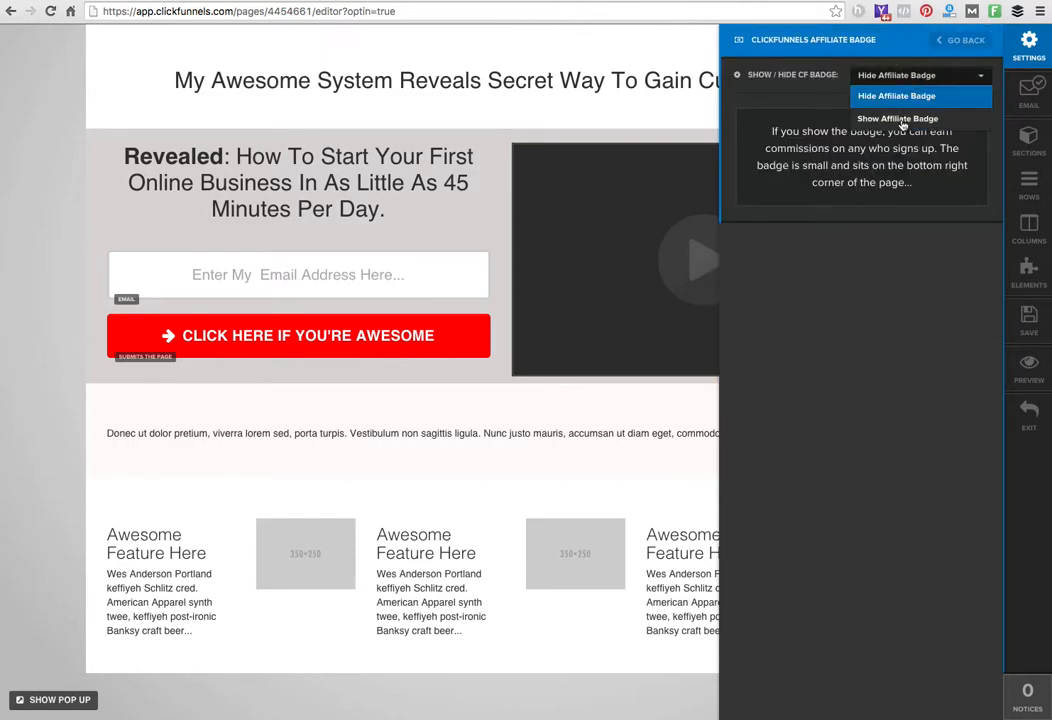
pyautogui.click(897, 118)
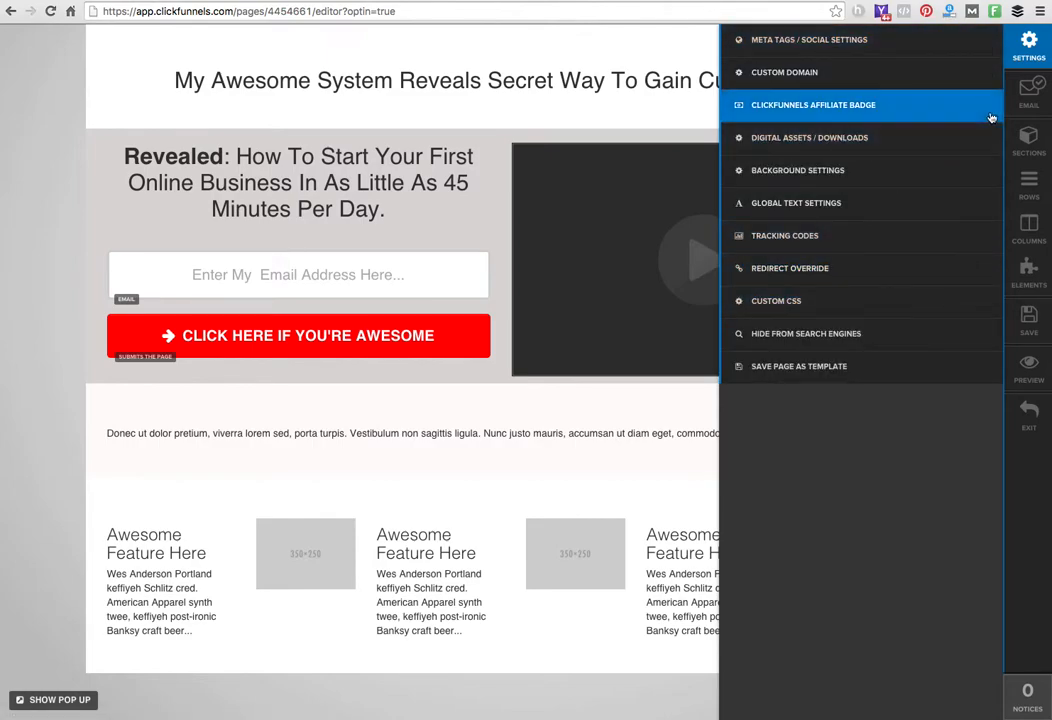
pyautogui.click(1028, 95)
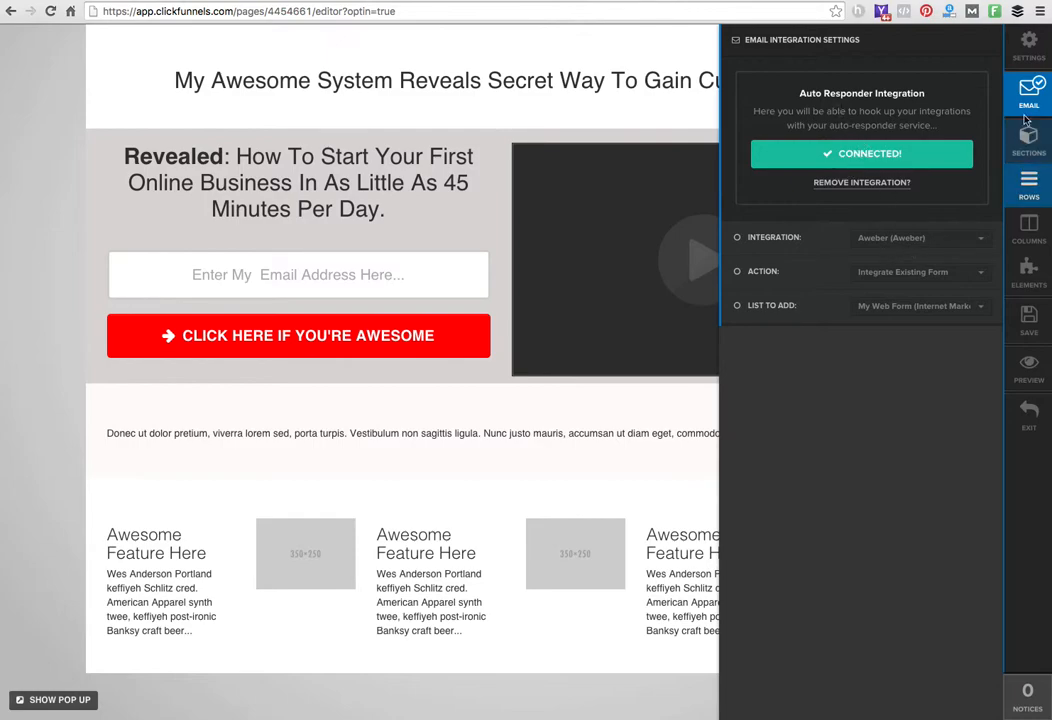
pyautogui.moveTo(1029, 45)
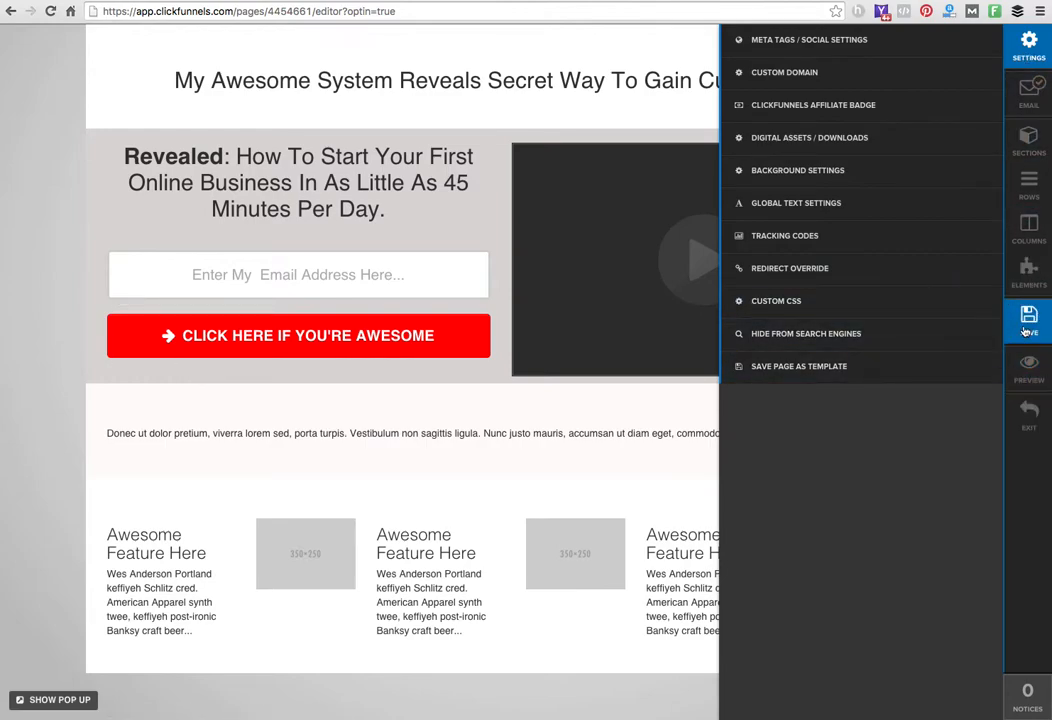
# Save the opt-in page and exit the editor to the 45M Paydays Funnel overview
pyautogui.click(1028, 320)
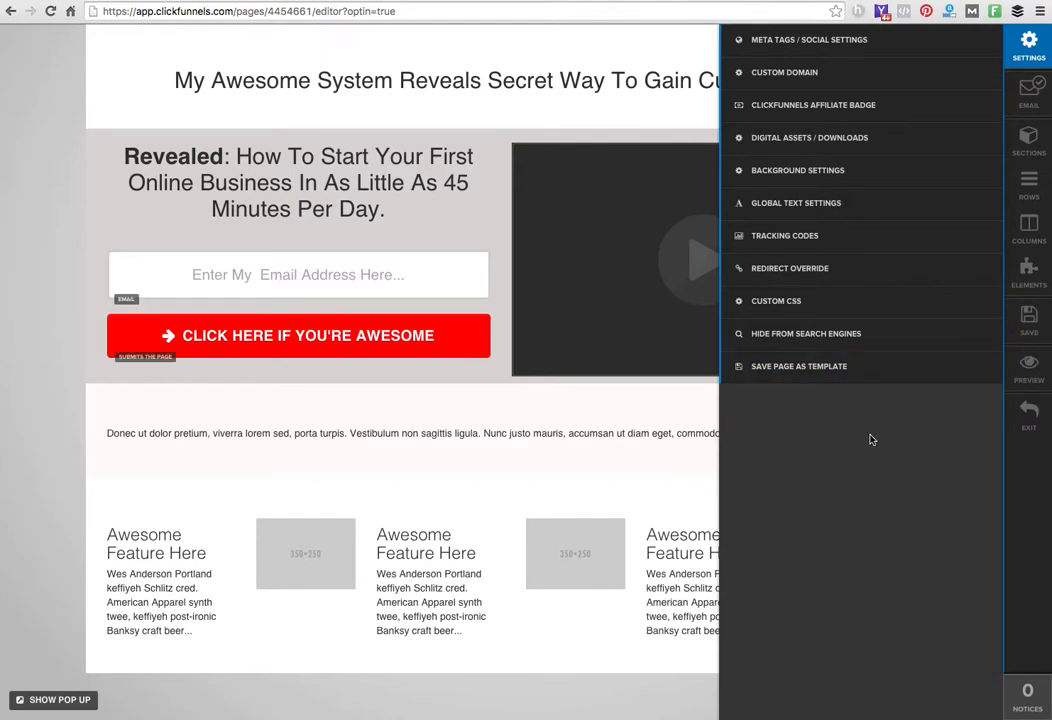
pyautogui.moveTo(1028, 413)
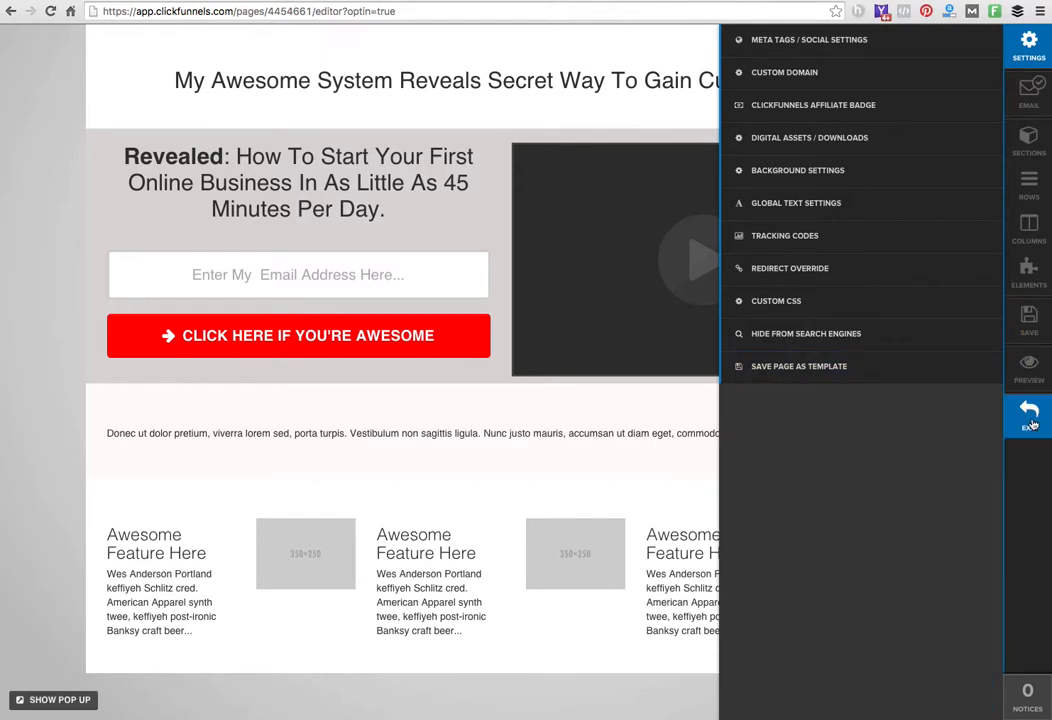
pyautogui.click(1028, 410)
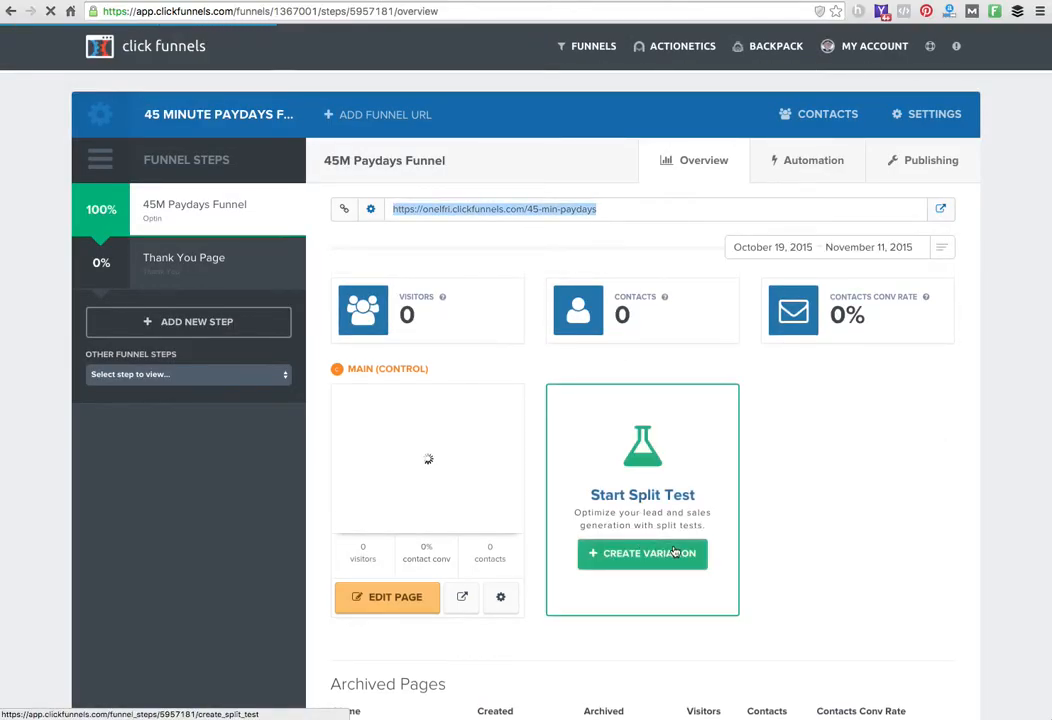
pyautogui.click(642, 553)
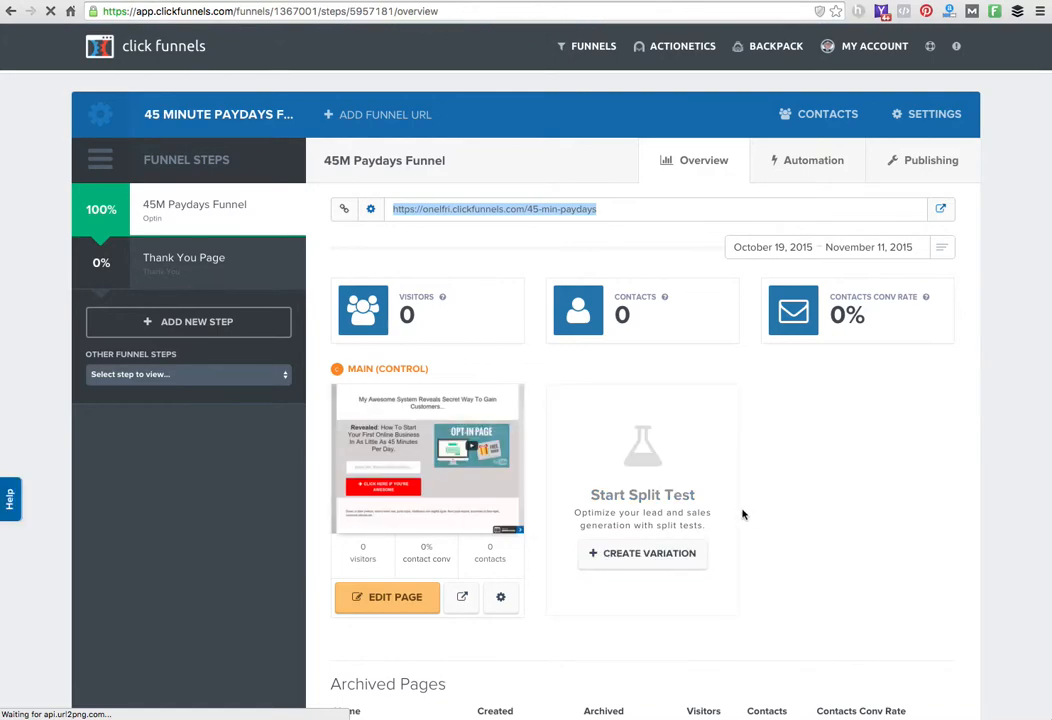
pyautogui.moveTo(730, 576)
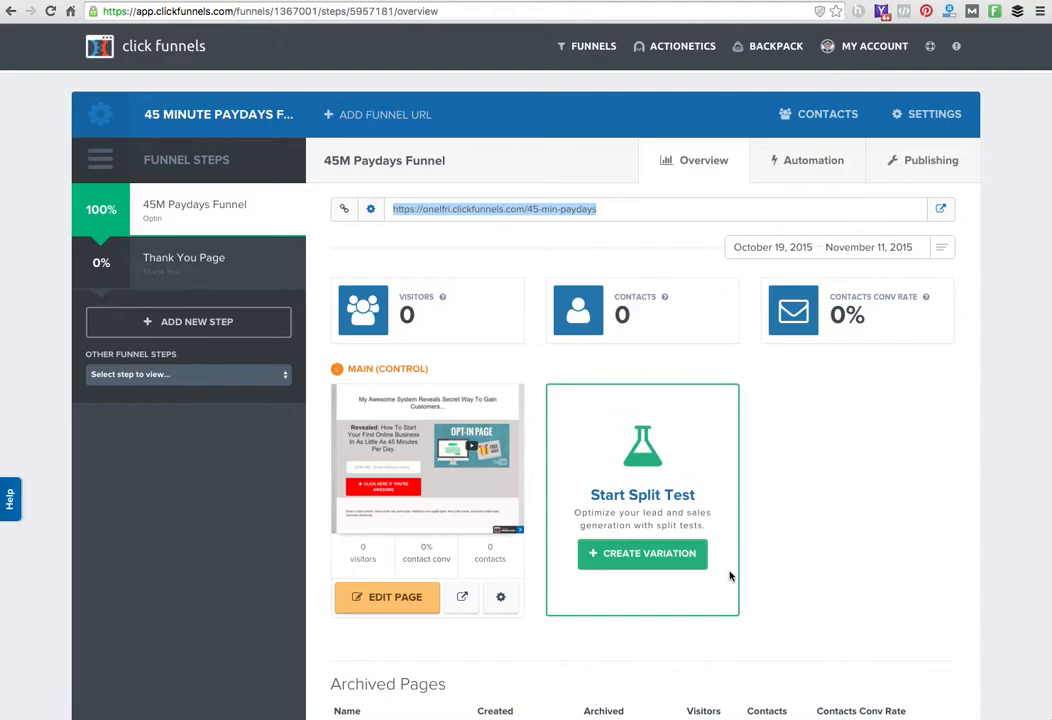
pyautogui.moveTo(665, 559)
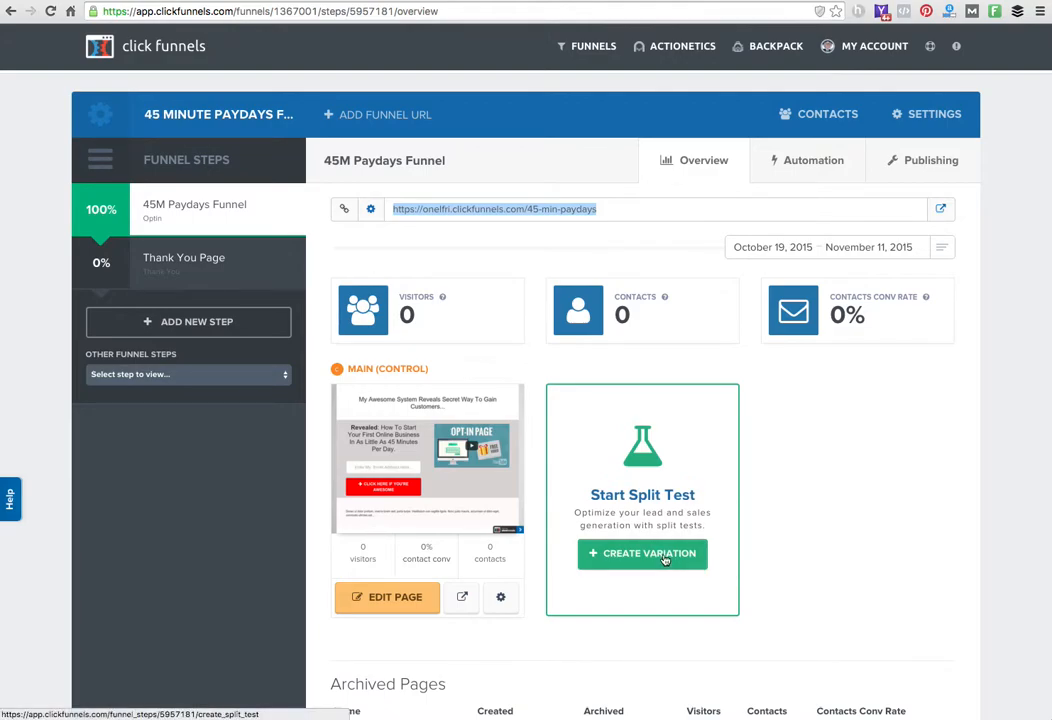
pyautogui.moveTo(550, 514)
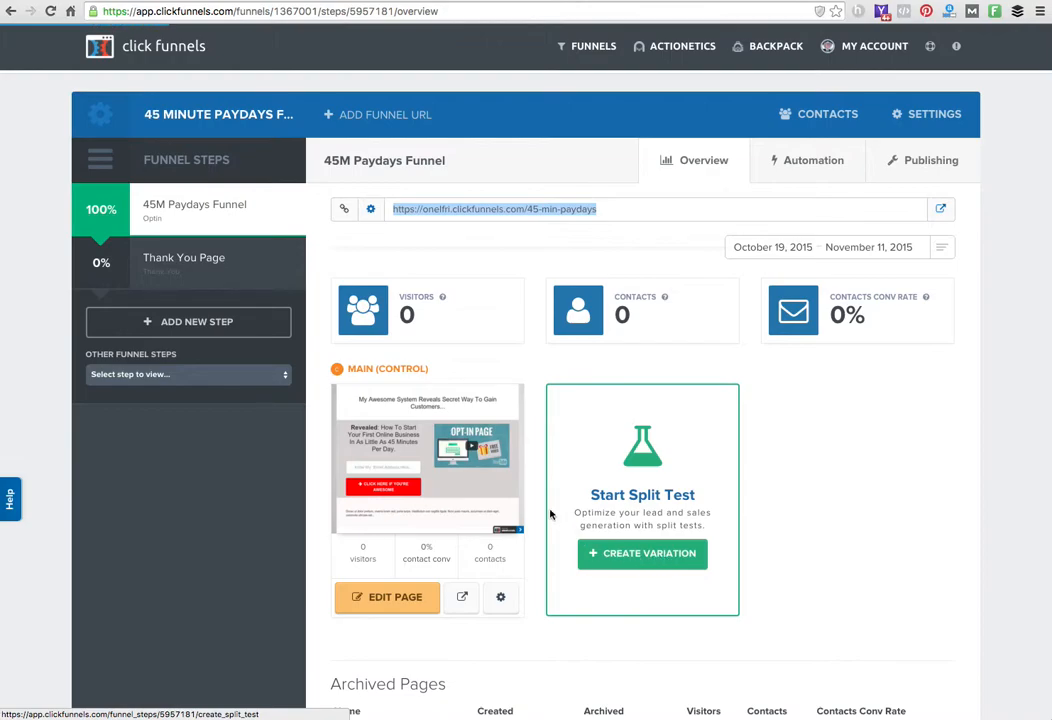
pyautogui.moveTo(438, 464)
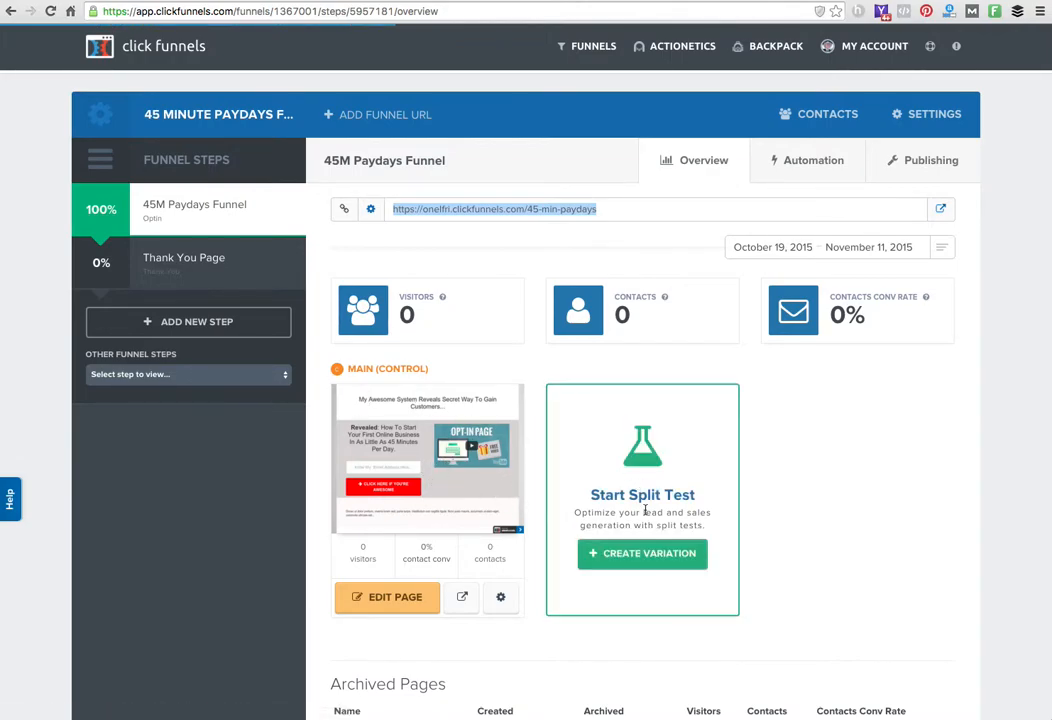
pyautogui.click(642, 553)
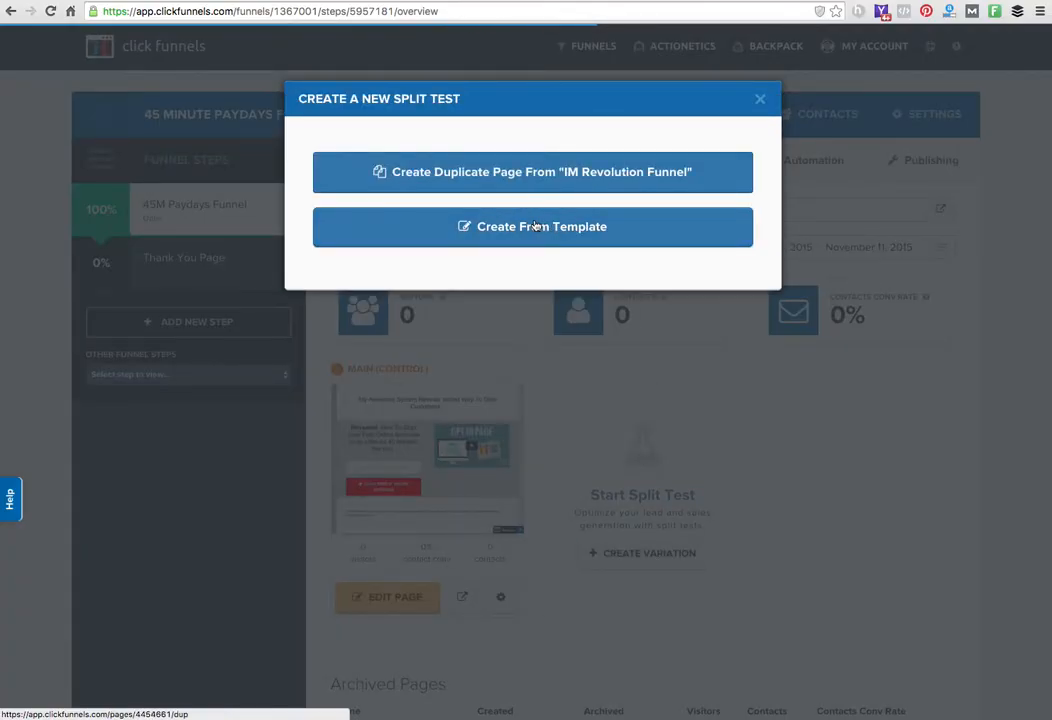
pyautogui.moveTo(550, 238)
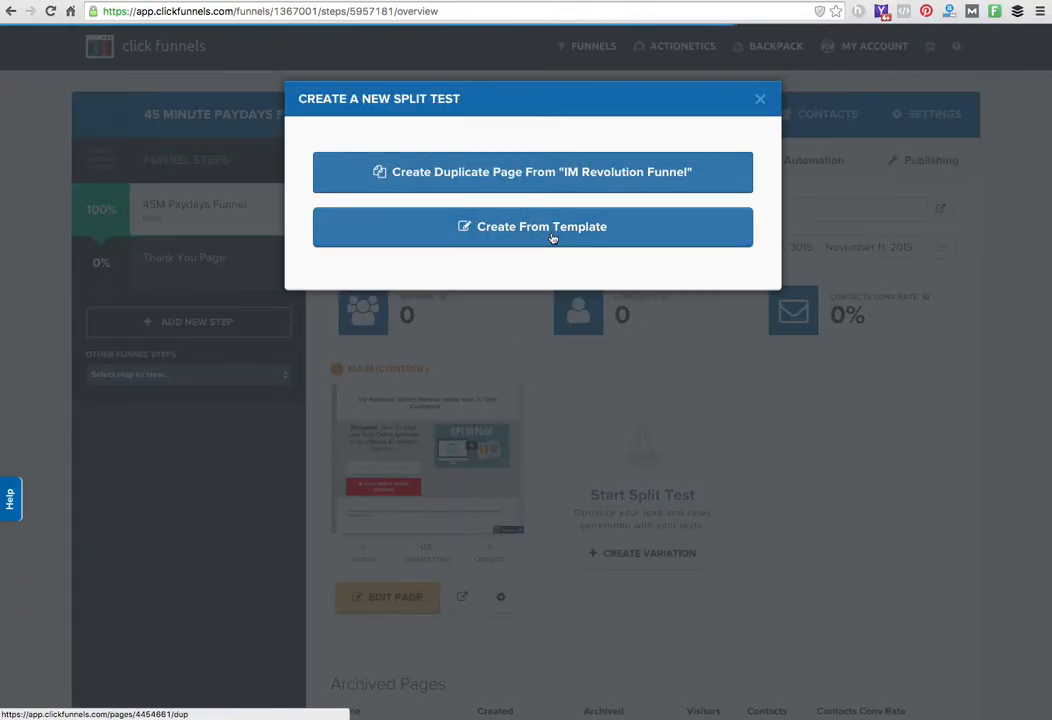
pyautogui.click(759, 98)
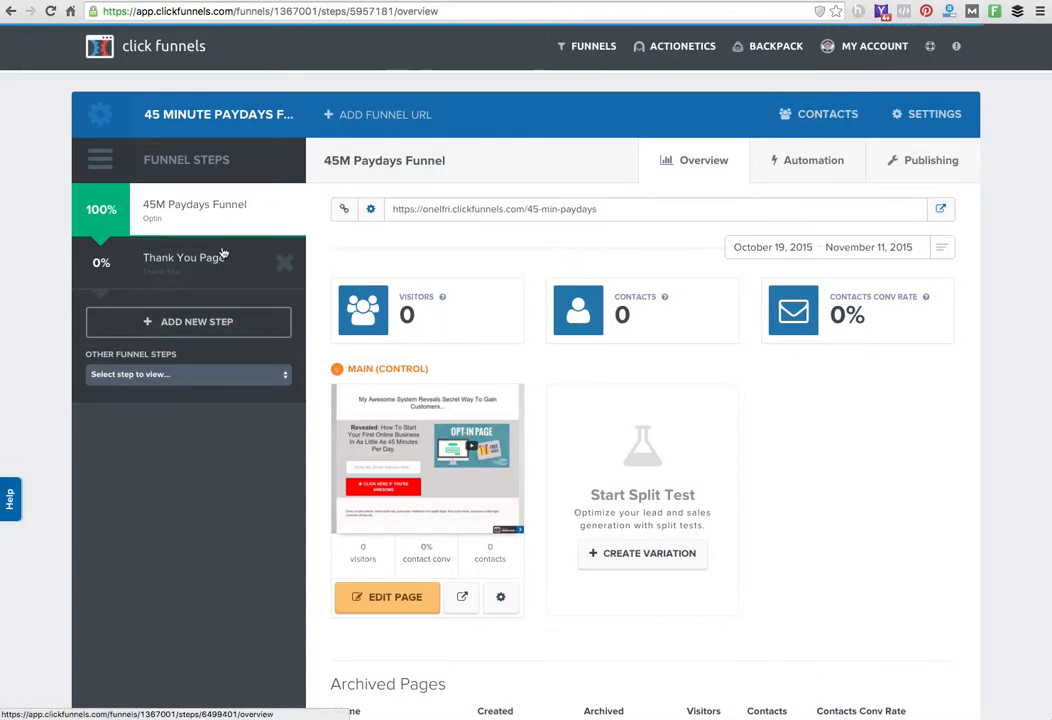
# Create a funnel step named 'OTO' with Show In Funnel set to No
pyautogui.click(185, 374)
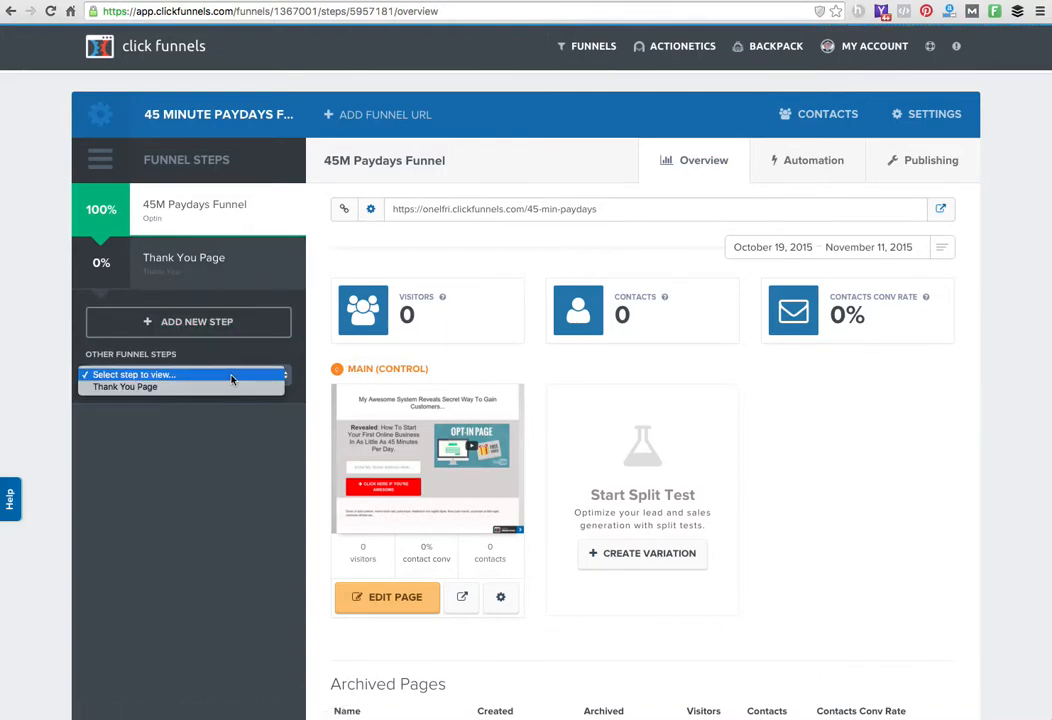
pyautogui.click(188, 321)
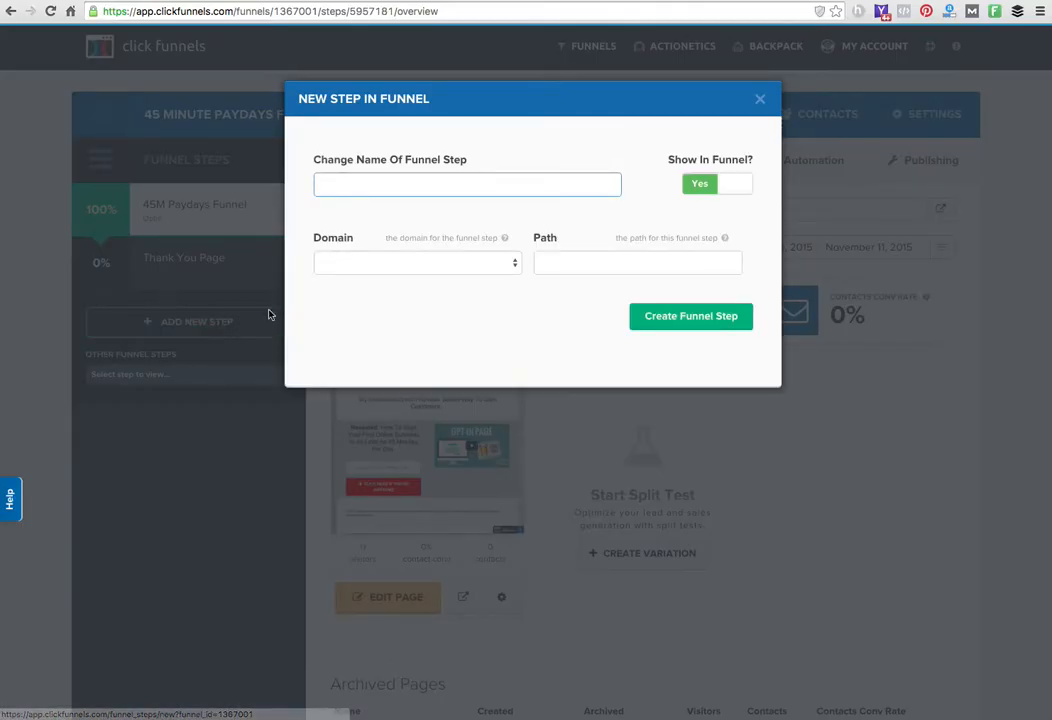
pyautogui.write('OTO')
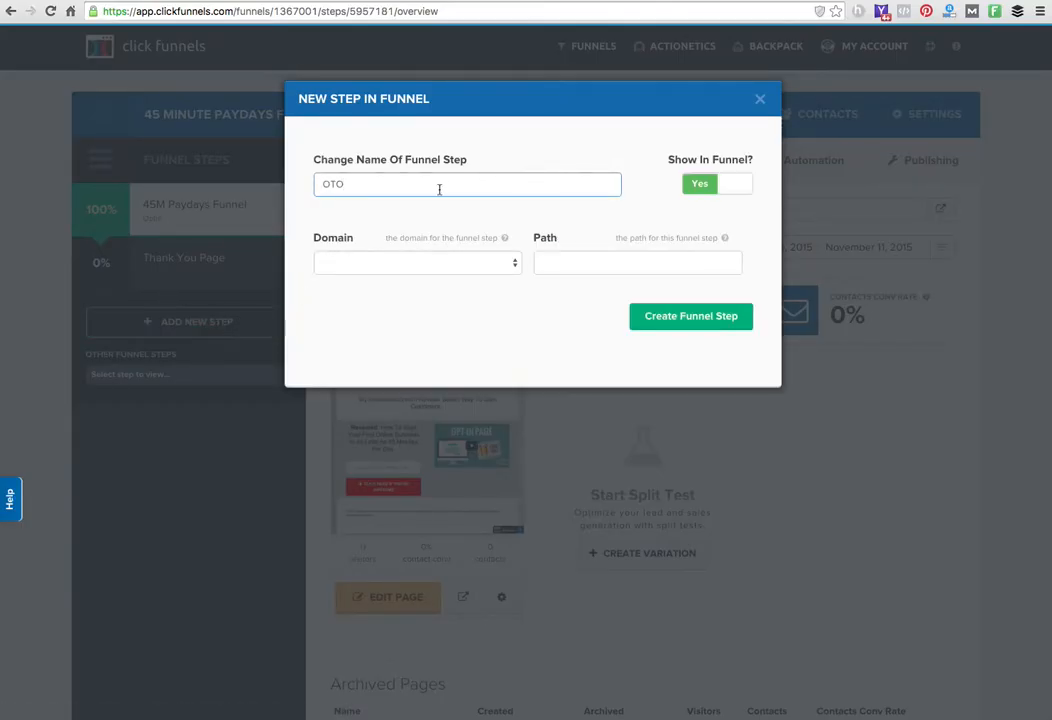
pyautogui.click(717, 183)
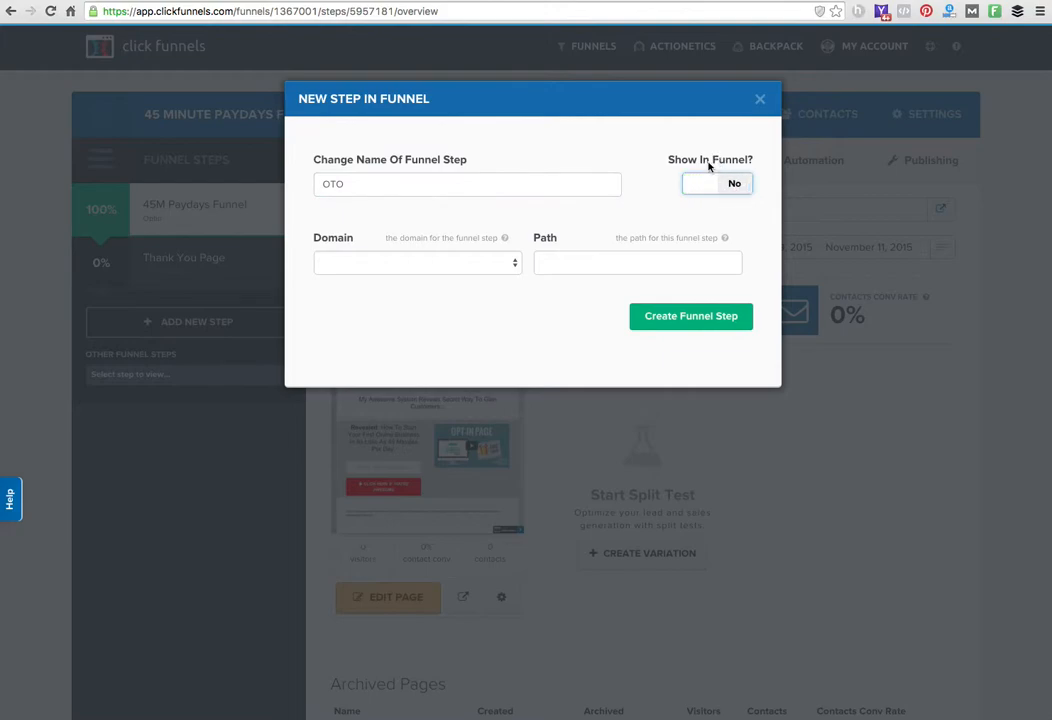
pyautogui.moveTo(261, 262)
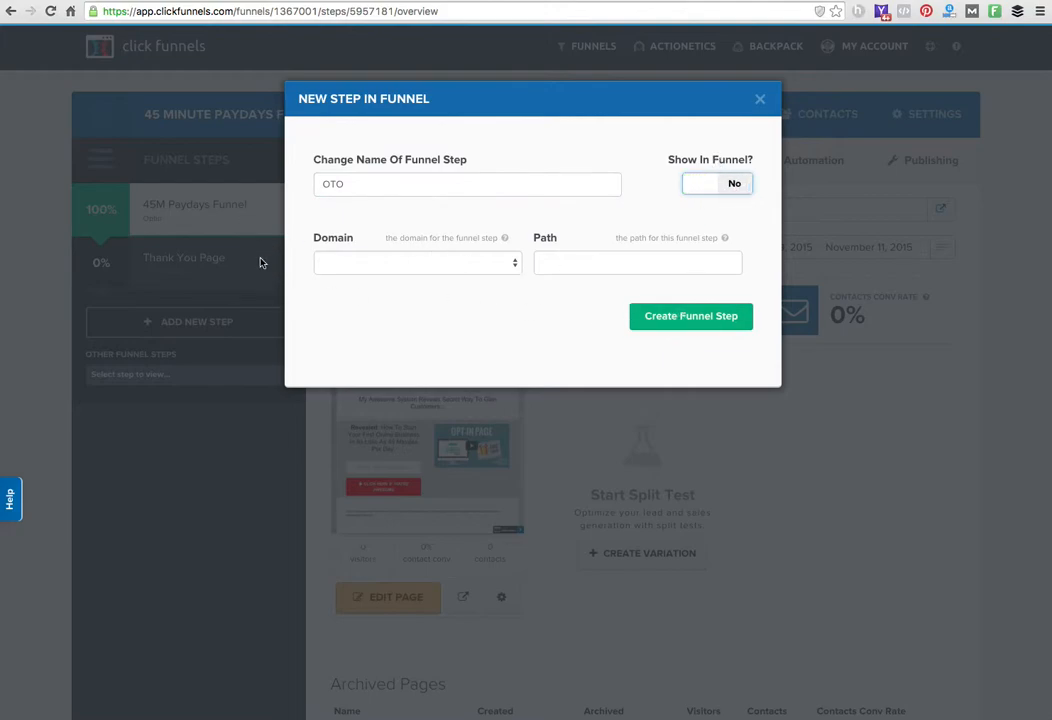
pyautogui.click(691, 316)
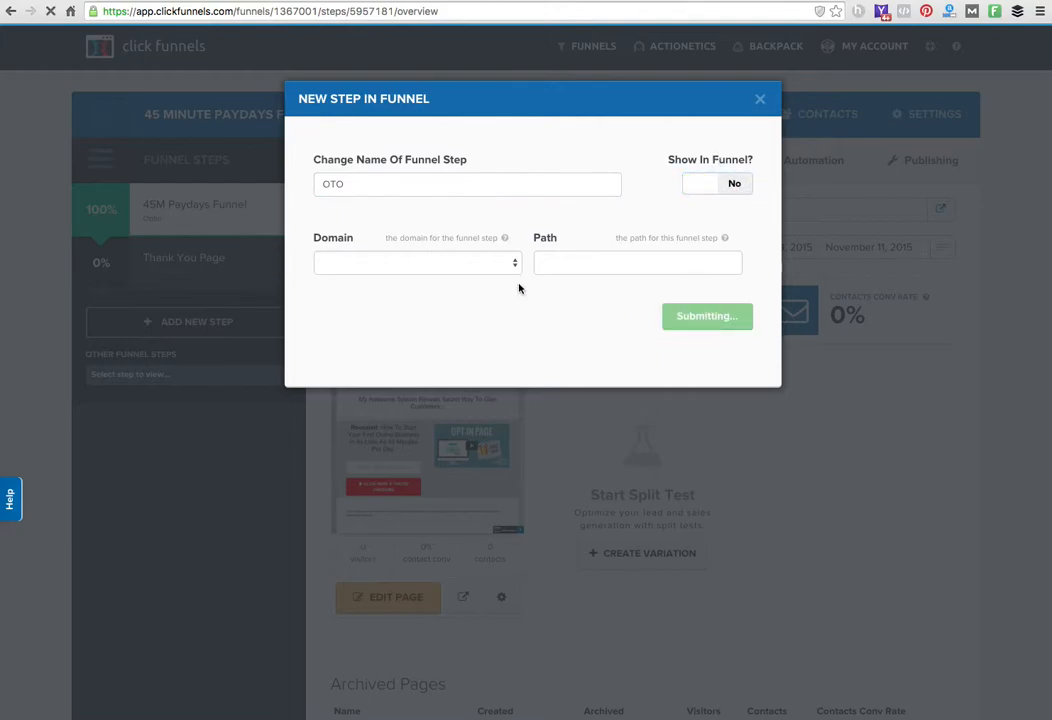
pyautogui.click(707, 316)
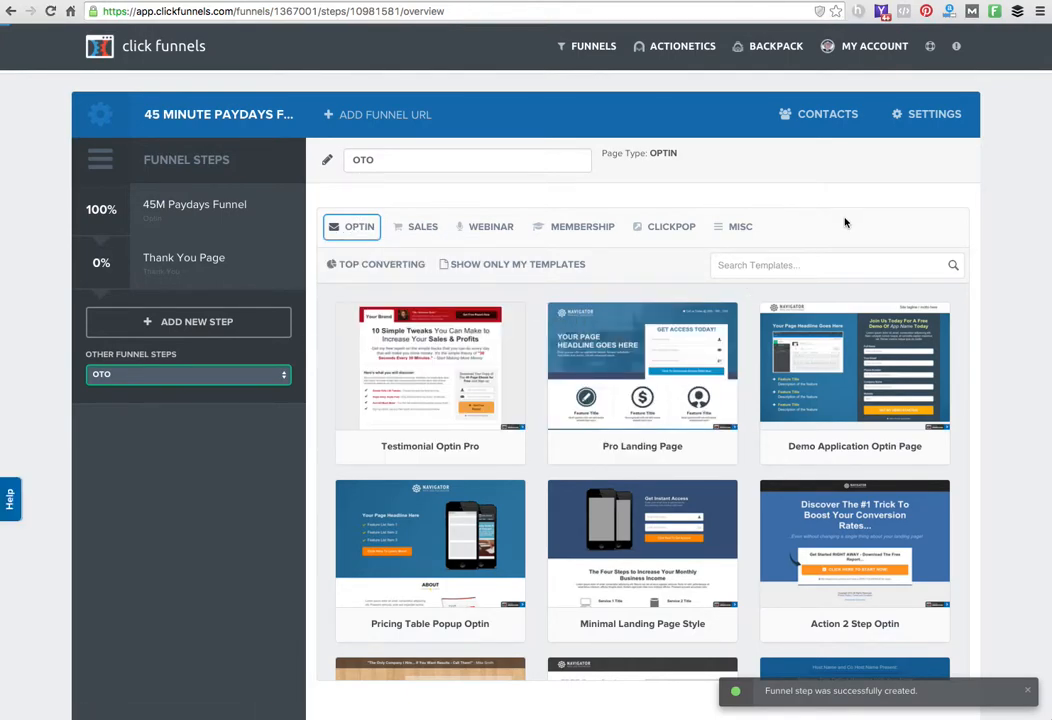
# Filter the OTO step's templates to Sales > One Click Upsell (OTO)
pyautogui.click(422, 226)
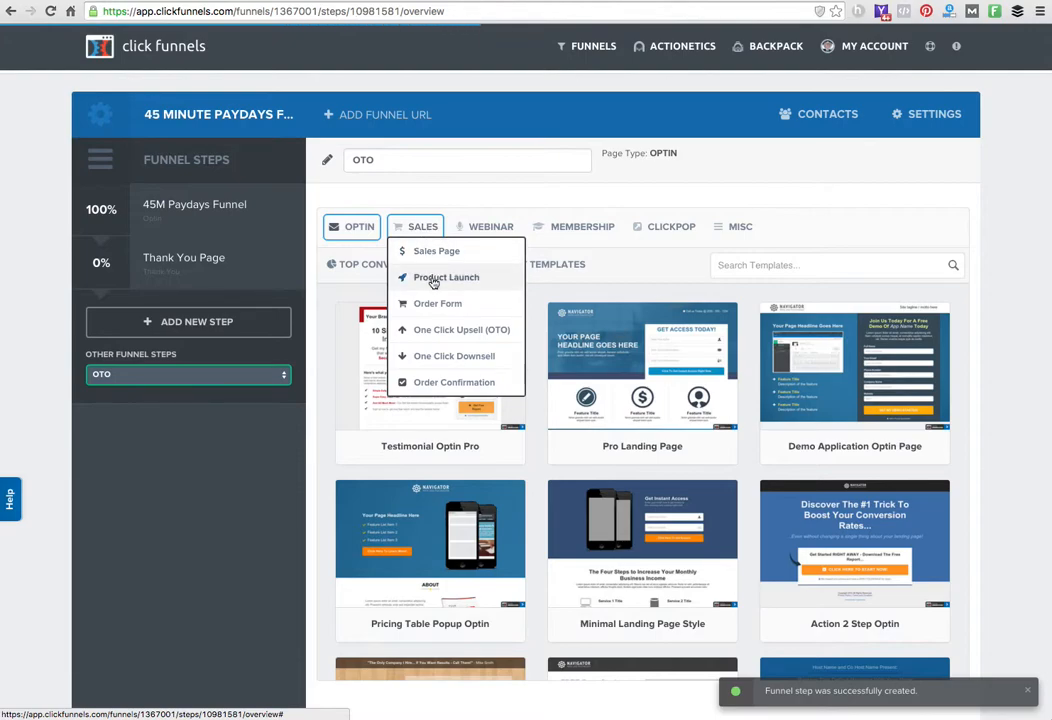
pyautogui.moveTo(454, 356)
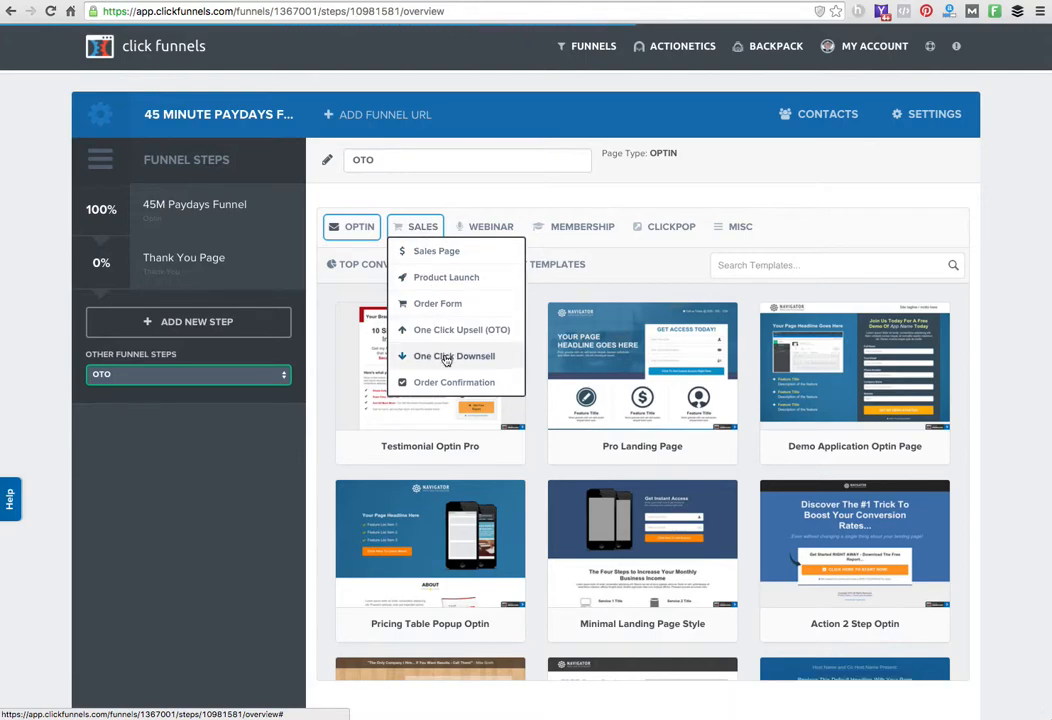
pyautogui.click(491, 226)
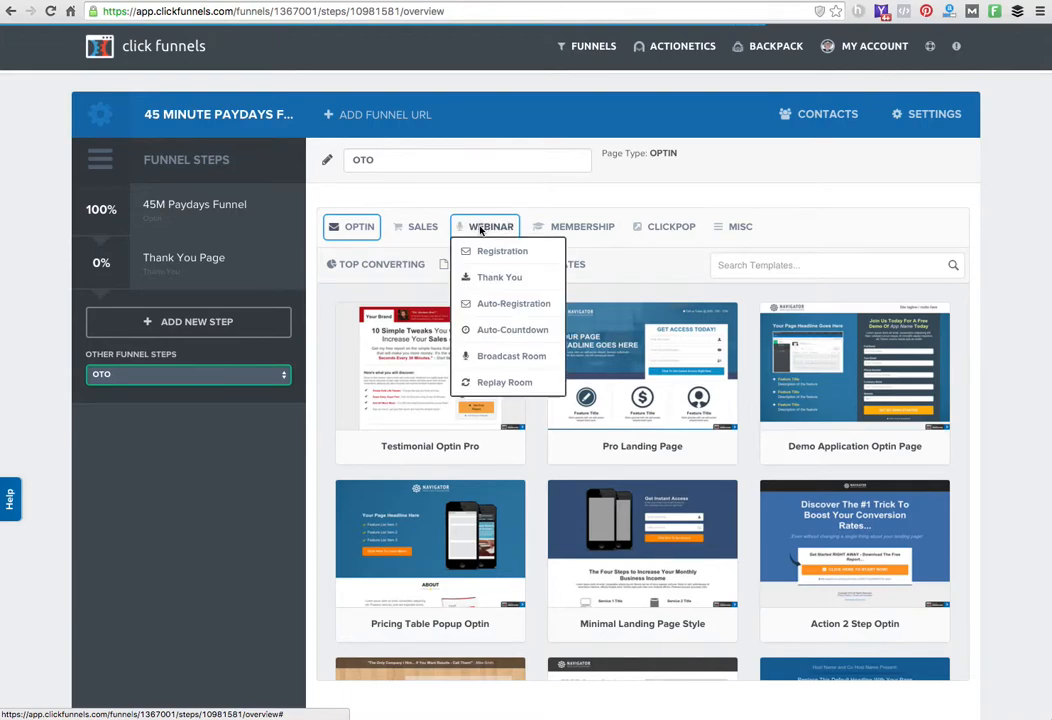
pyautogui.moveTo(513, 303)
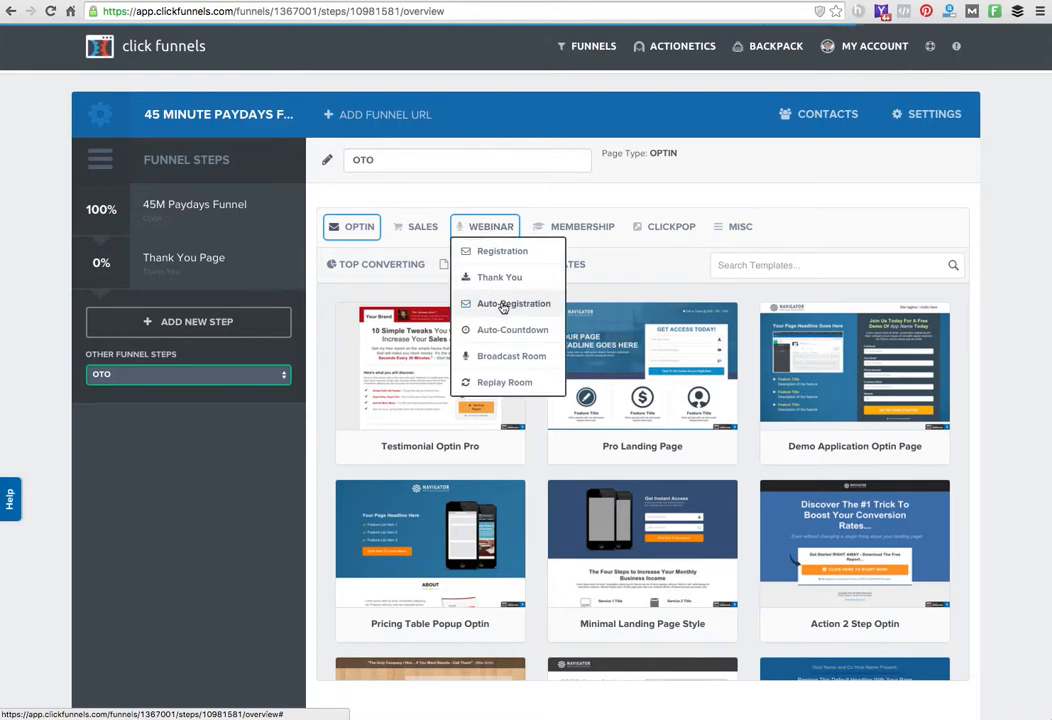
pyautogui.moveTo(504, 356)
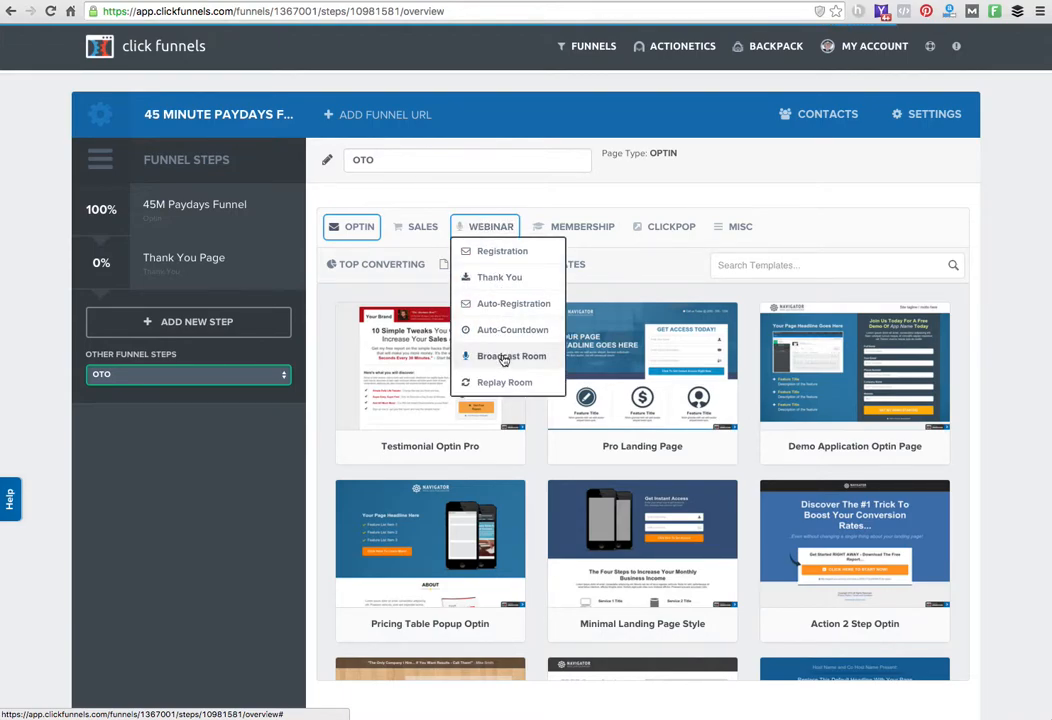
pyautogui.click(582, 226)
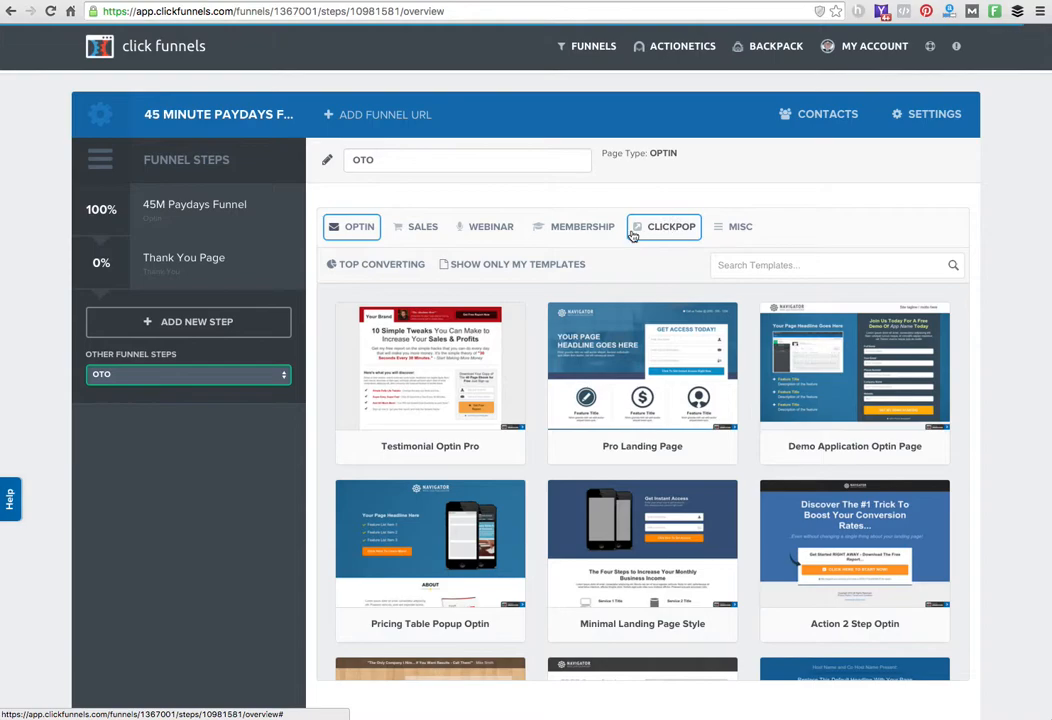
pyautogui.moveTo(408, 297)
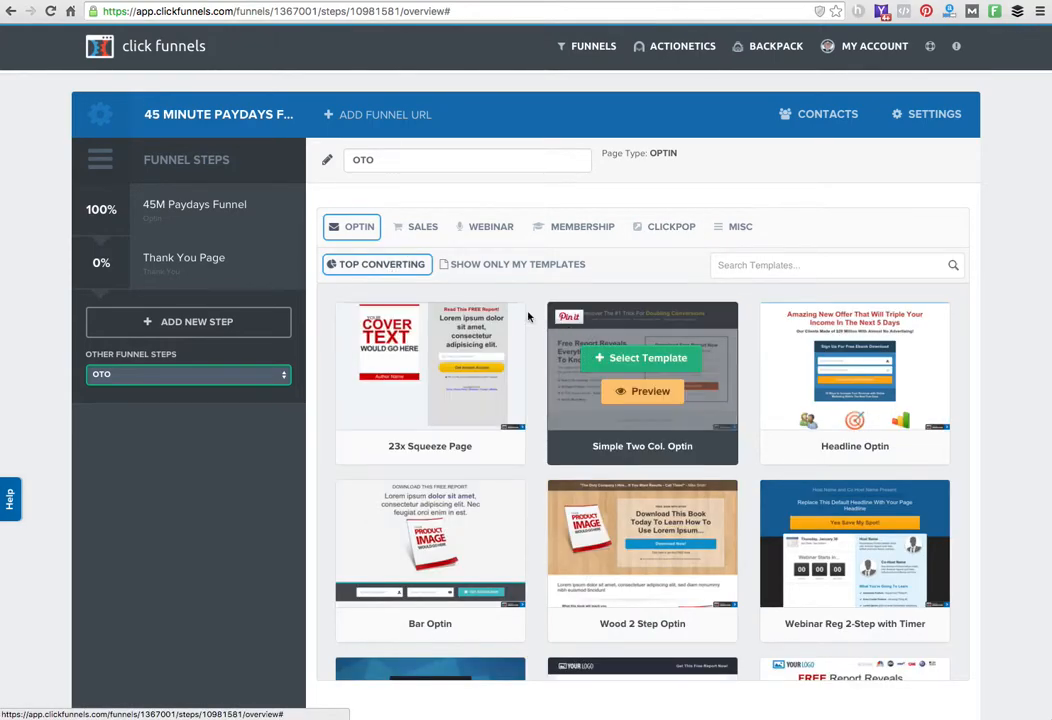
pyautogui.click(422, 226)
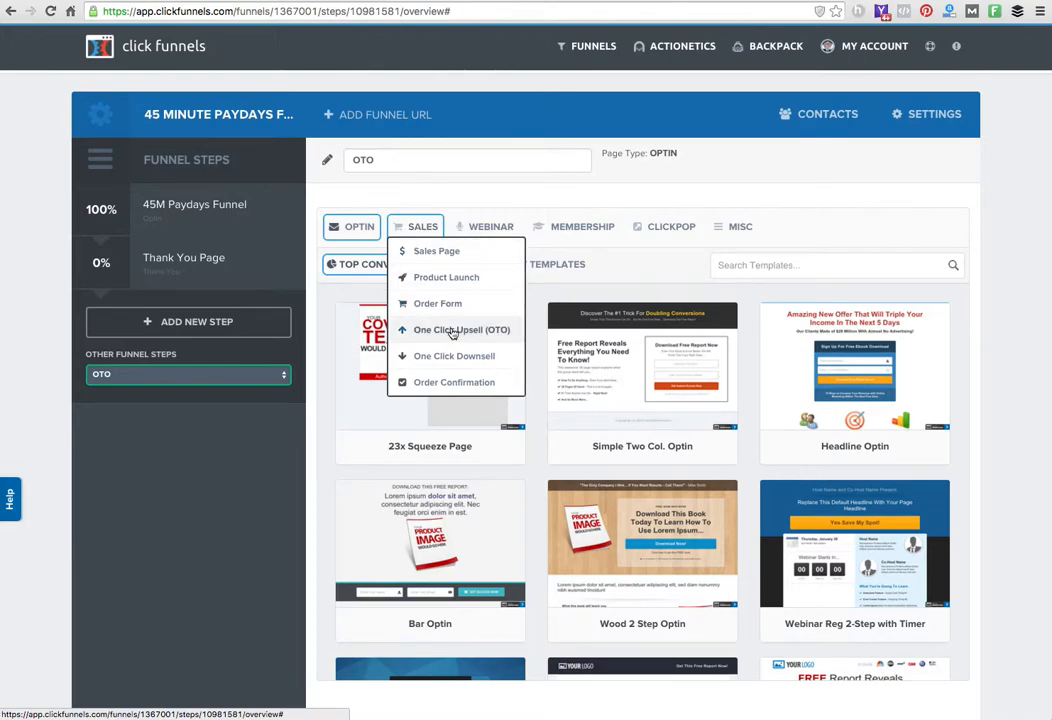
pyautogui.click(461, 329)
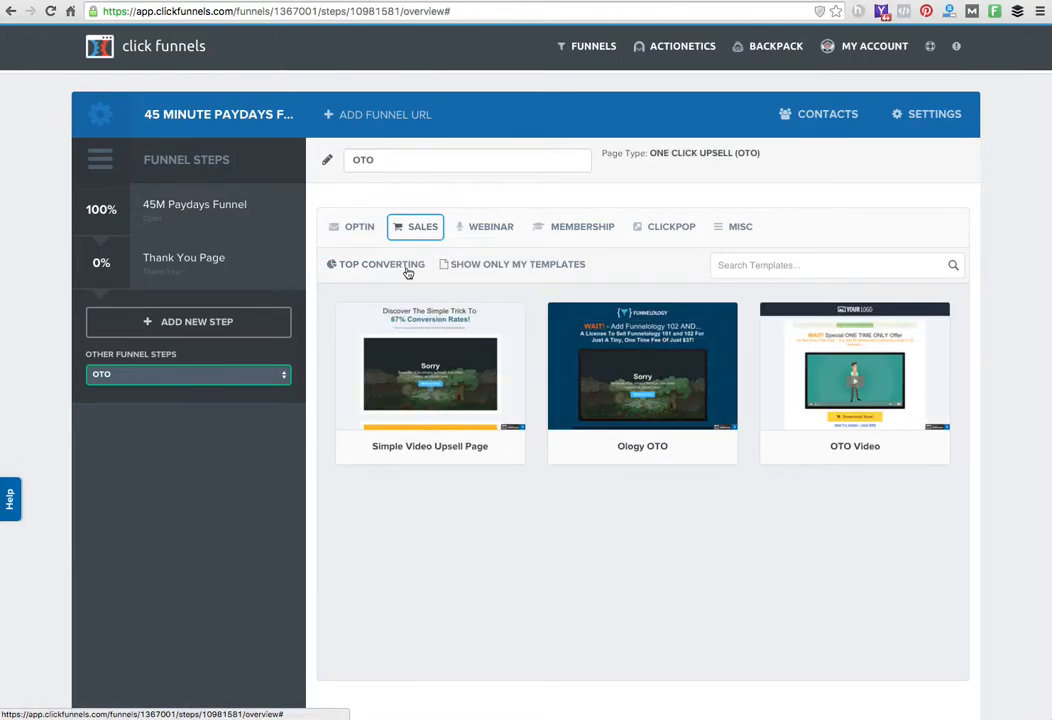
pyautogui.moveTo(430, 366)
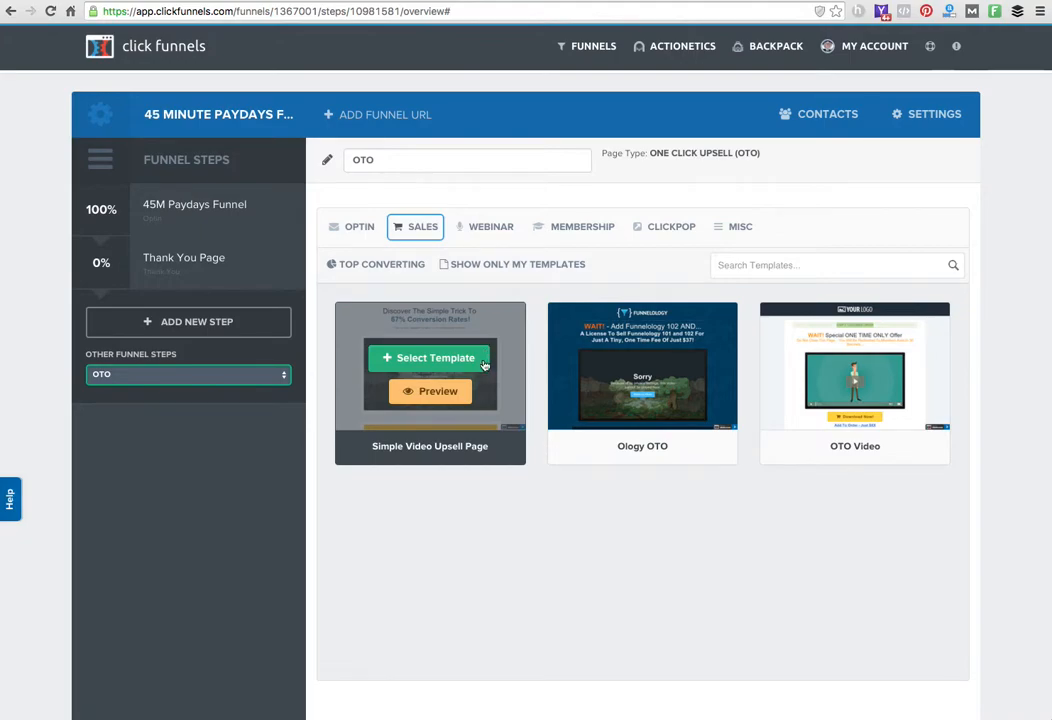
pyautogui.moveTo(429, 357)
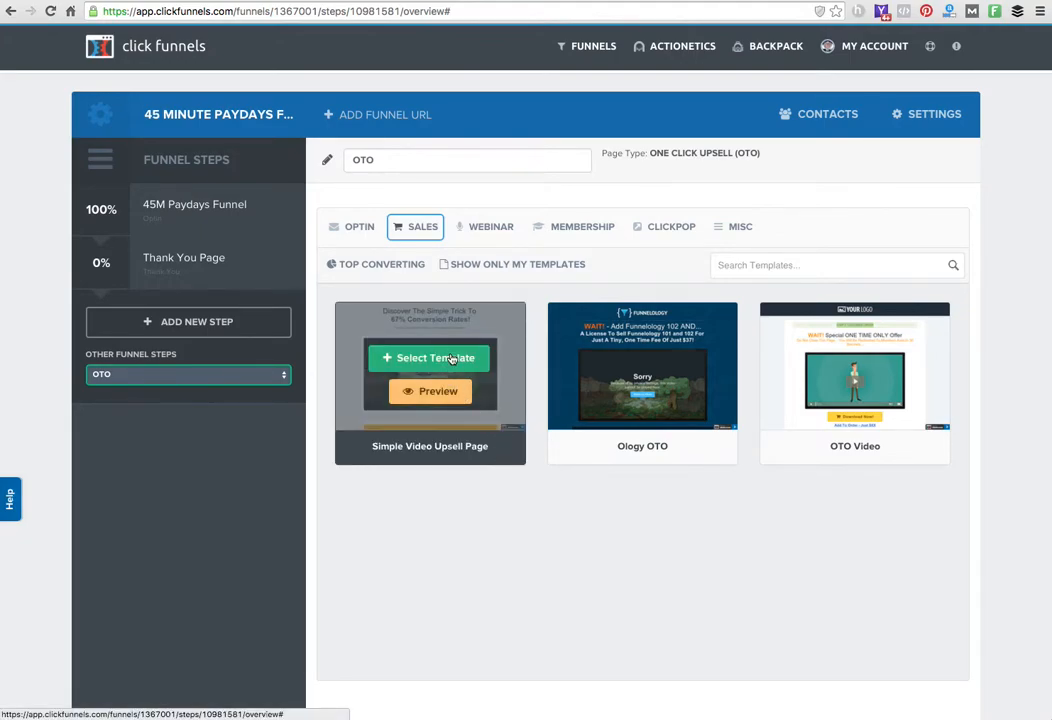
# Build the OTO page from the Simple Video Upsell template and review its overview stats
pyautogui.click(429, 358)
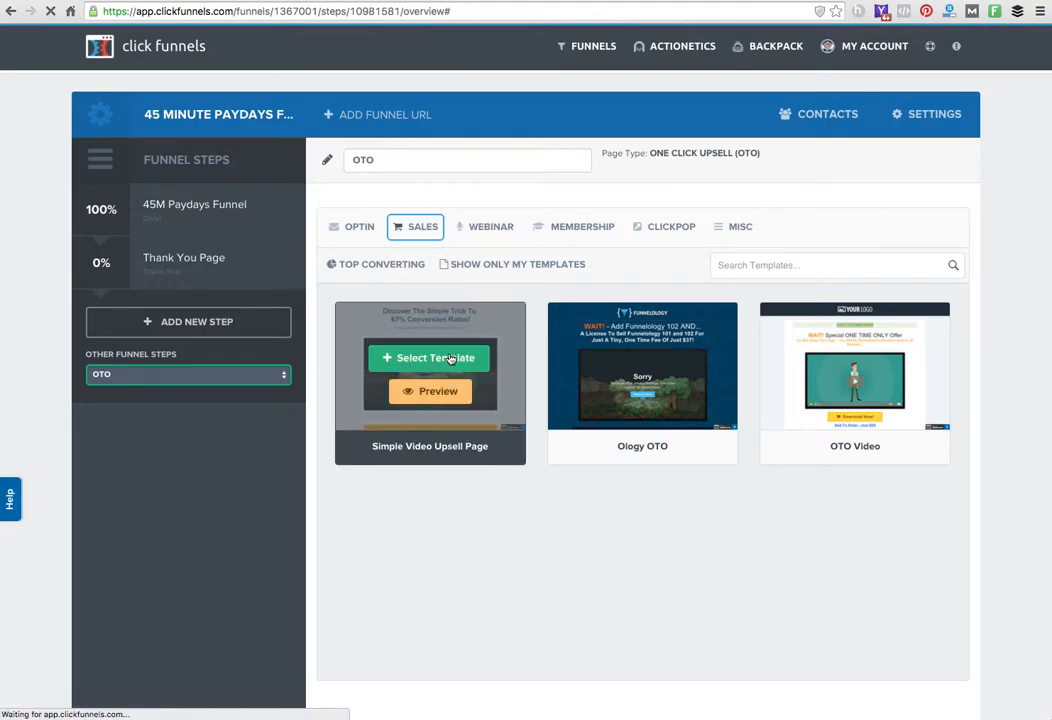
pyautogui.click(430, 357)
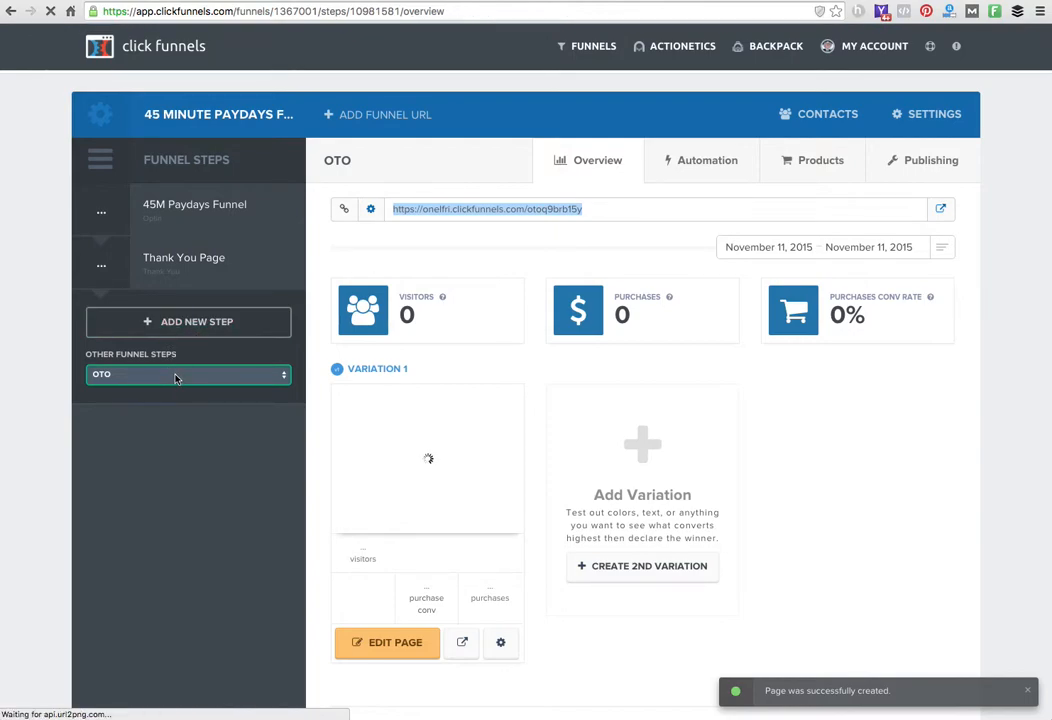
pyautogui.scroll(-3)
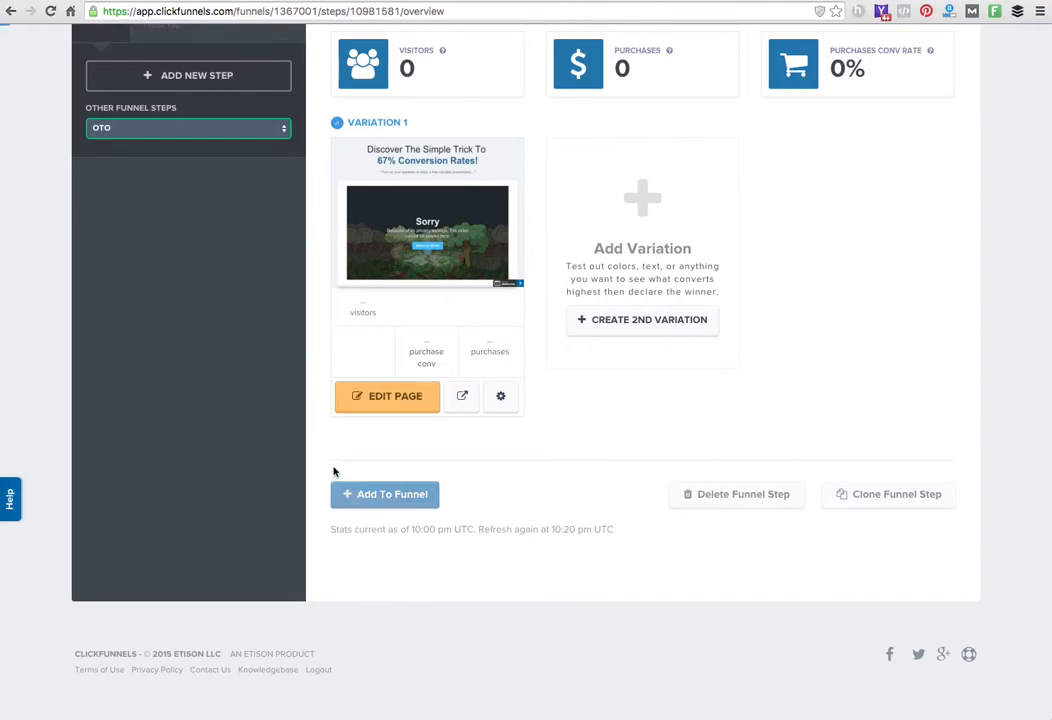
pyautogui.scroll(3)
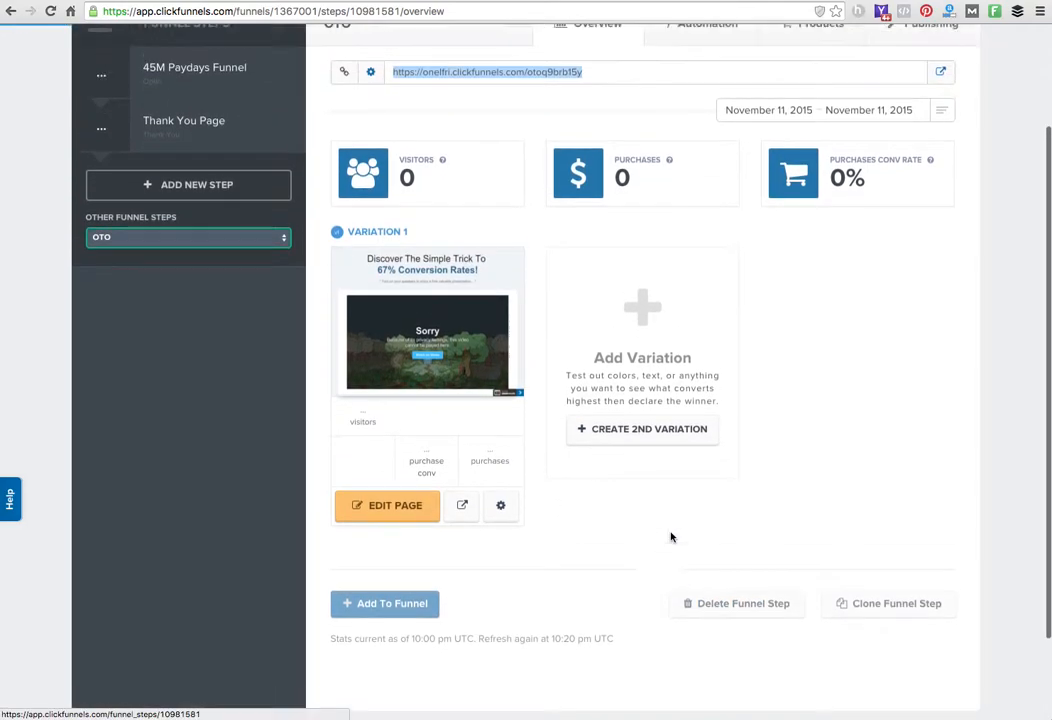
pyautogui.scroll(3)
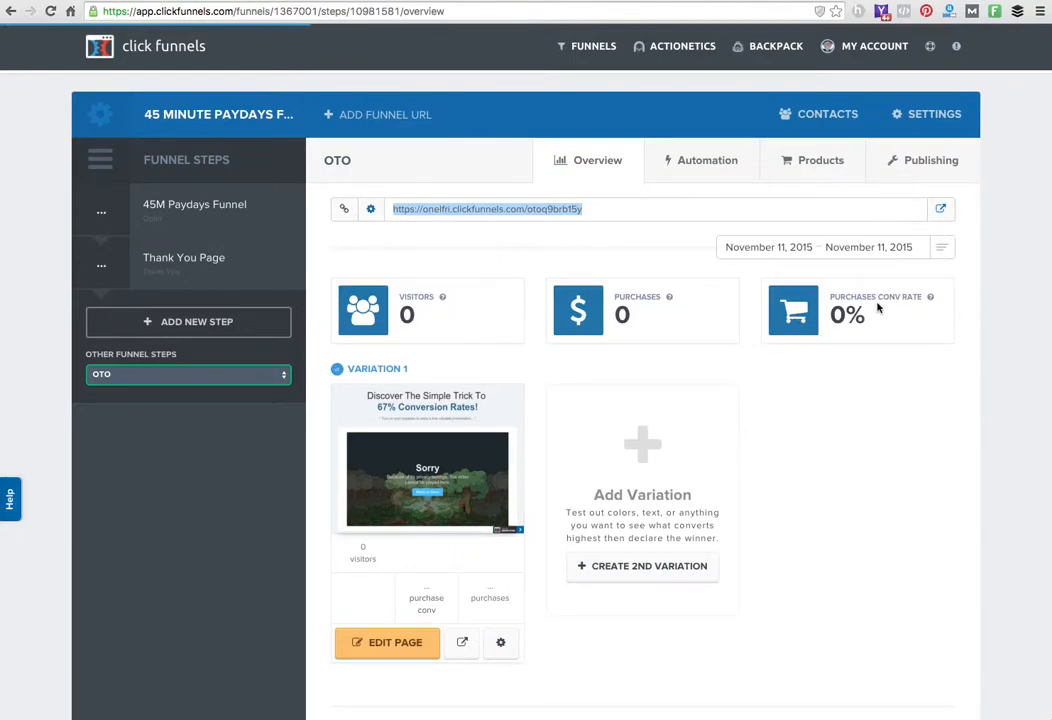
pyautogui.moveTo(546, 396)
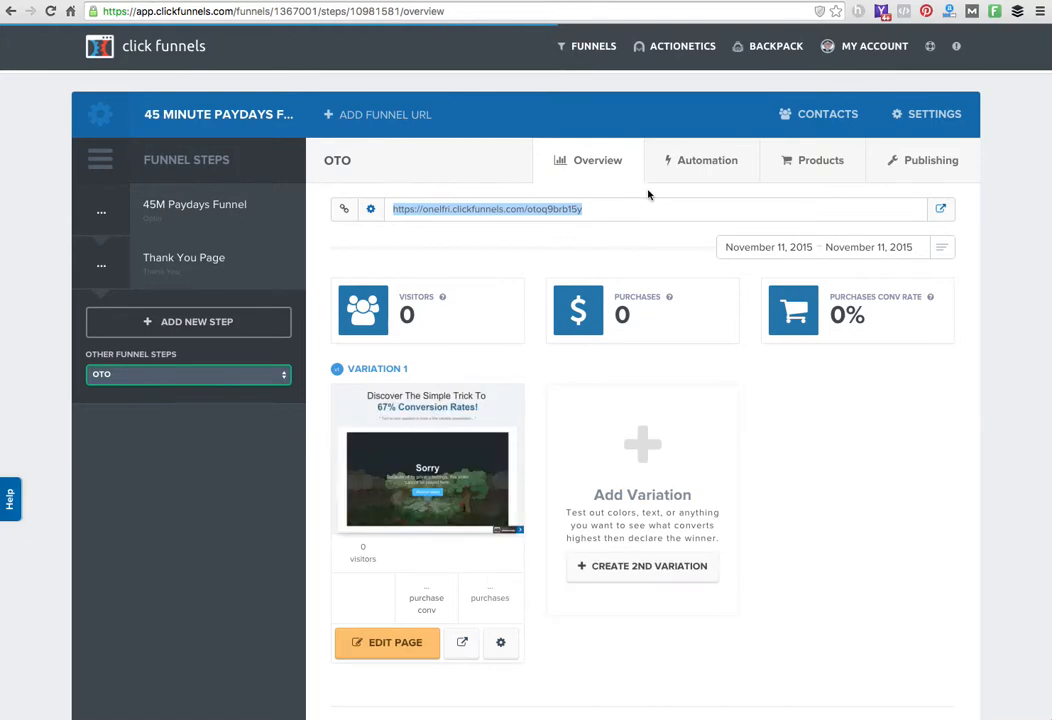
# Open the OTO step's Automation tab with Everyone, non-buyer and purchaser trigger groups
pyautogui.click(707, 160)
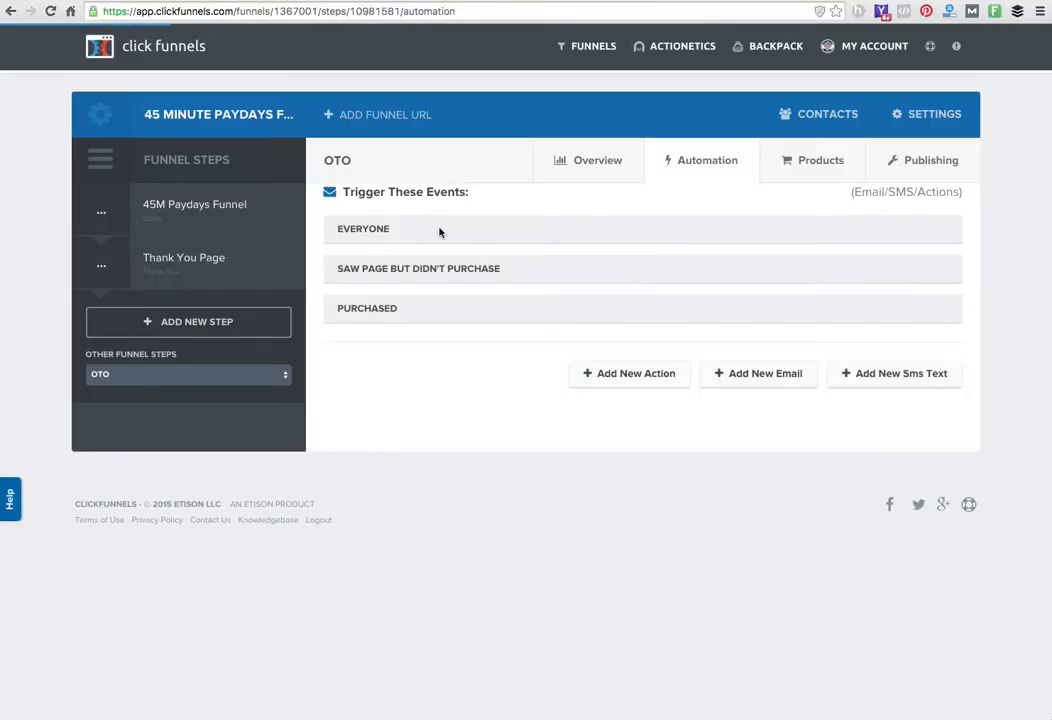
pyautogui.moveTo(485, 299)
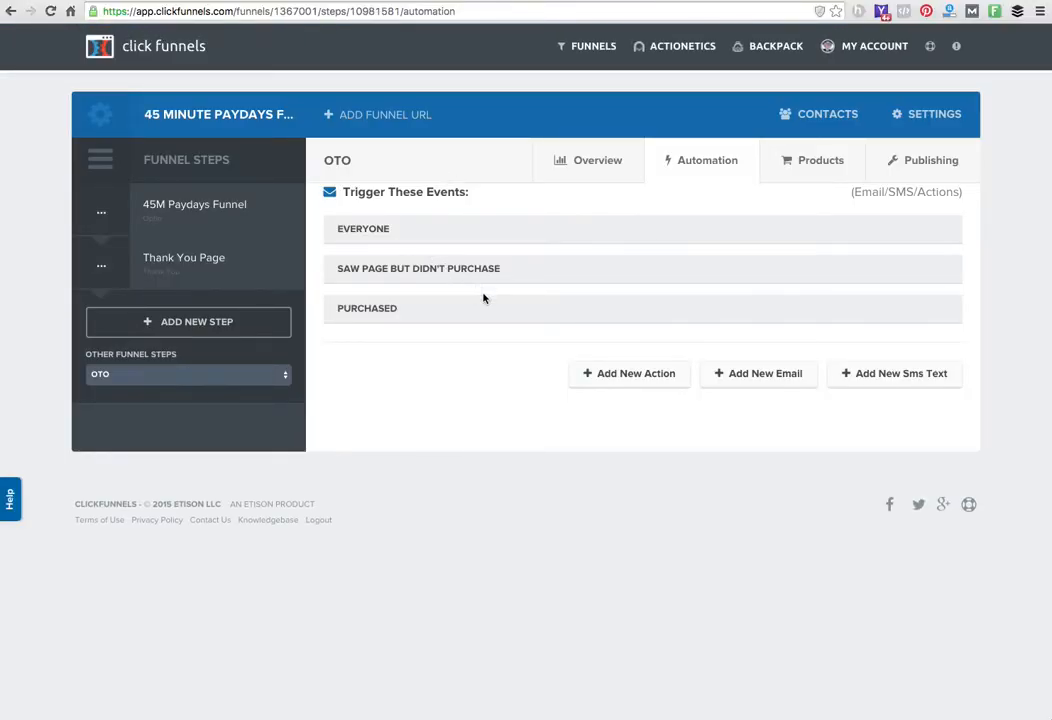
pyautogui.moveTo(451, 347)
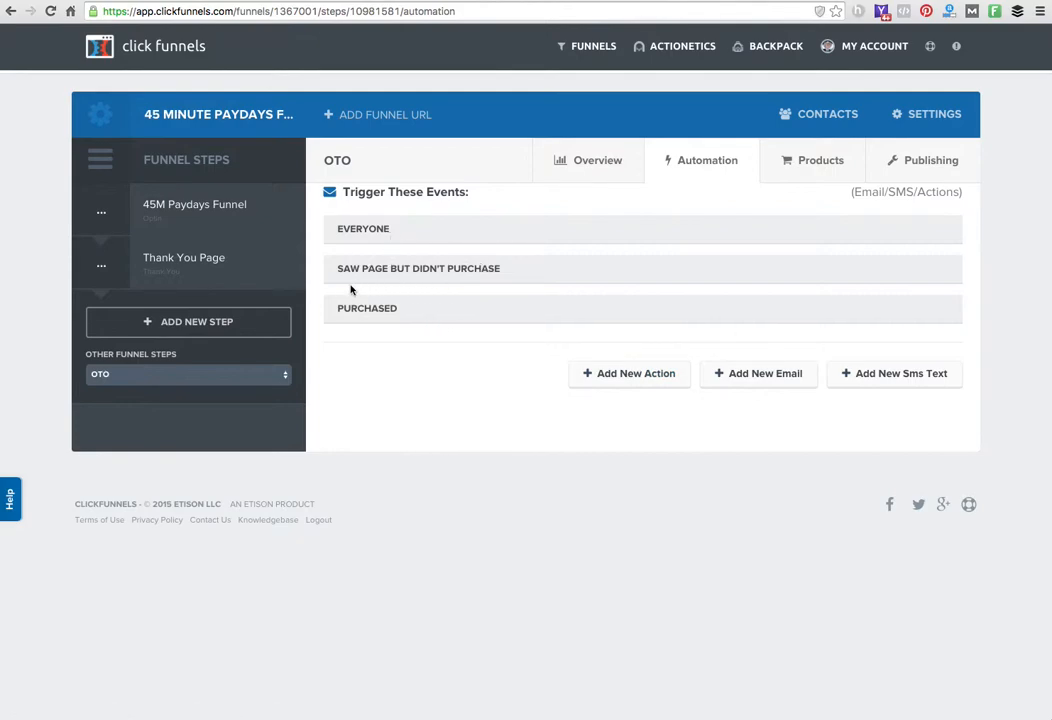
pyautogui.moveTo(347, 278)
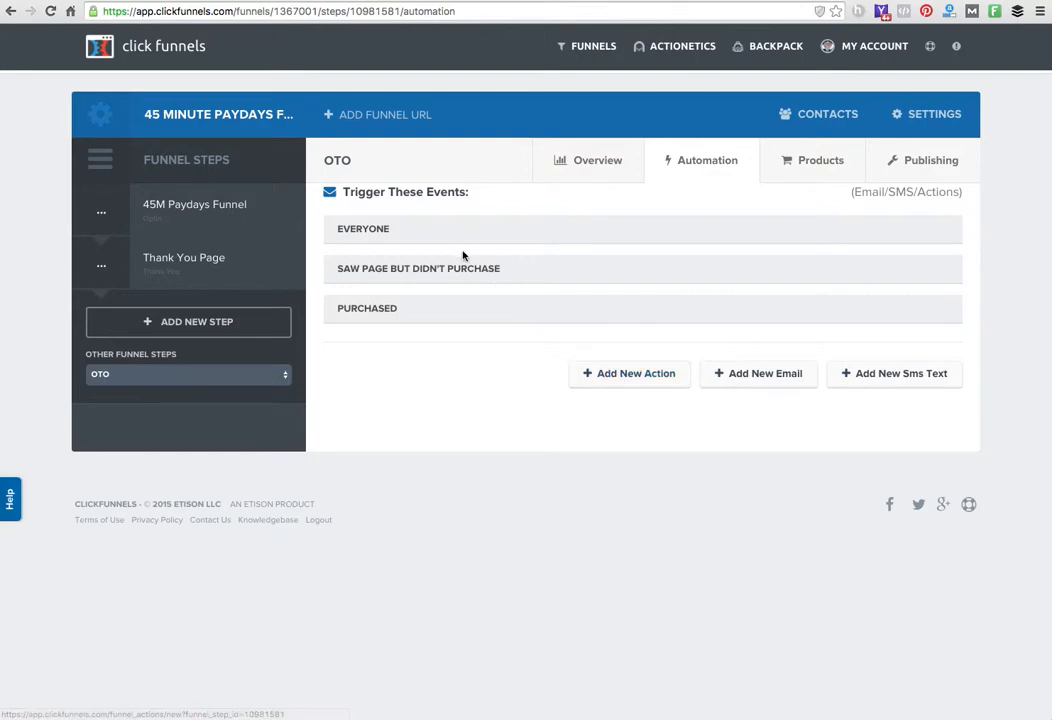
pyautogui.moveTo(563, 311)
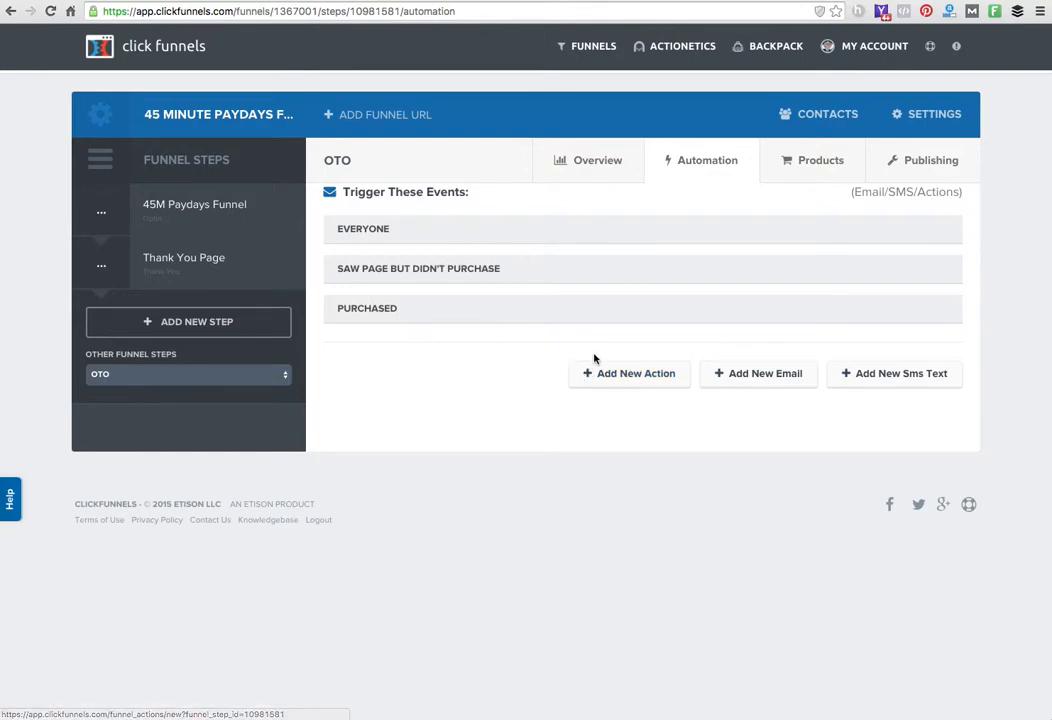
pyautogui.moveTo(794, 392)
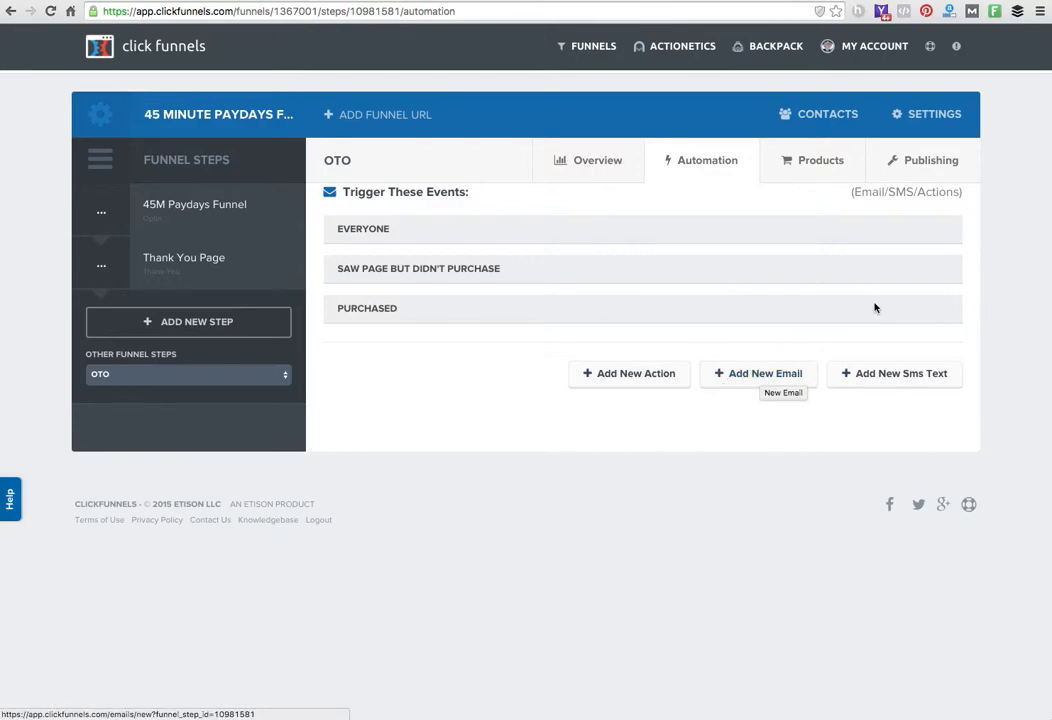
pyautogui.moveTo(996, 435)
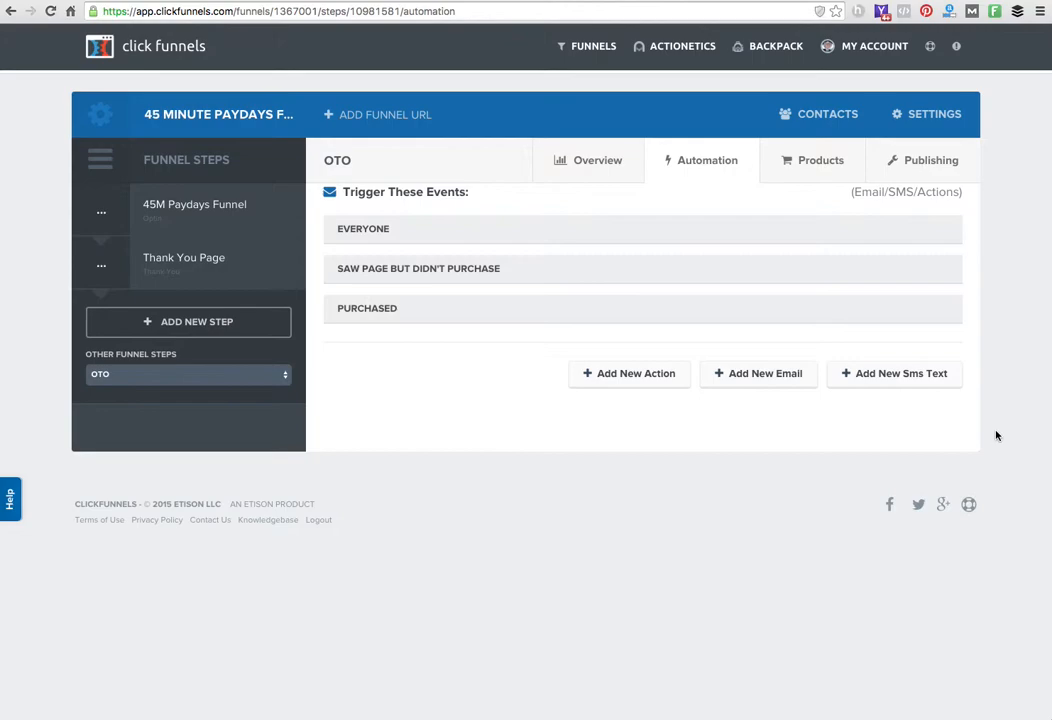
pyautogui.moveTo(894, 373)
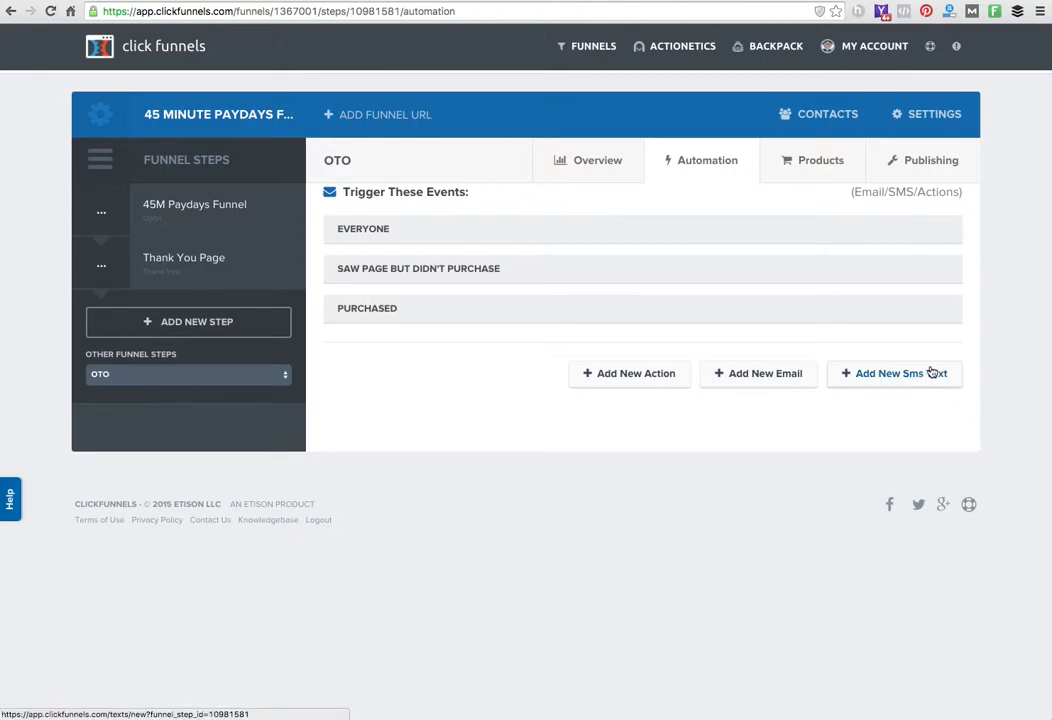
pyautogui.moveTo(800, 199)
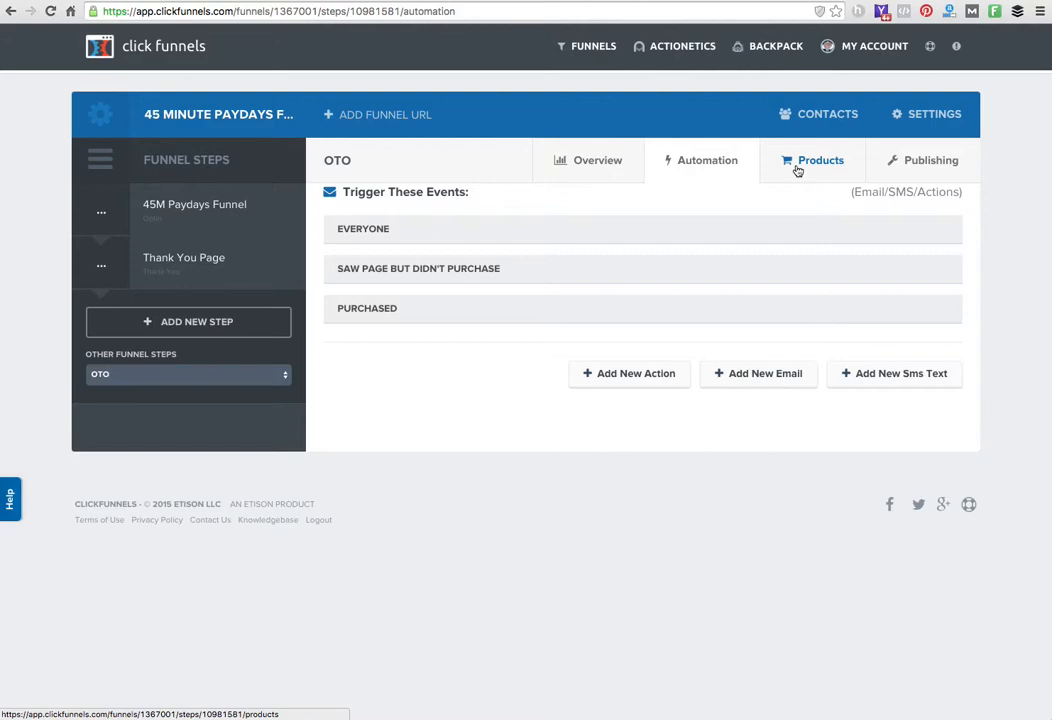
# Check the OTO step's Products, then review its Publishing name, path and embed options
pyautogui.click(820, 160)
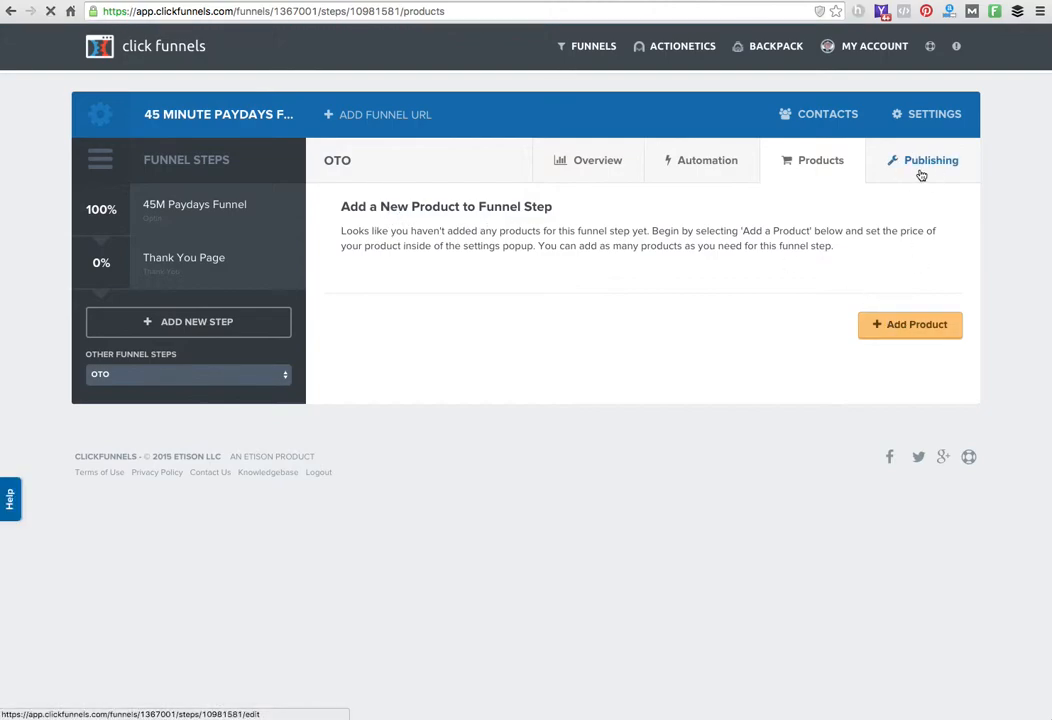
pyautogui.click(931, 160)
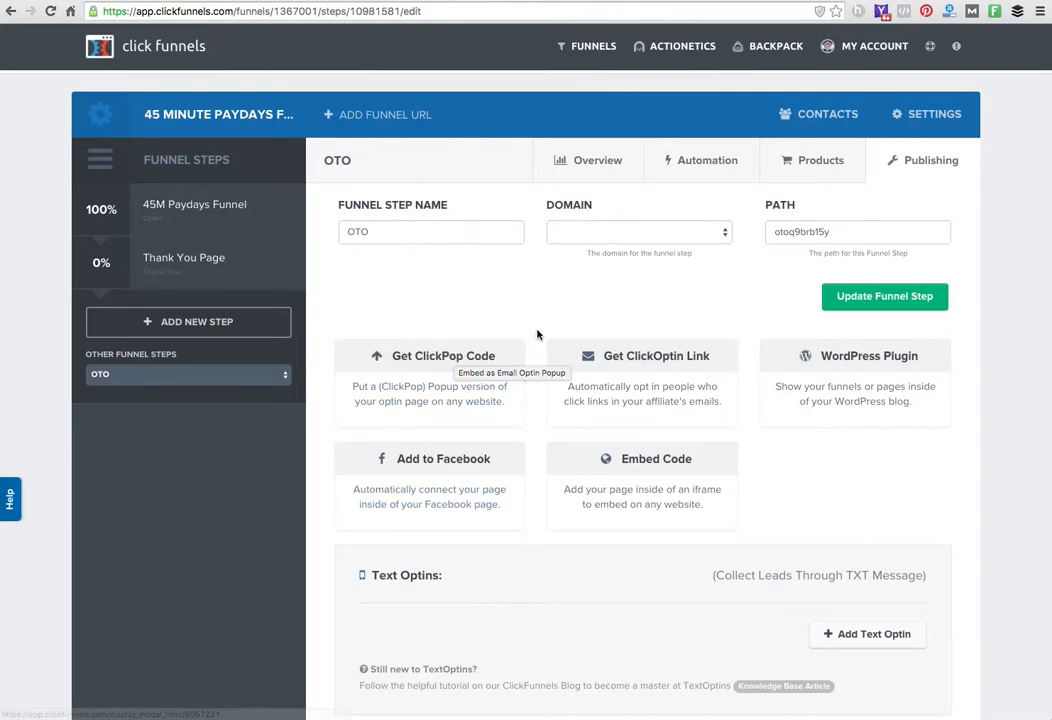
pyautogui.moveTo(855, 355)
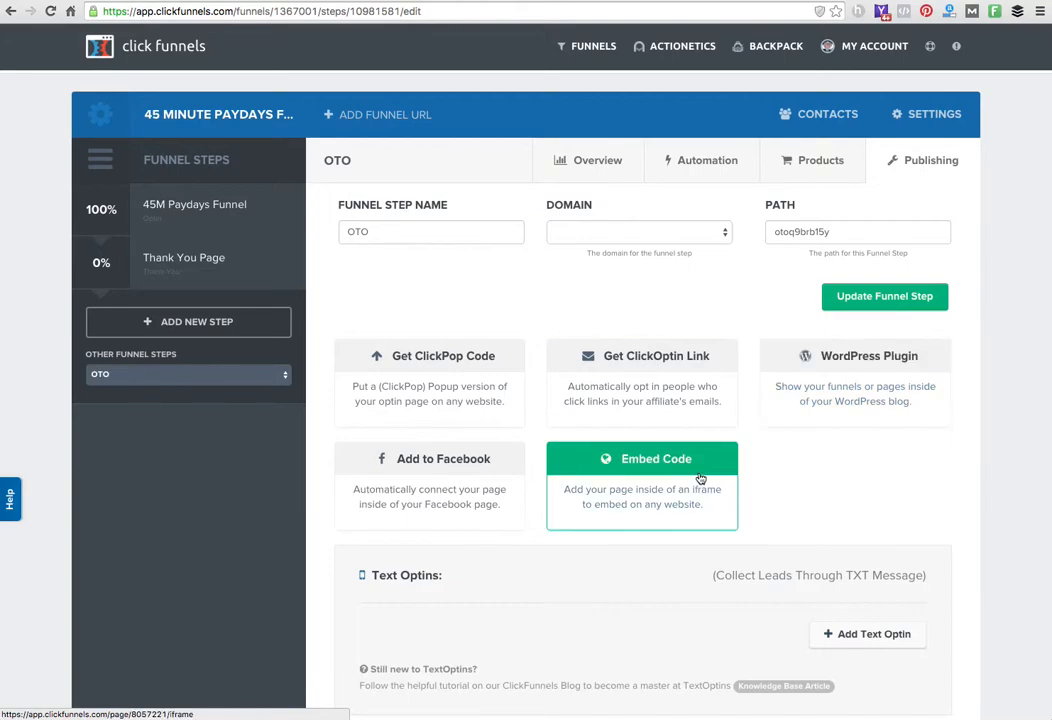
pyautogui.scroll(-3)
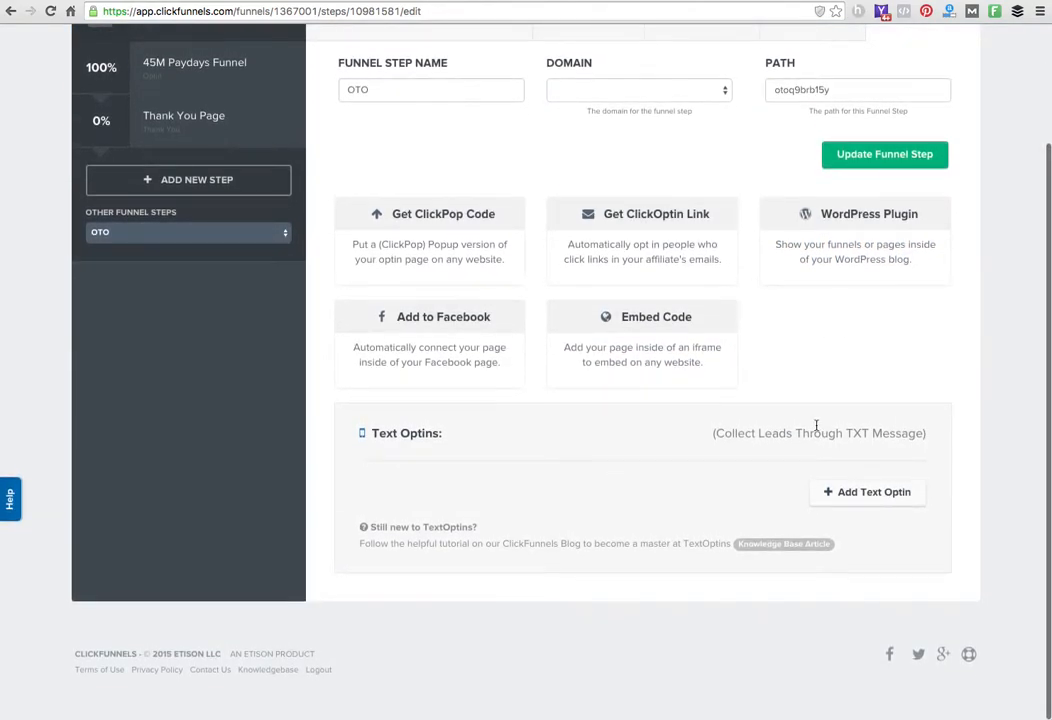
pyautogui.scroll(3)
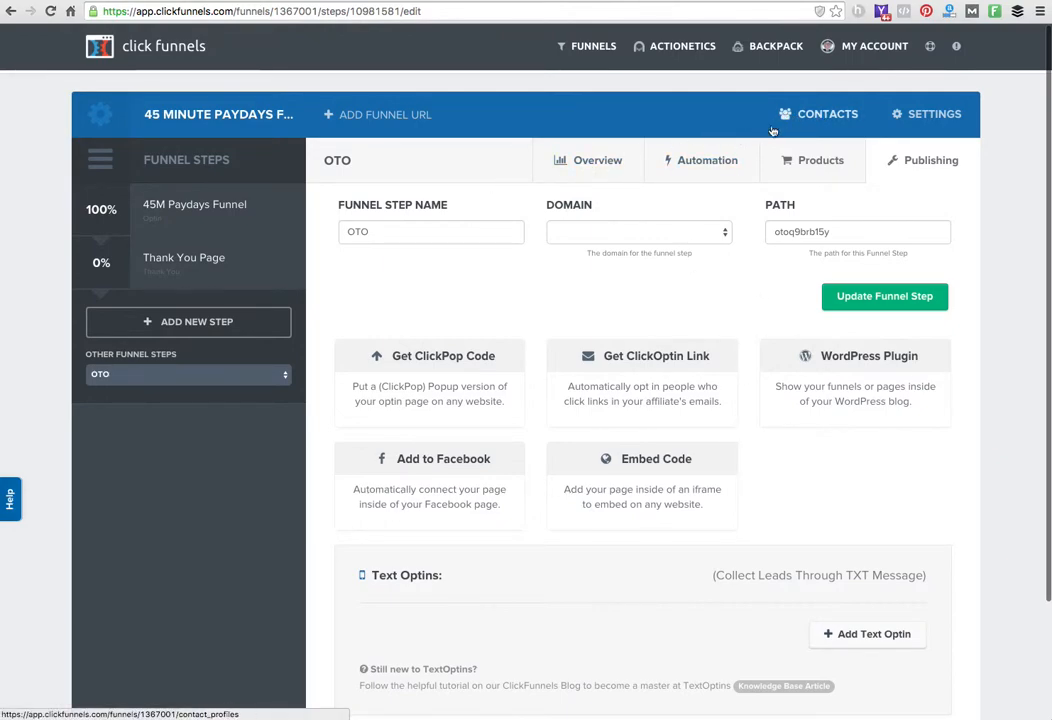
# Open the funnel's CONTACTS list, showing no contacts for the last 30 days
pyautogui.click(827, 114)
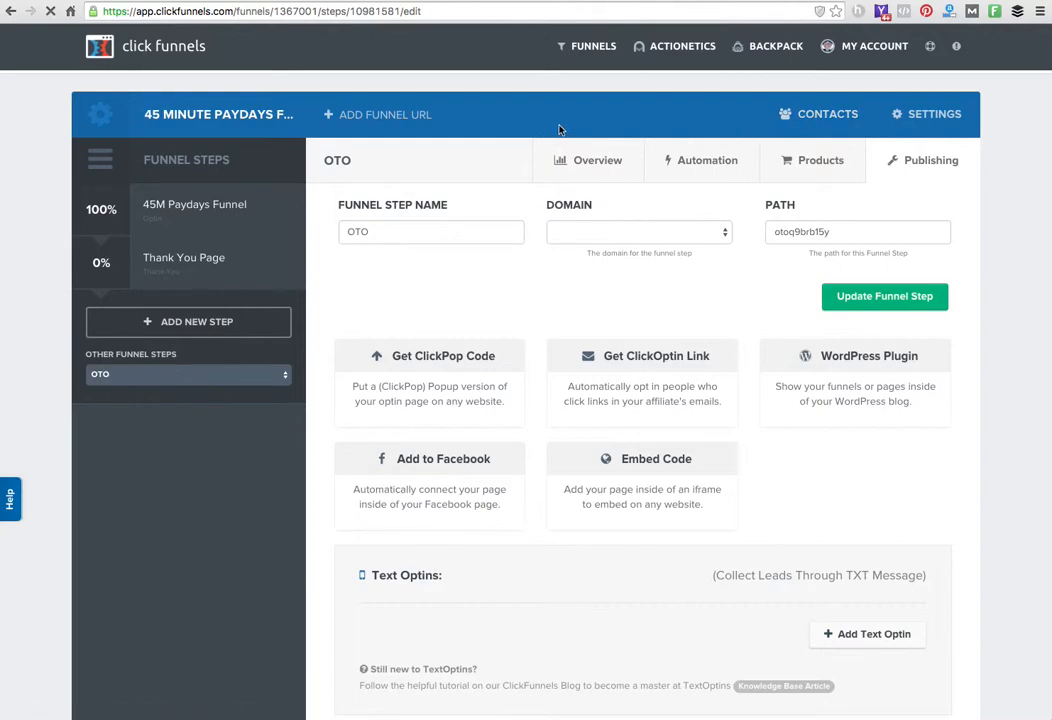
pyautogui.click(827, 113)
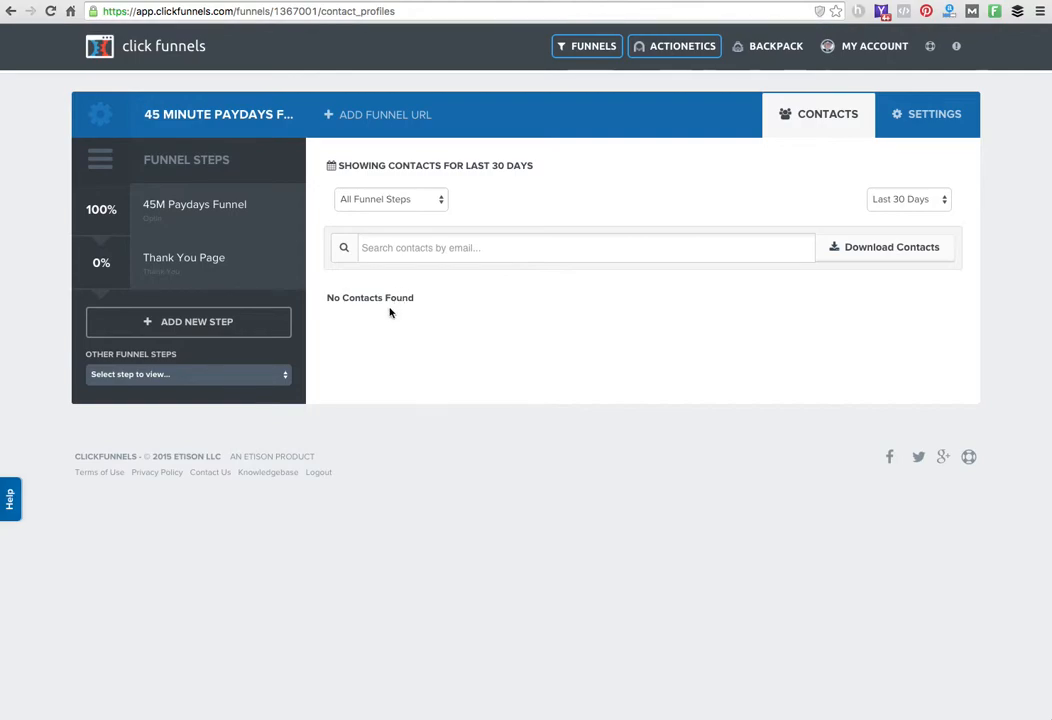
pyautogui.moveTo(448, 430)
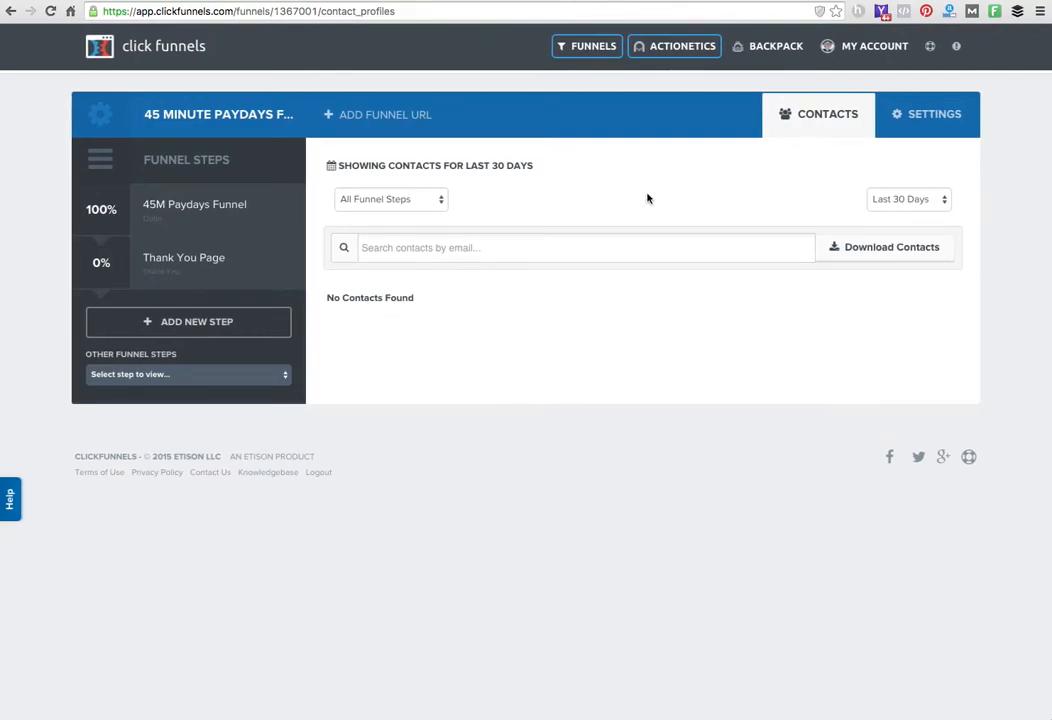
pyautogui.moveTo(602, 331)
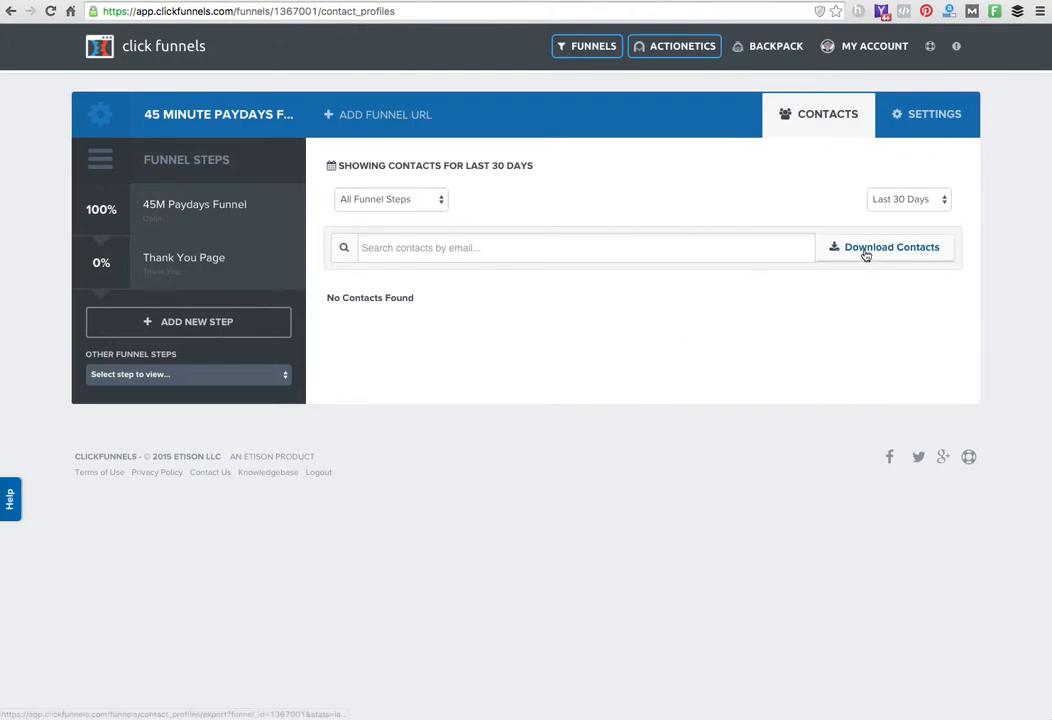
pyautogui.moveTo(975, 141)
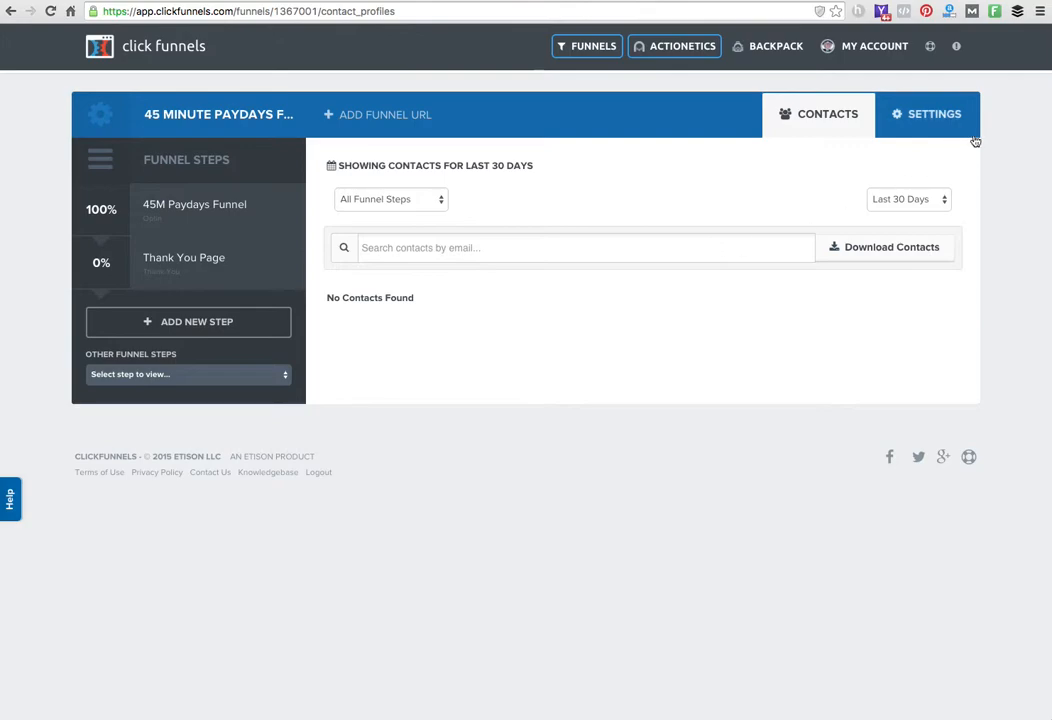
pyautogui.moveTo(690, 181)
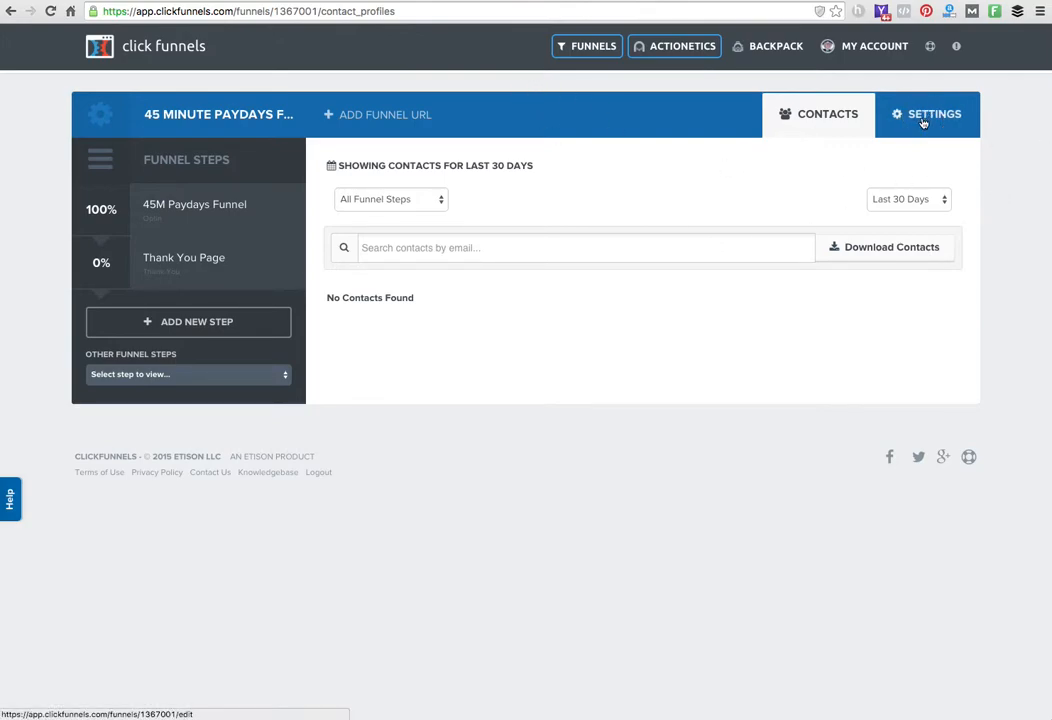
# Review the funnel settings: name, domain, tracking code, share URL and integrations
pyautogui.click(934, 113)
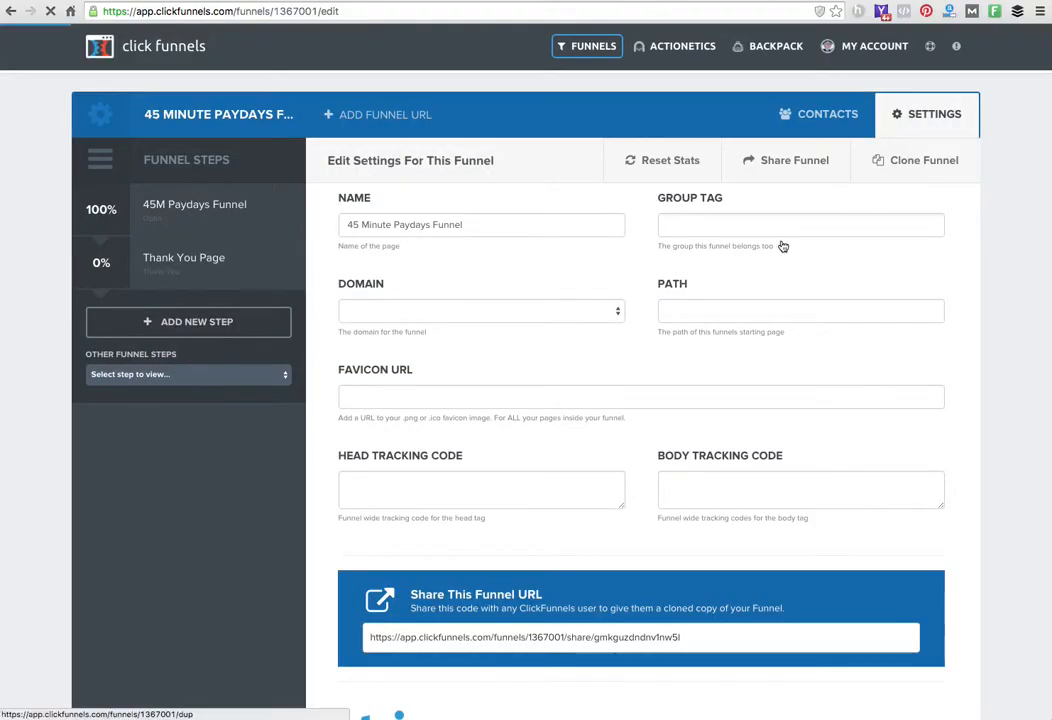
pyautogui.scroll(-3)
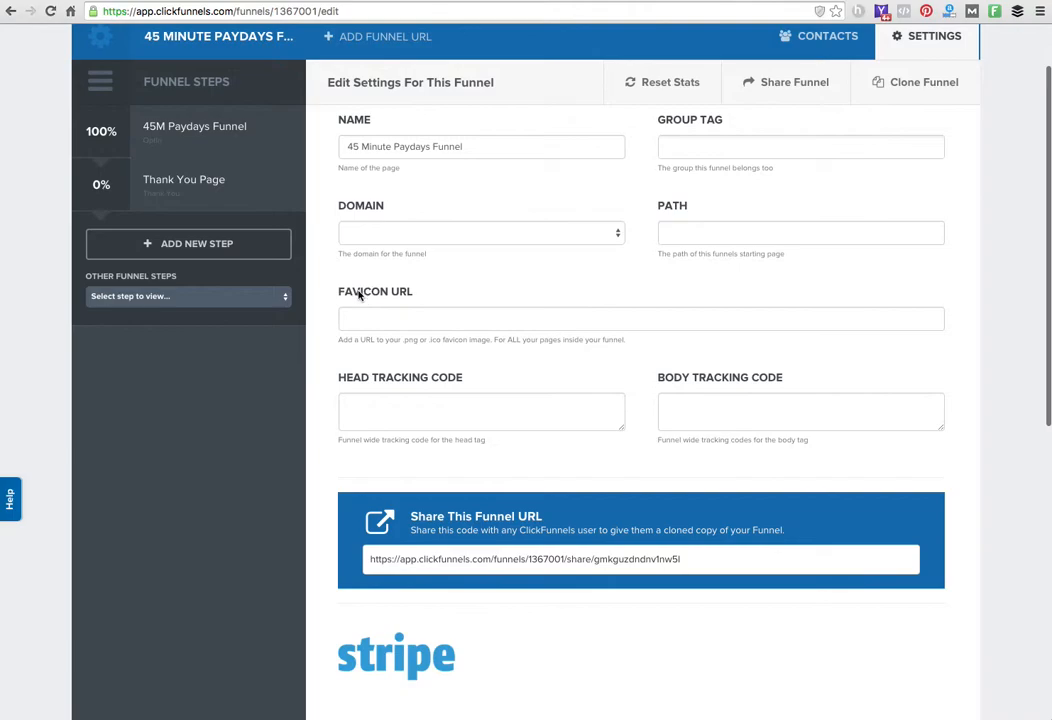
pyautogui.scroll(-3)
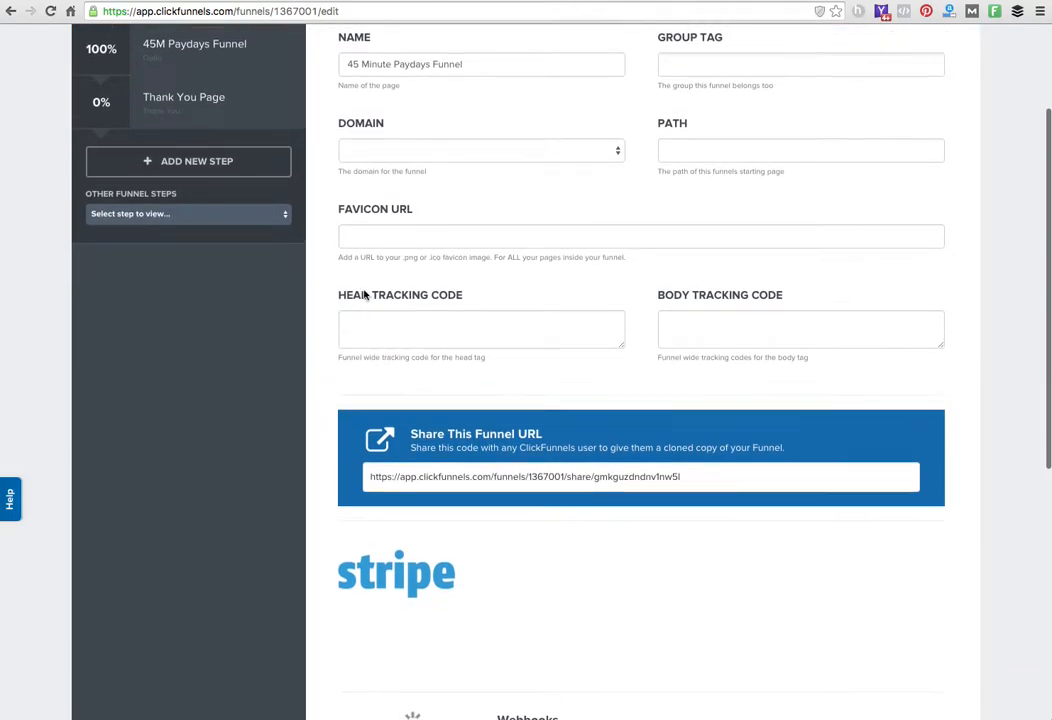
pyautogui.scroll(-3)
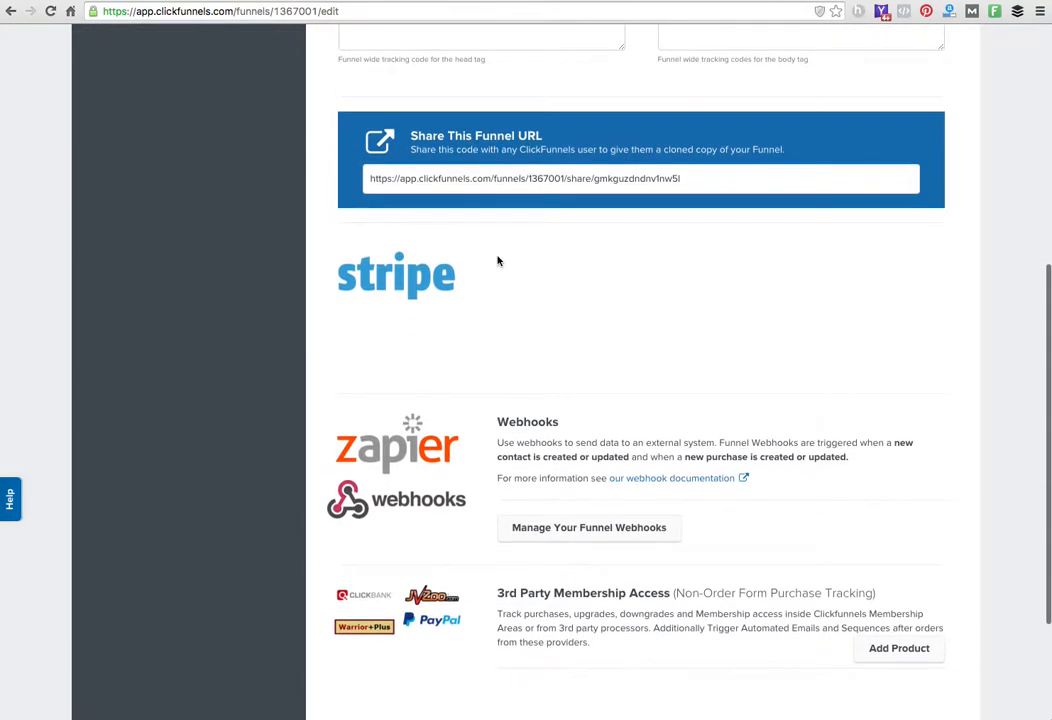
pyautogui.scroll(-3)
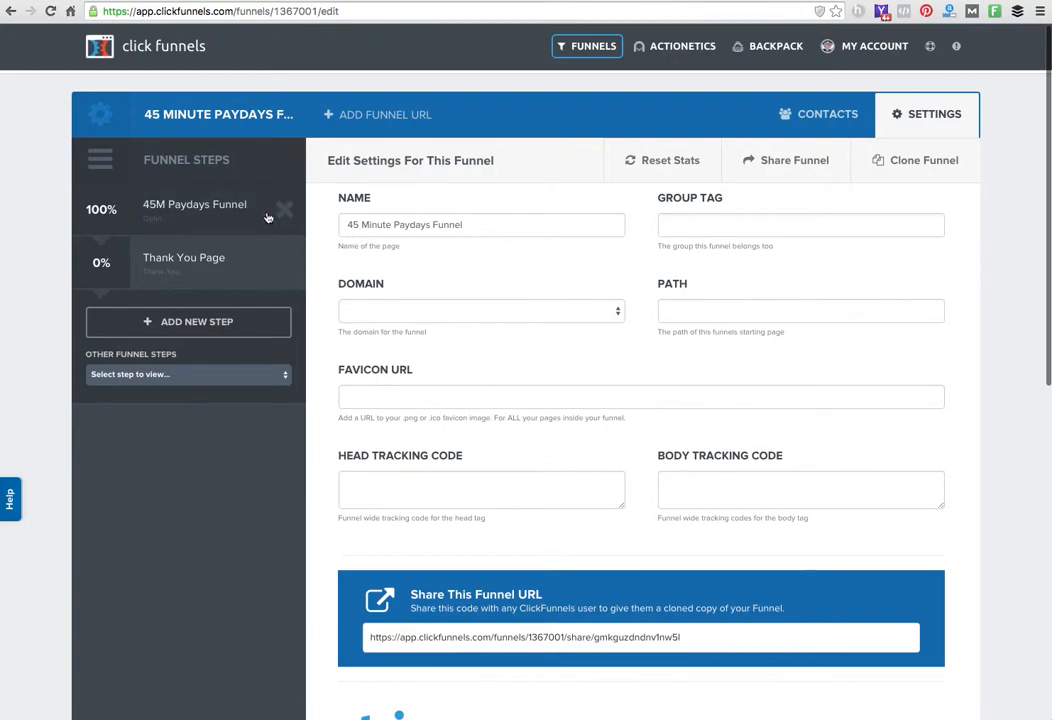
# Select the 45M Paydays Funnel step in the sidebar to view its control page overview
pyautogui.click(194, 210)
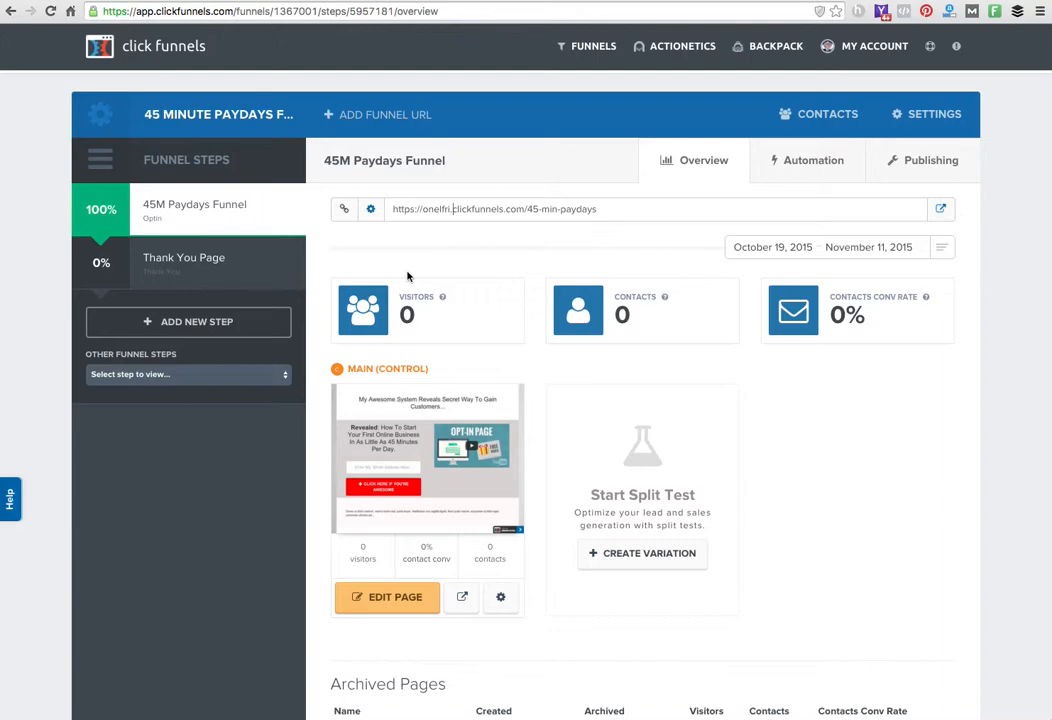
pyautogui.moveTo(327, 246)
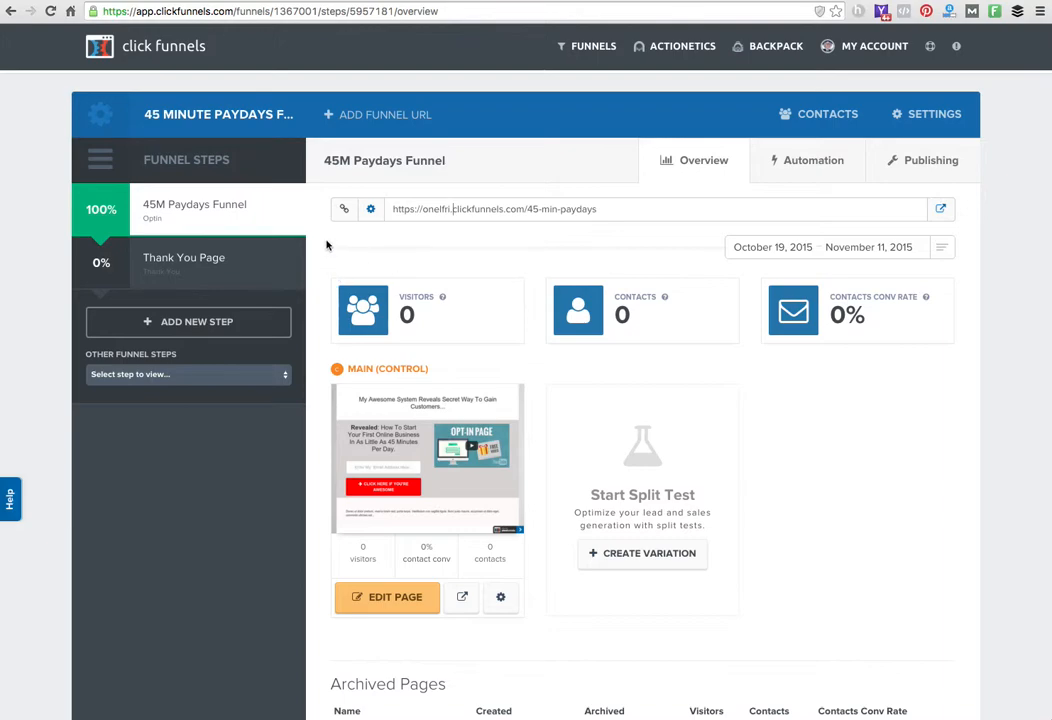